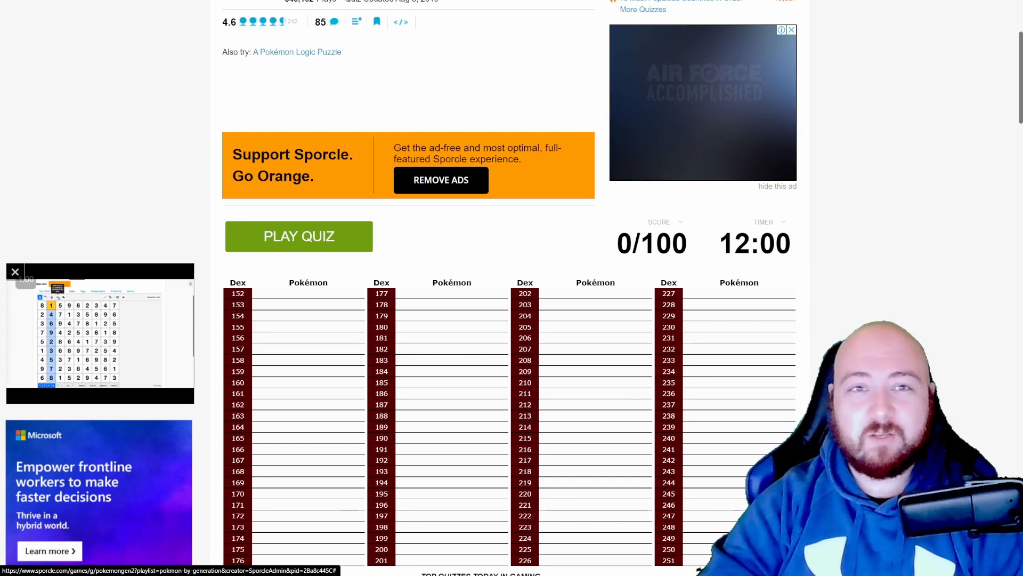
Start the quiz timer and enter Chikorita and Bayleef as the first two answers.
left_click(299, 236)
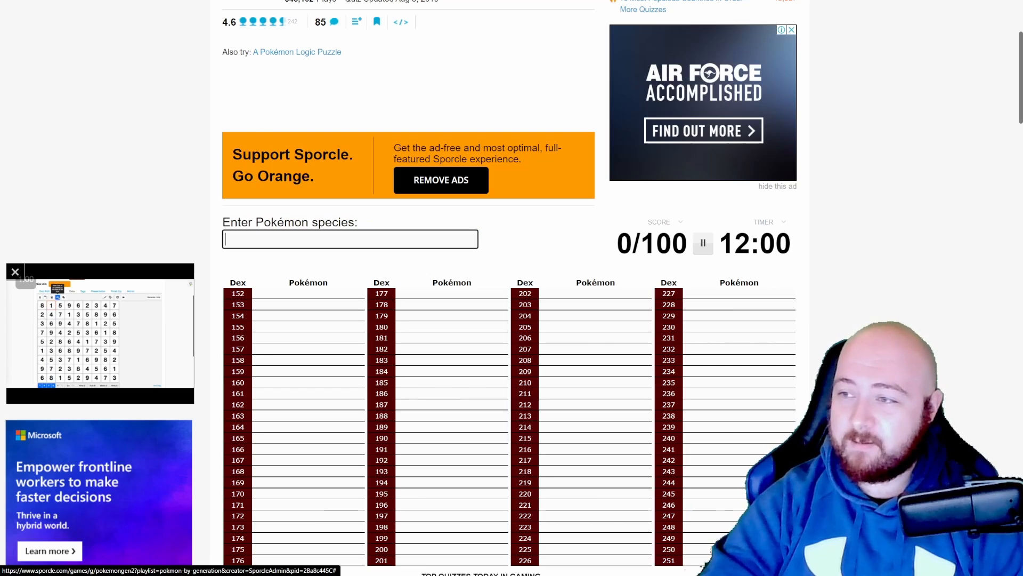
type("Chikorit")
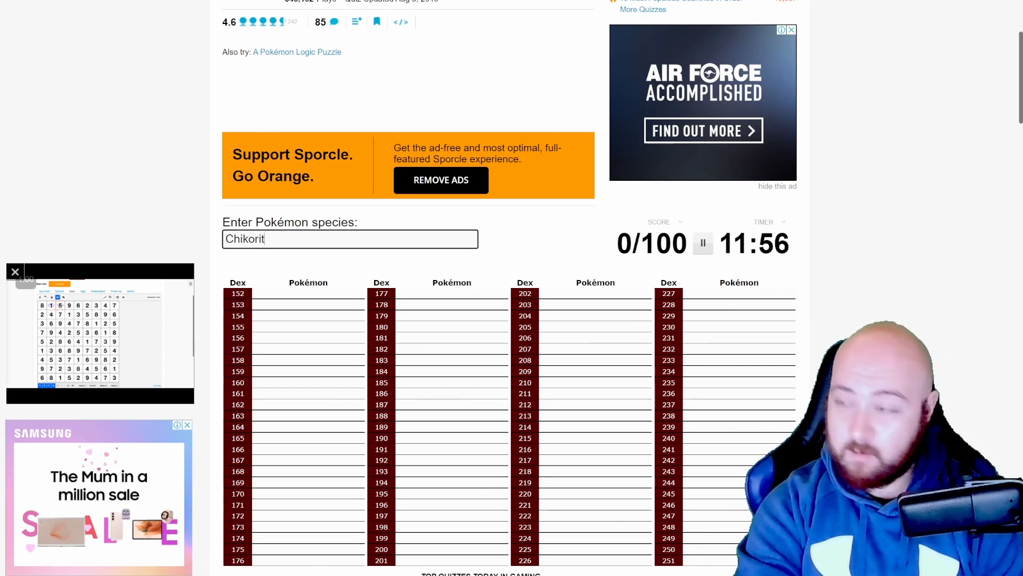
type("baylea")
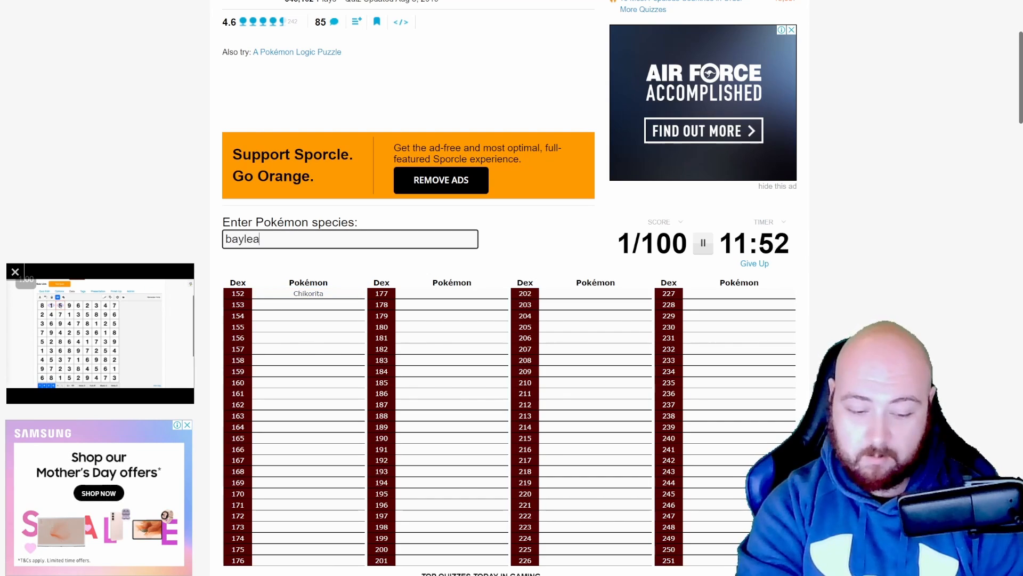
key("Backspace")
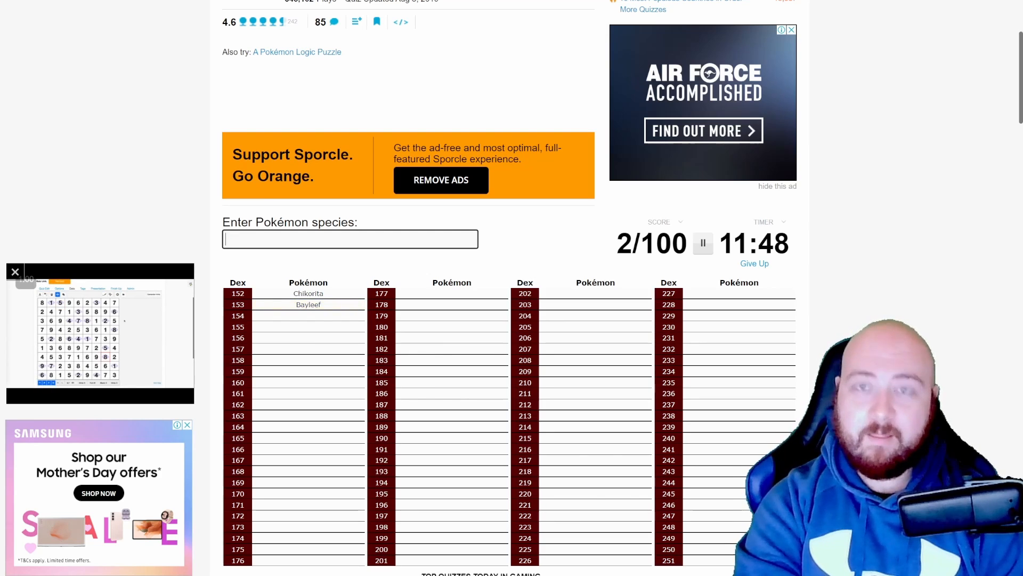
Enter Meganium after clearing a misspelled attempt, reaching 3/100.
type("magan")
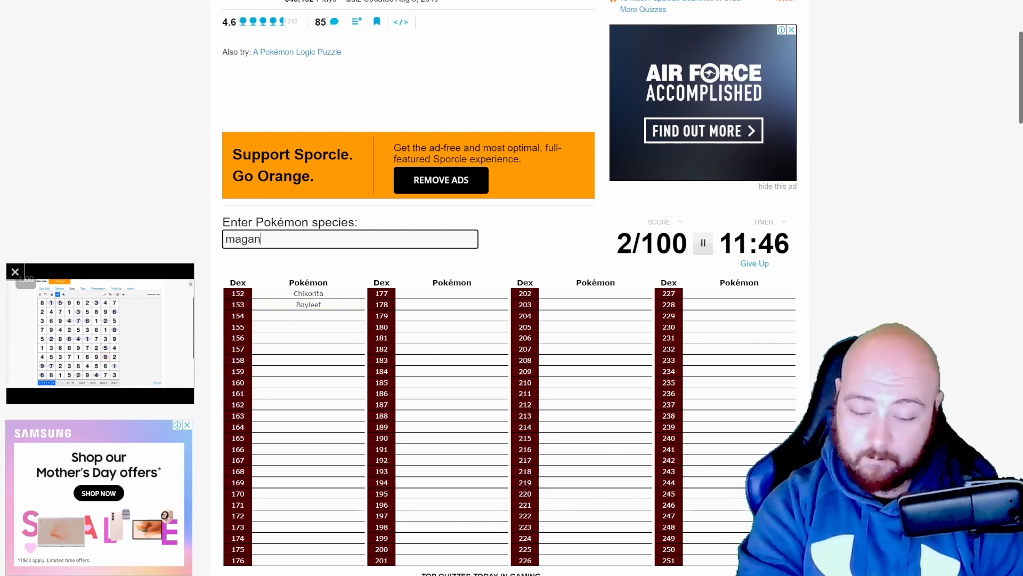
type("iu")
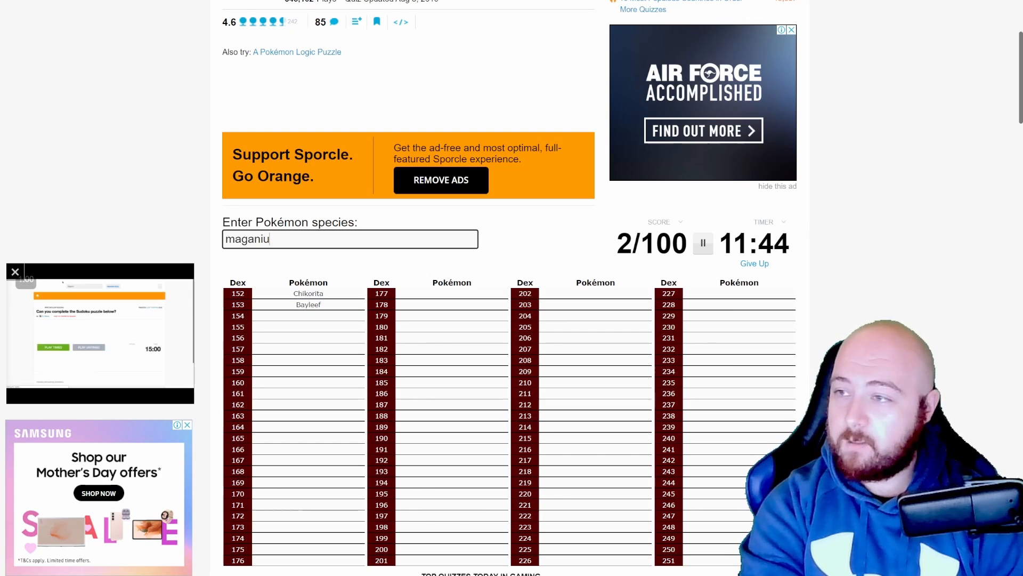
key("Backspace")
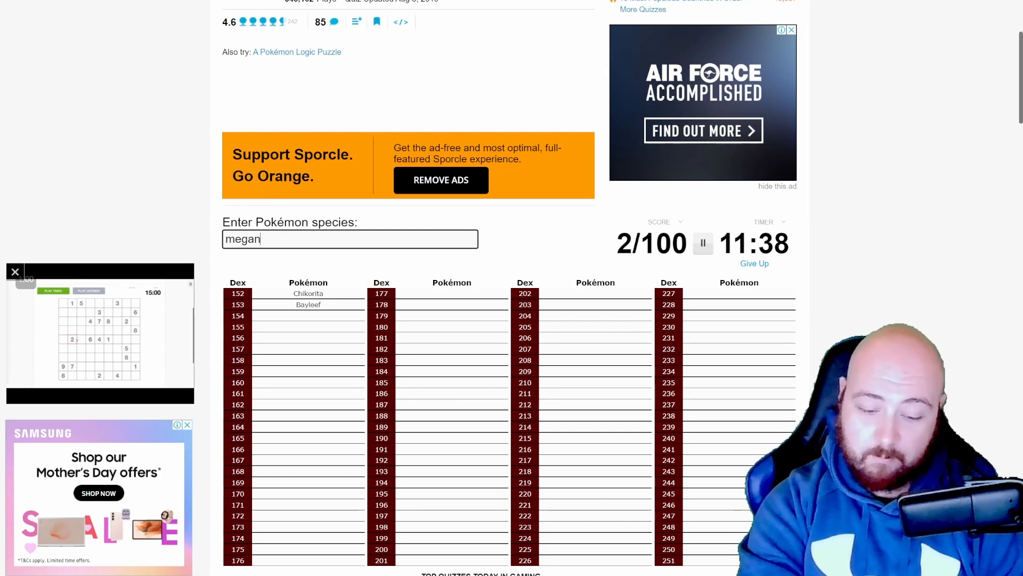
type("meganium")
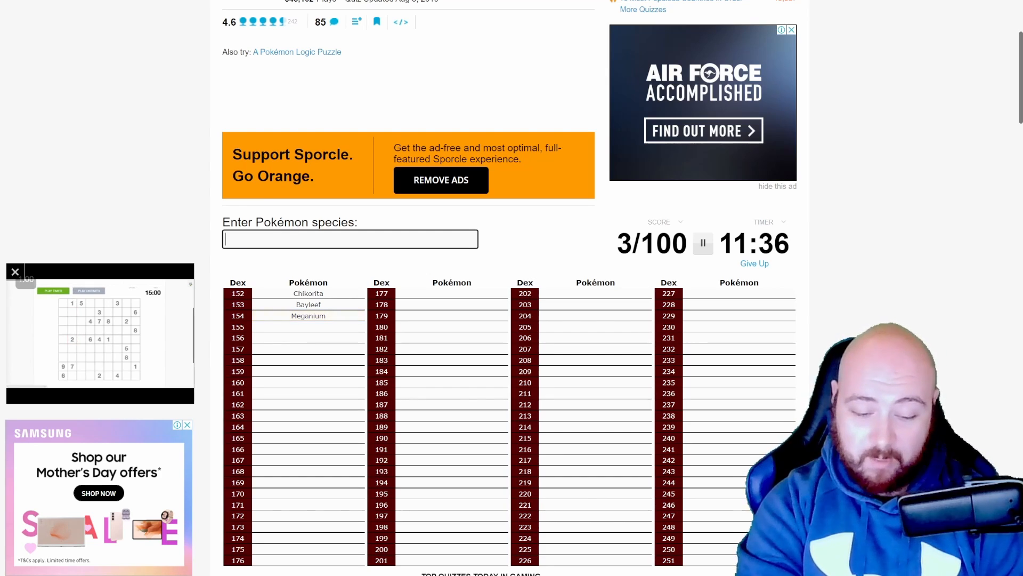
Enter Totodile and Croconaw, raising the score to 5/100.
type("totdile")
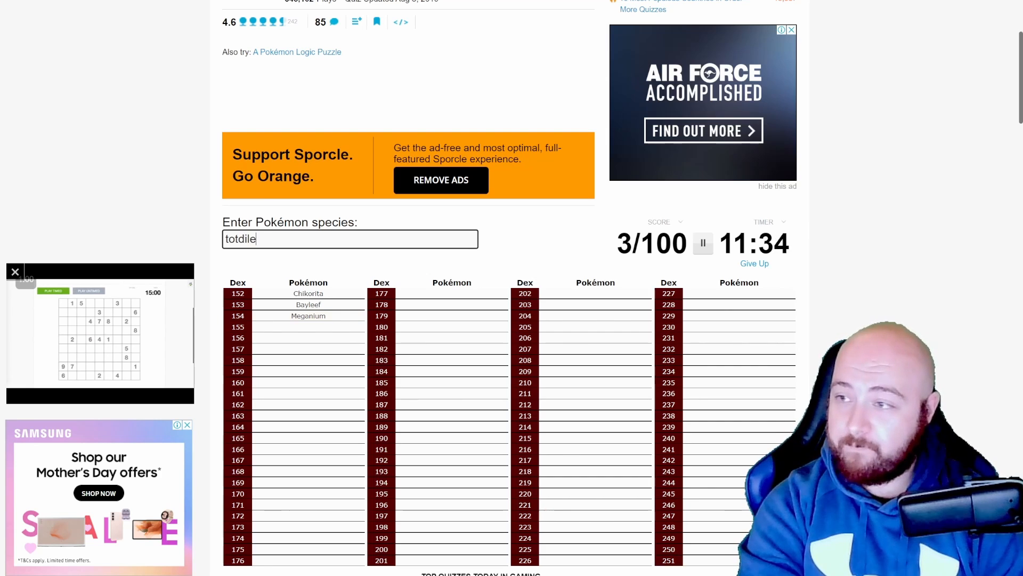
key("Backspace")
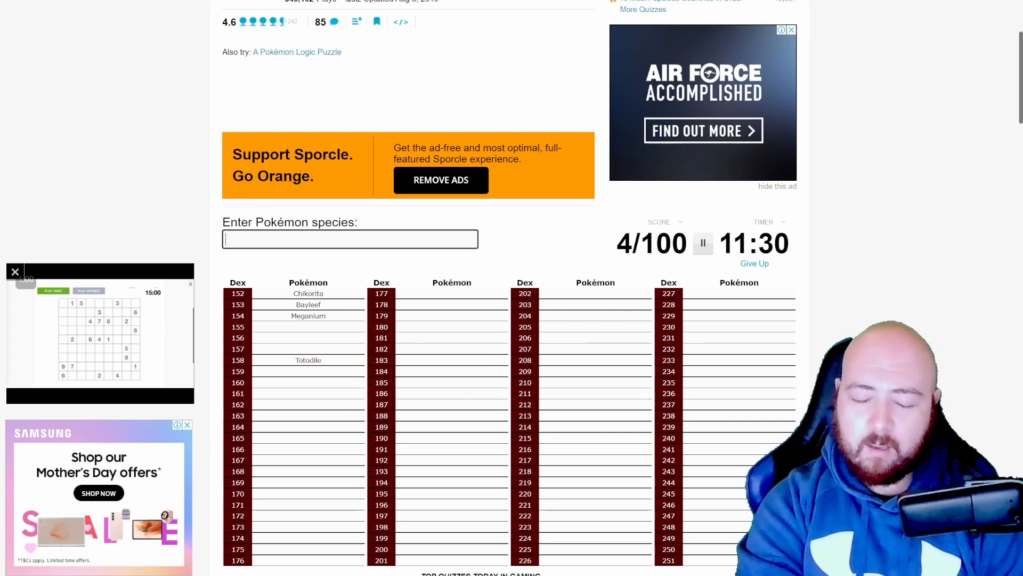
type("crocona")
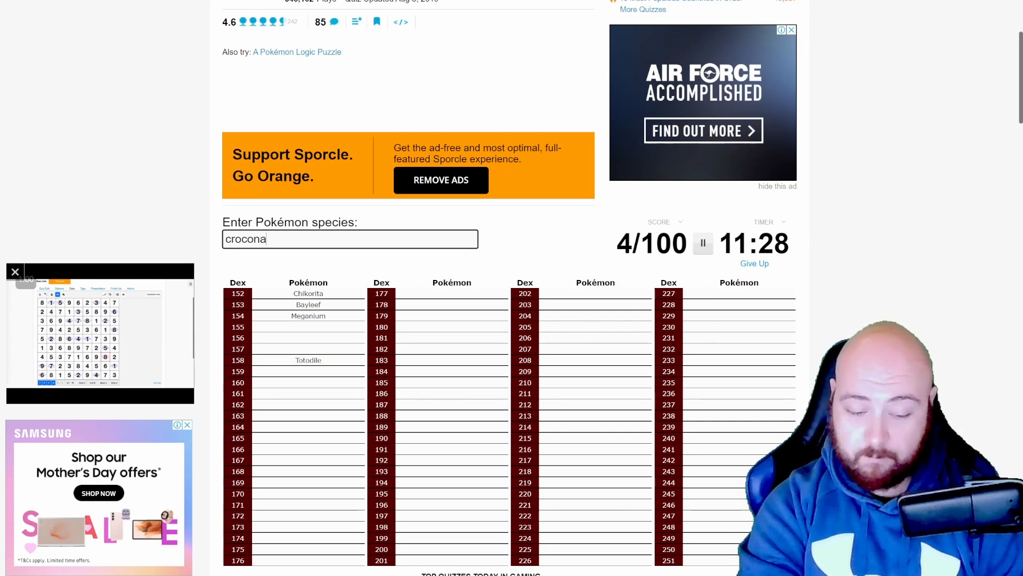
Try several spellings of Feraligatr without getting it accepted.
type("feralegato")
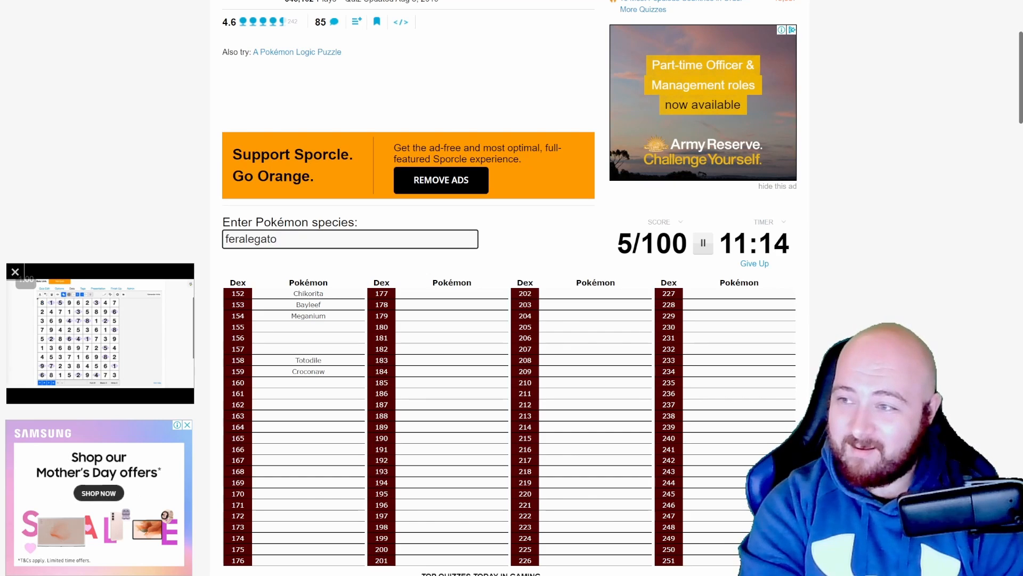
key("Backspace")
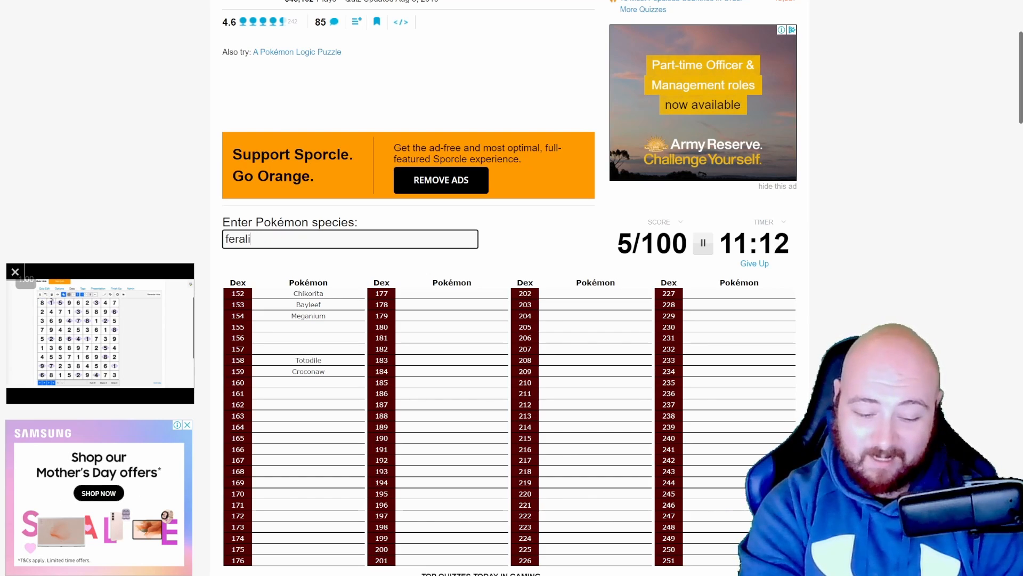
type("gator")
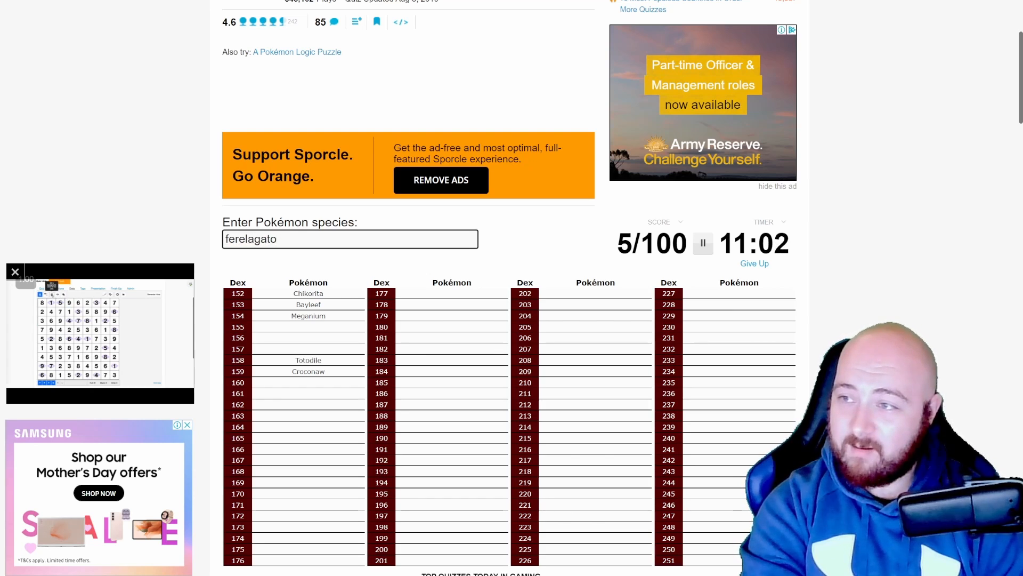
type("farala")
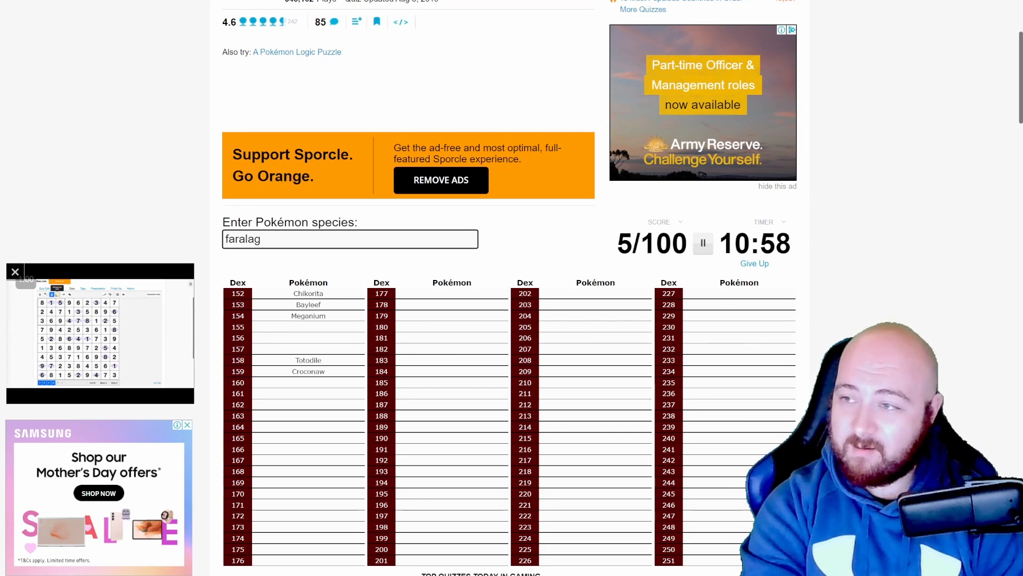
type("ato")
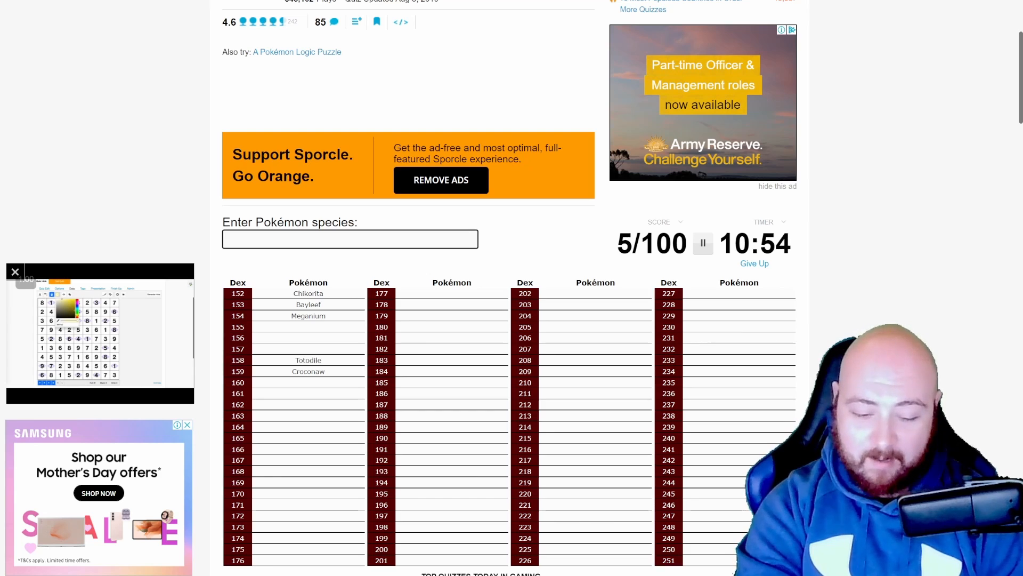
Enter Cyndaquil, Quilava and Typhlosion.
type("cyn")
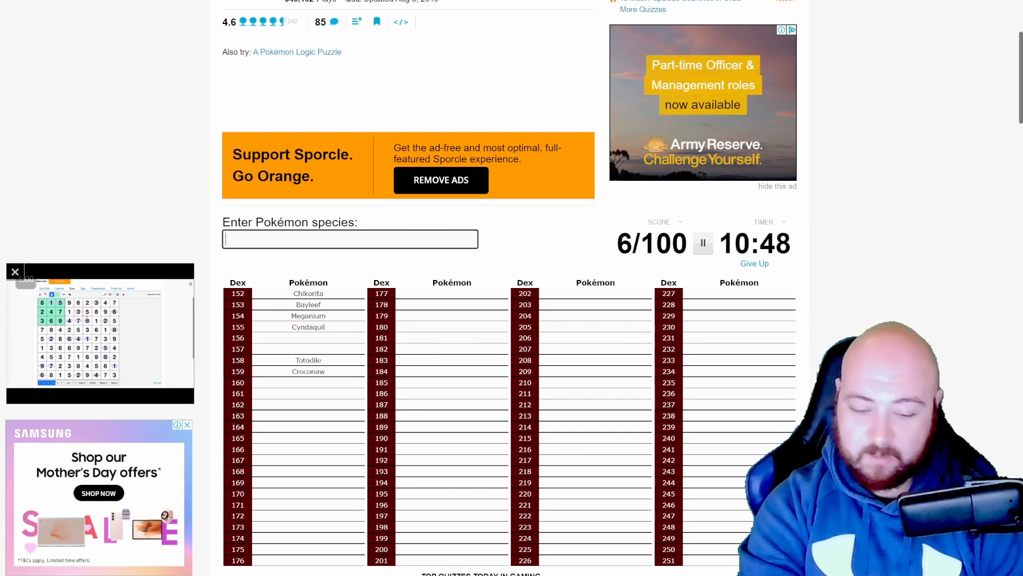
type("Quilava")
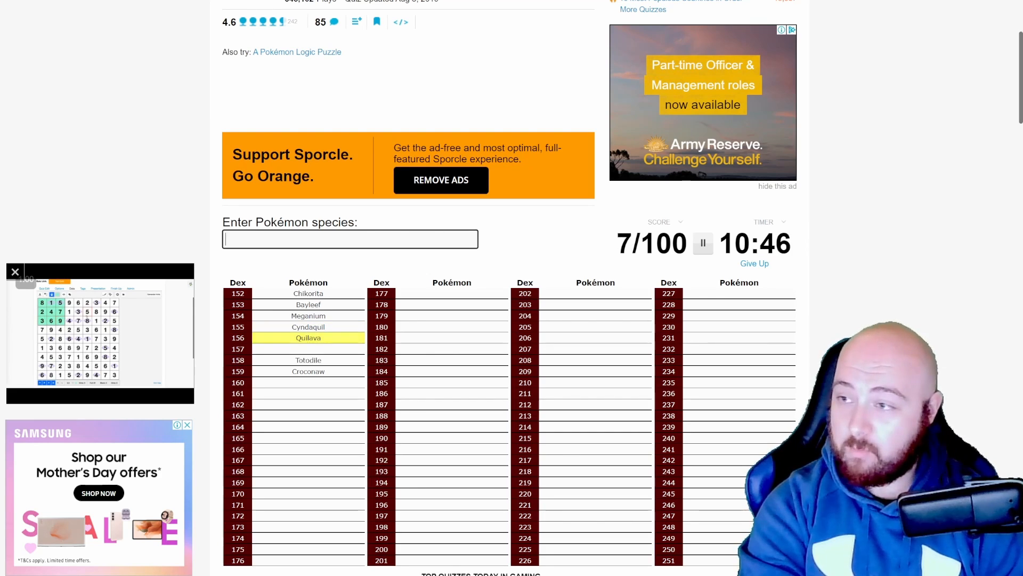
type("typ")
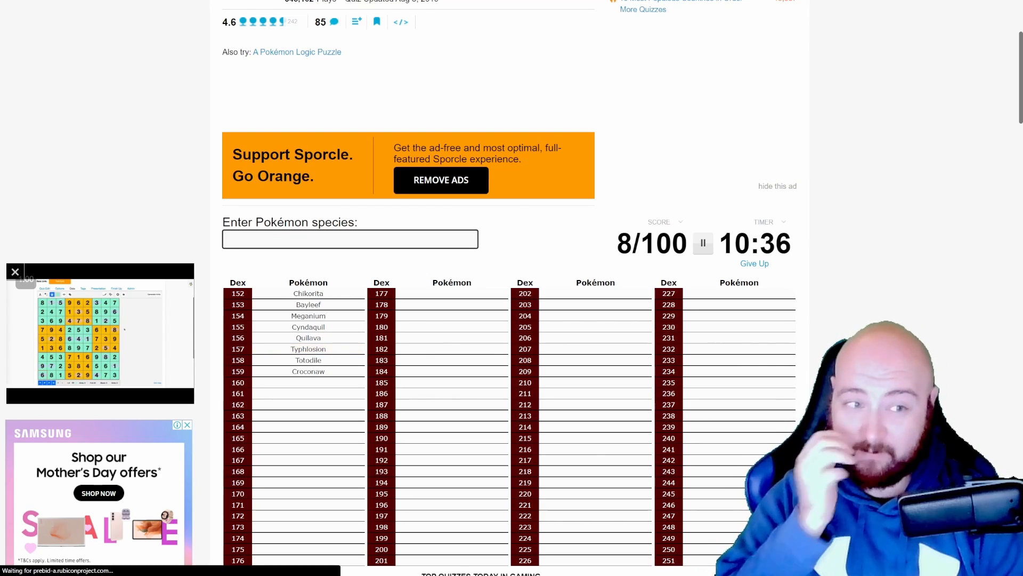
Enter Sentret and Furret, bringing the score to 10/100.
type("sentr")
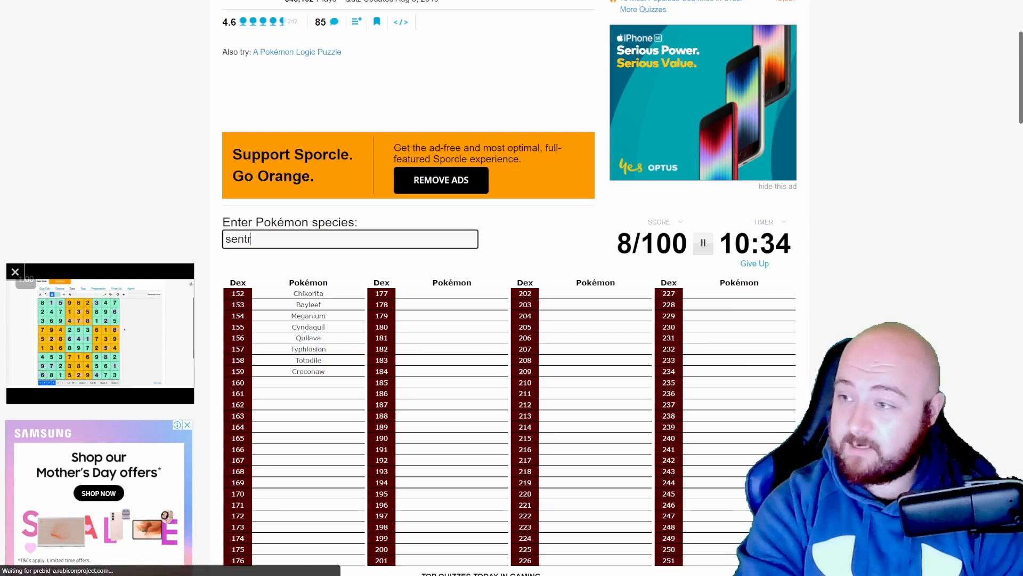
type("Sentret")
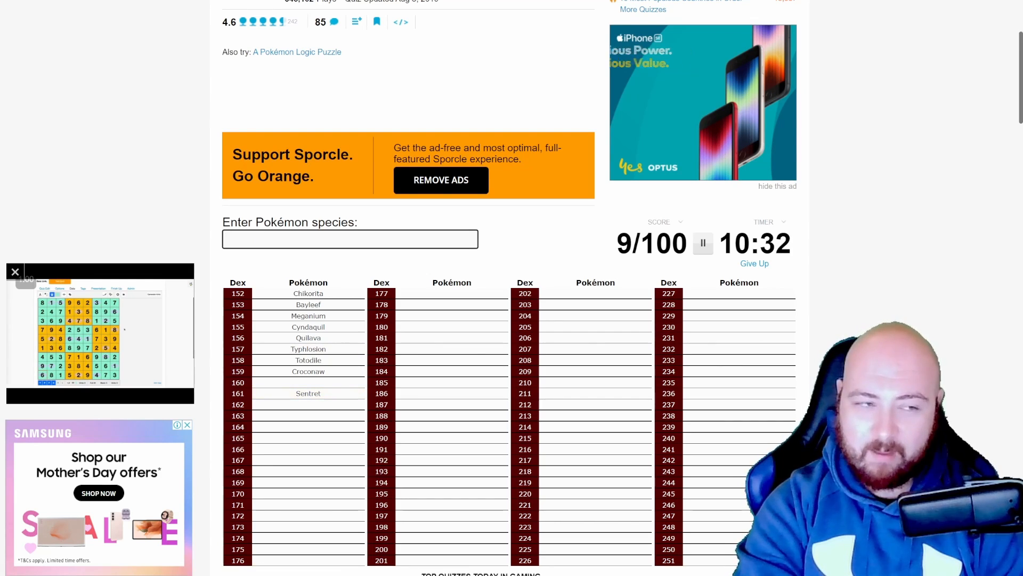
type("Furret")
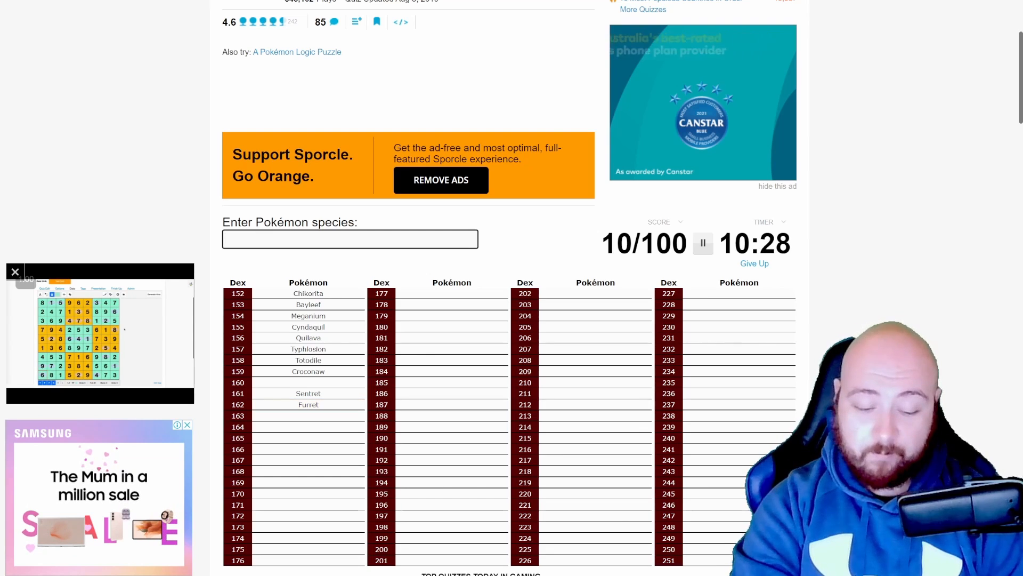
Enter Celebi, Lugia and Entei among the legendaries.
type("Celebi")
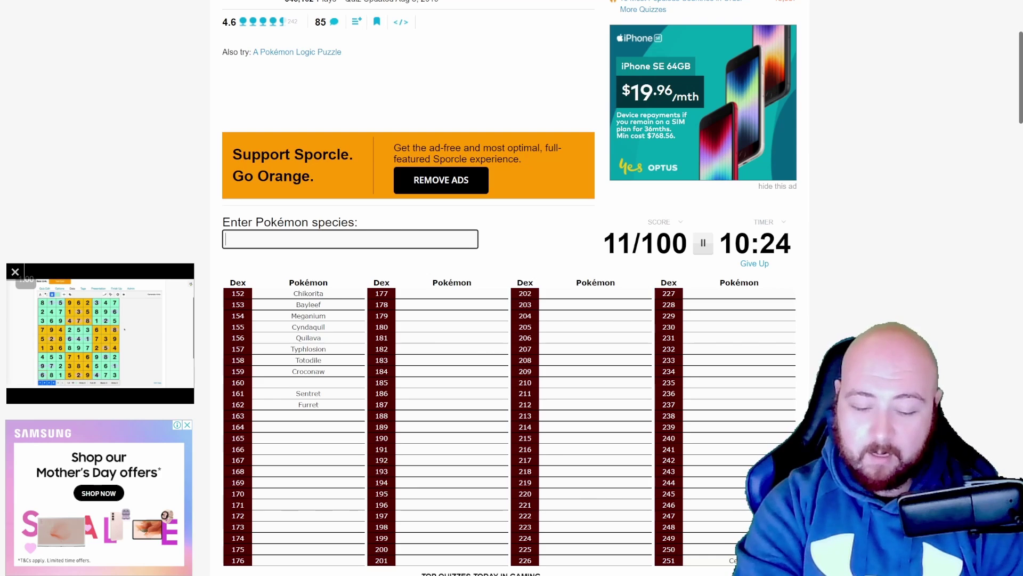
type("lug")
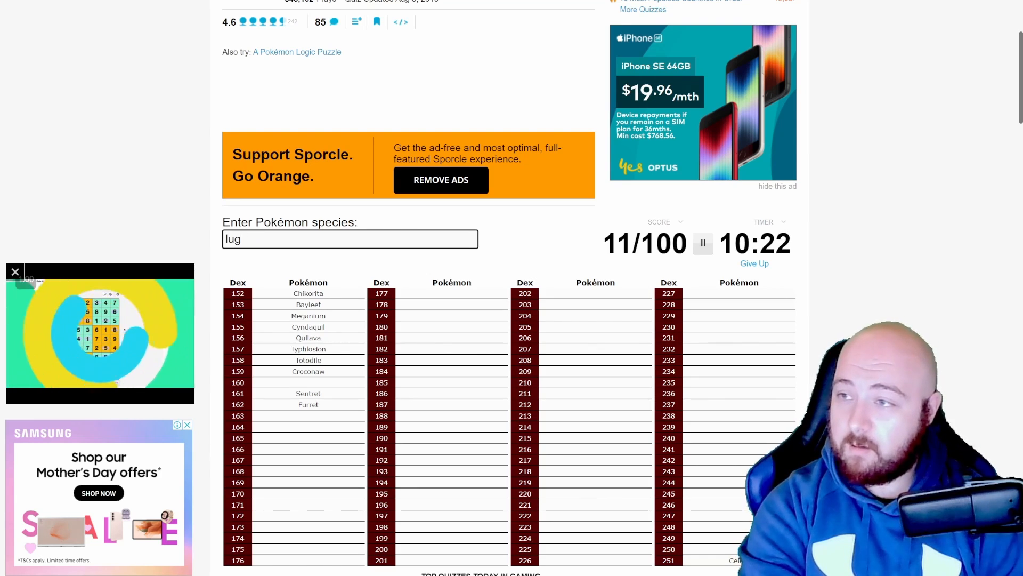
type("lugia")
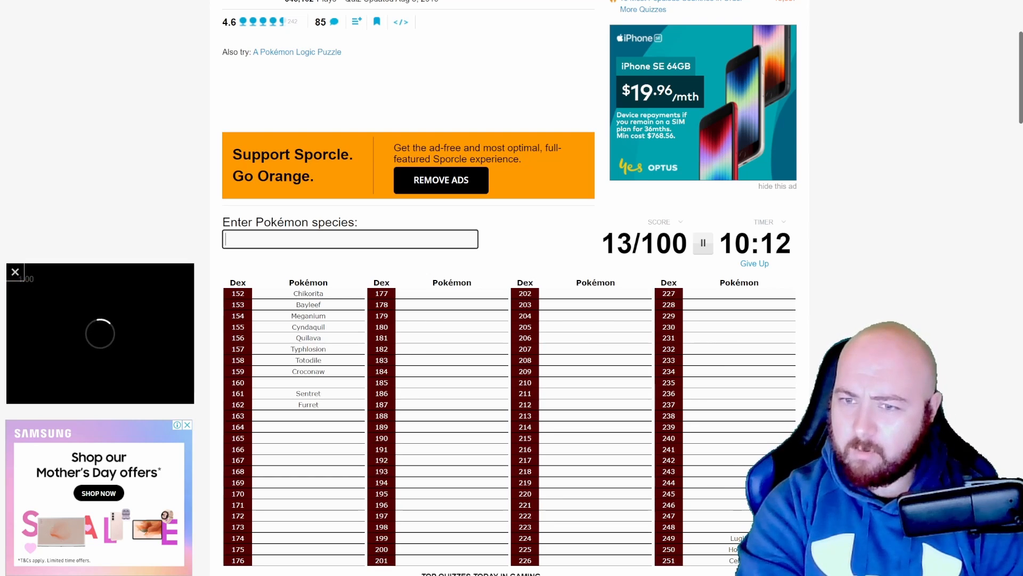
type("en")
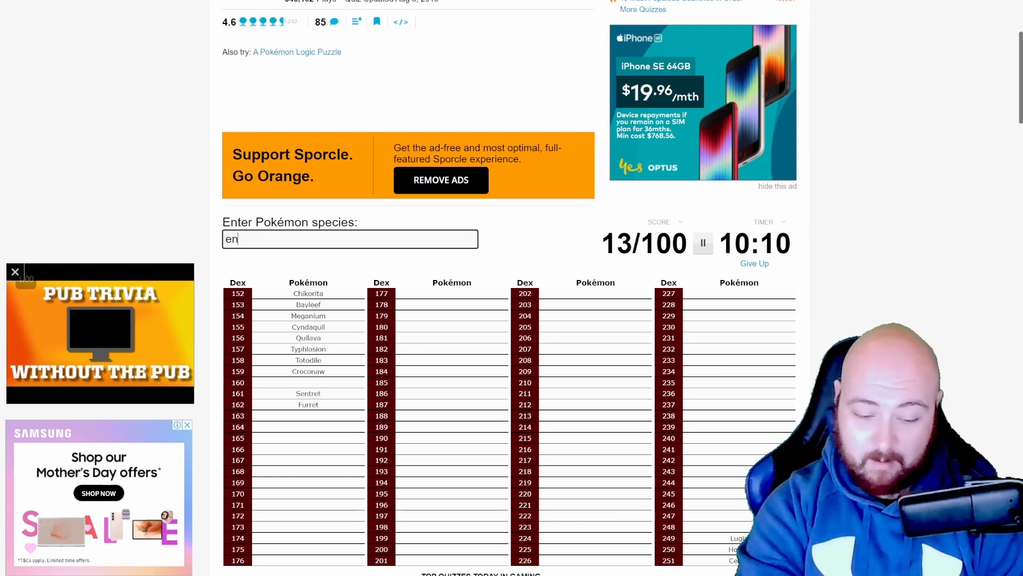
key("Enter")
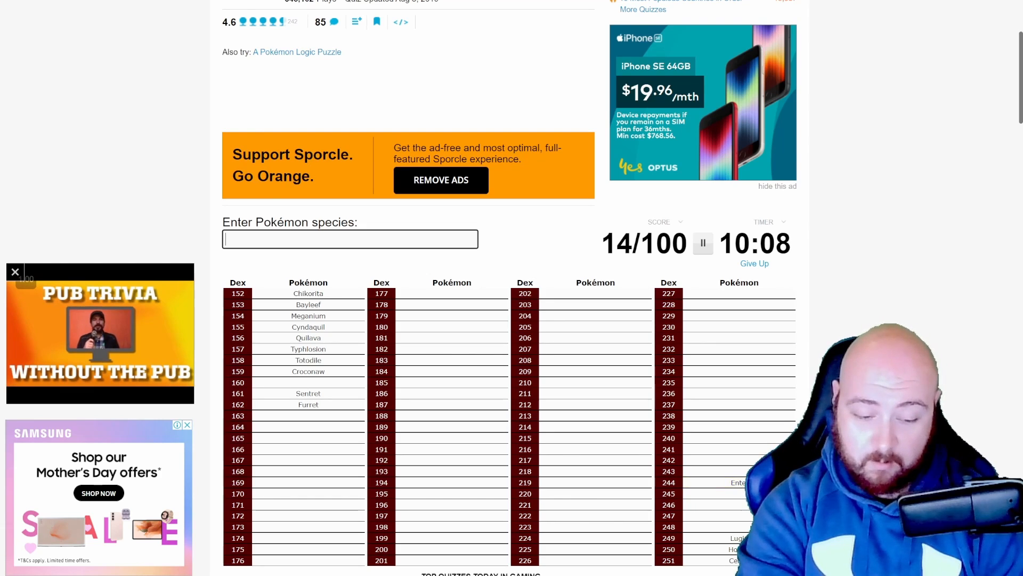
Enter Suicune and Raikou, lifting the score to 16/100.
type("Suicune")
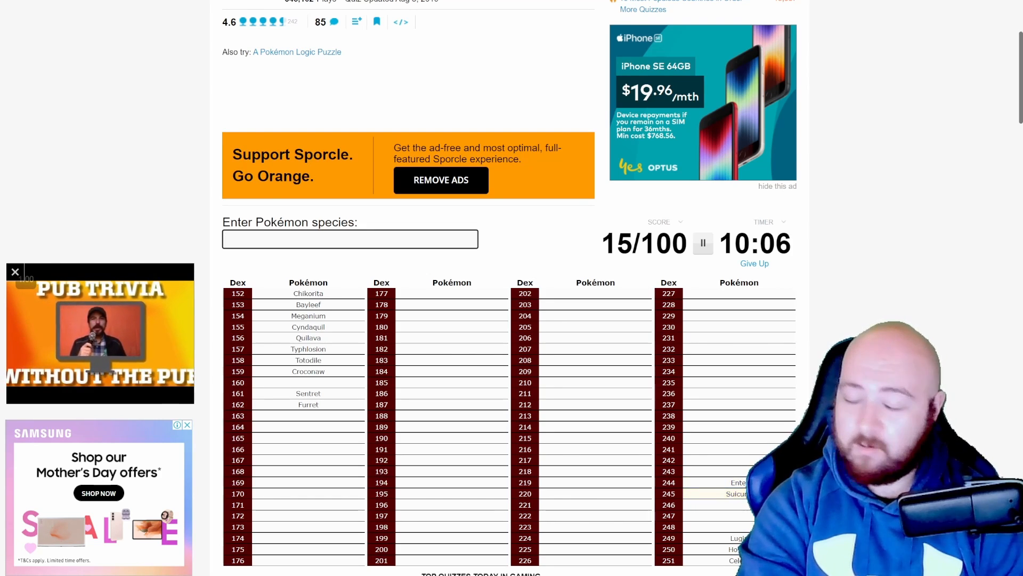
type("Rai")
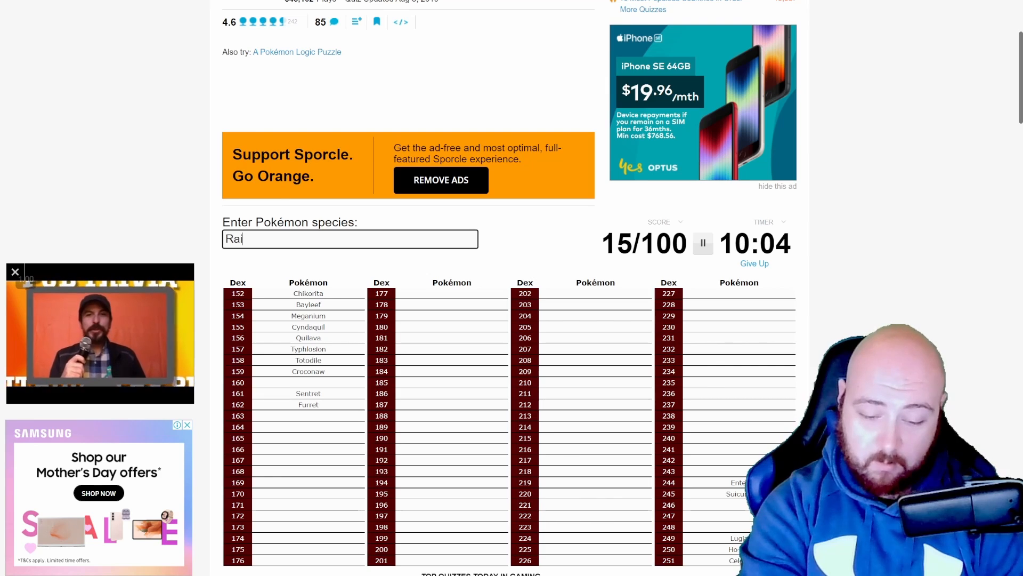
type("Raikou")
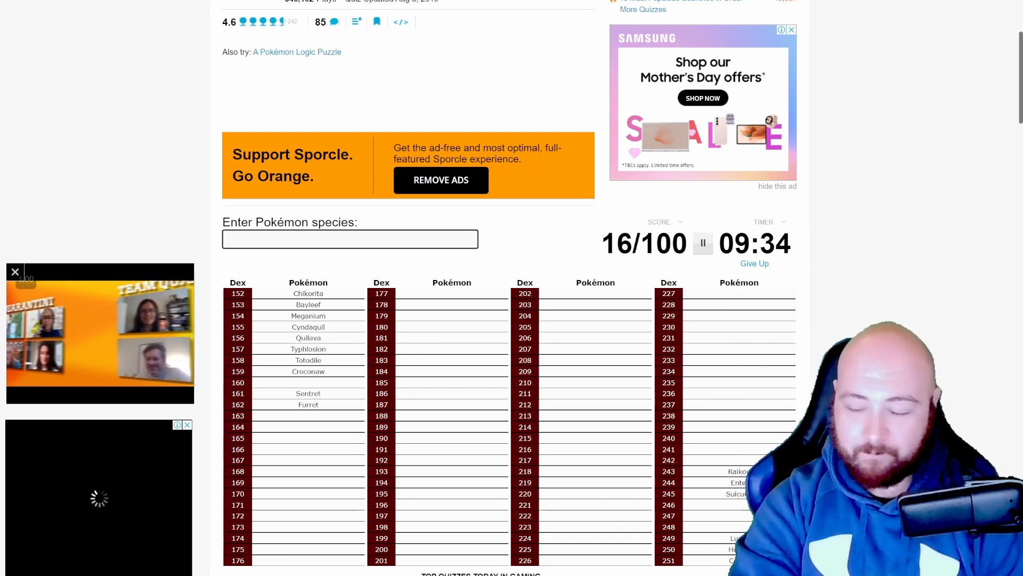
Enter Blissey, Crobat and Kingdra, fixing a Kingdra typo.
type("blisx")
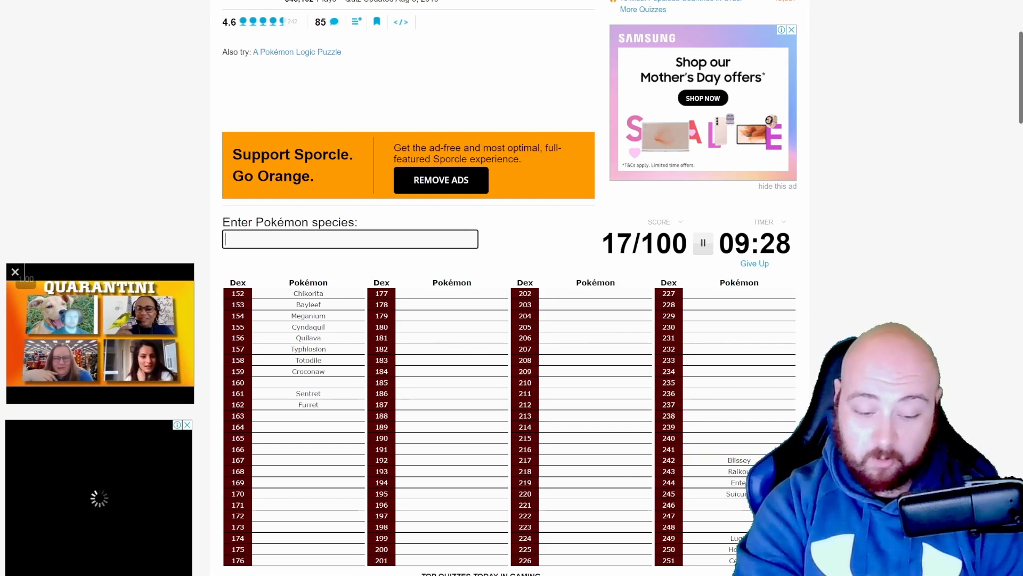
type("Crobat")
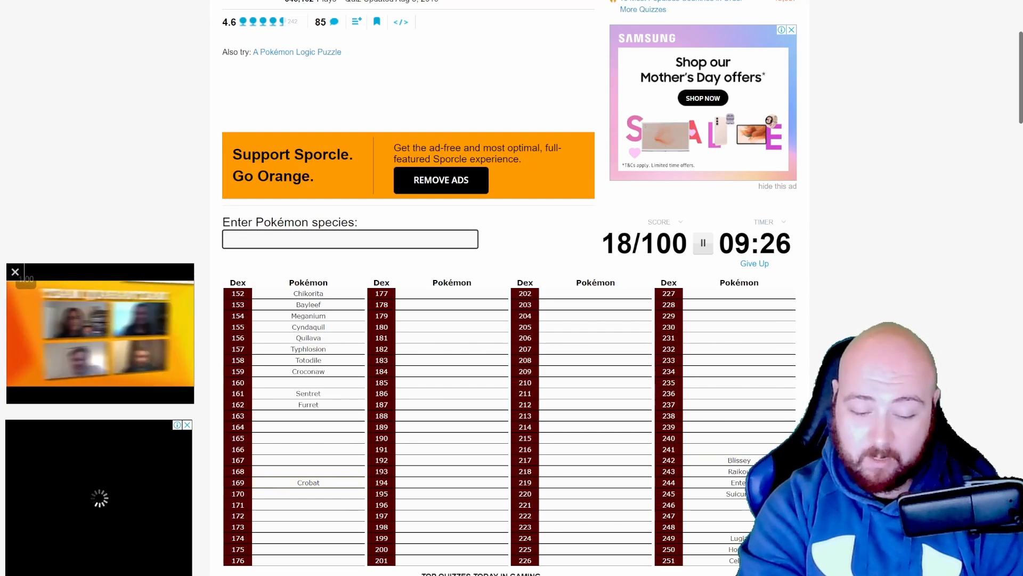
type("kind")
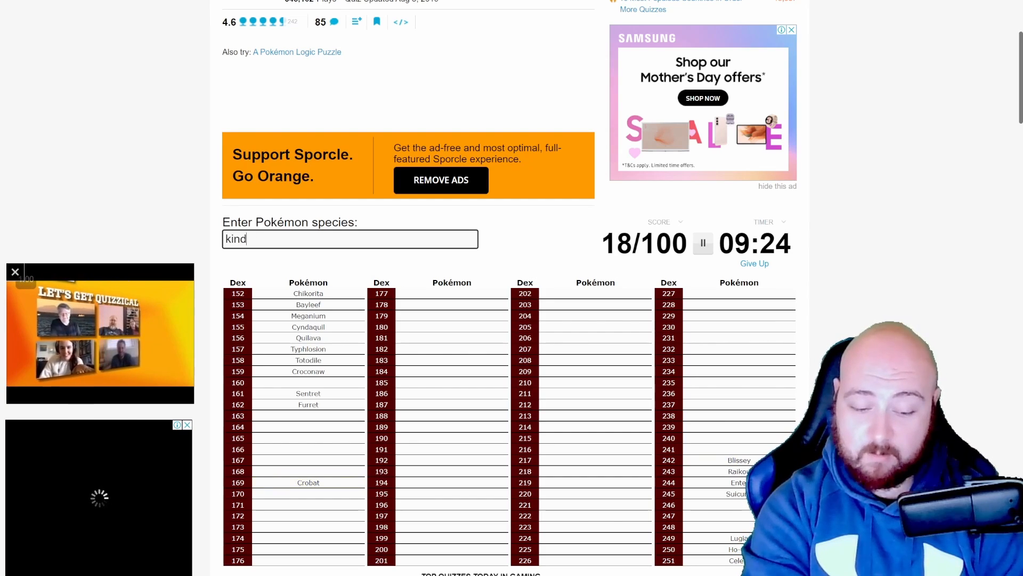
key("Backspace")
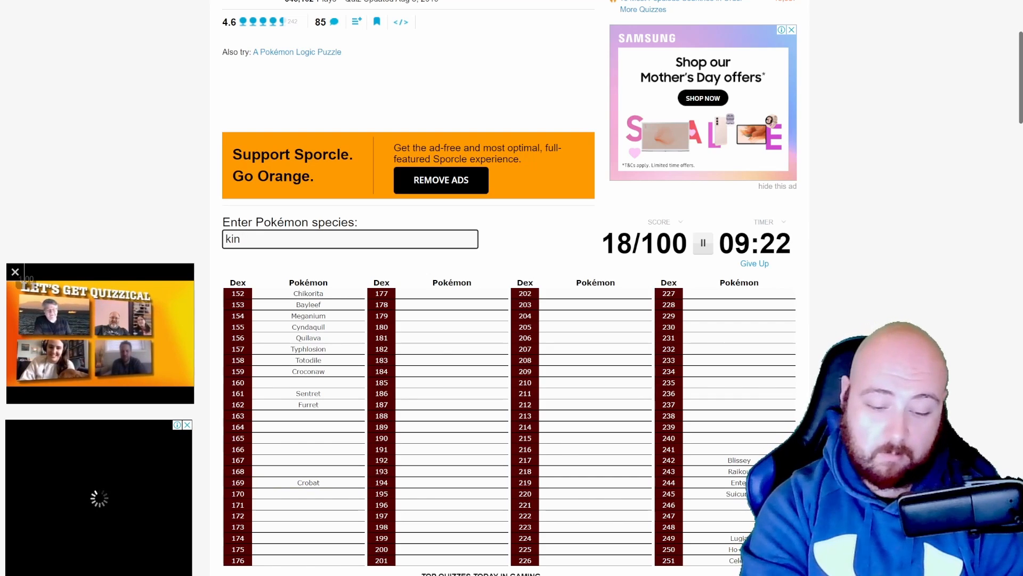
type("kingdra")
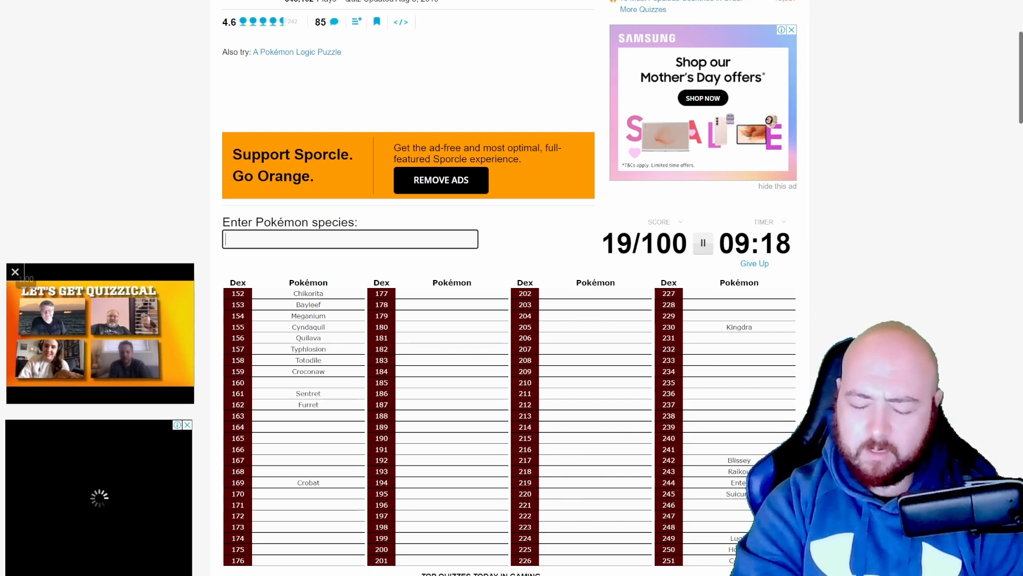
Work through several spellings of Politoed in the answer box.
type("politoad")
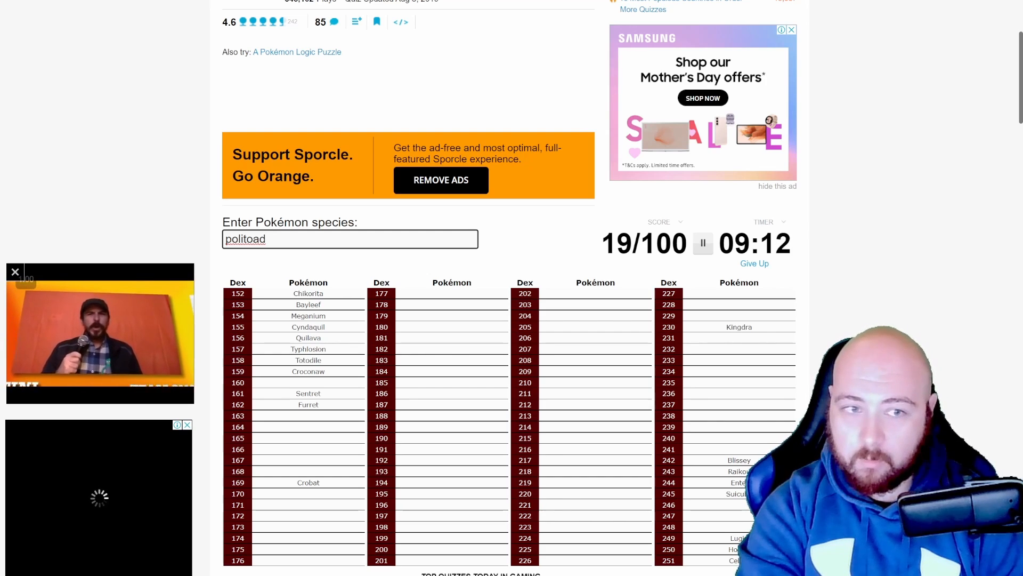
key("Backspace")
type("l")
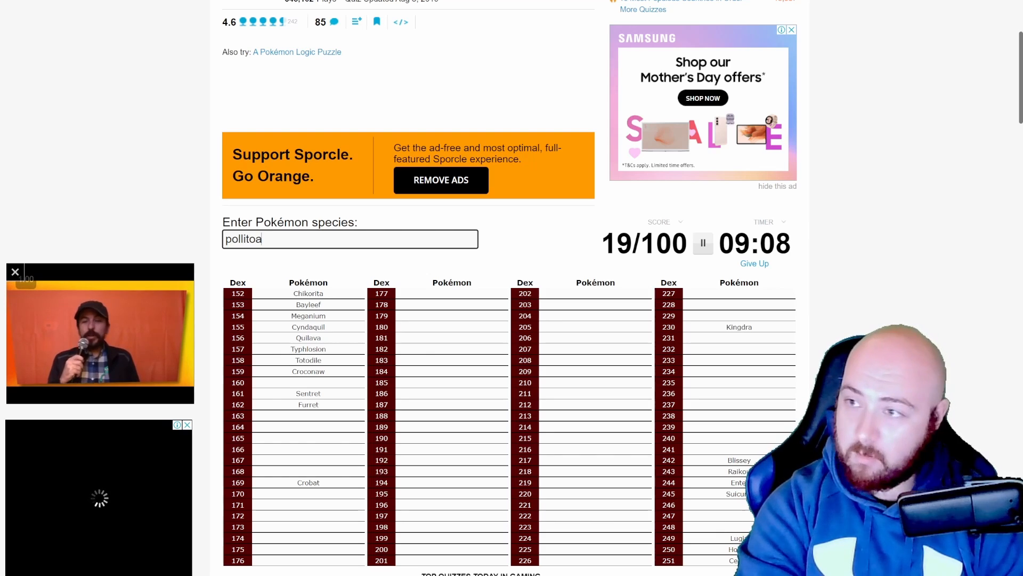
key("BackSpace")
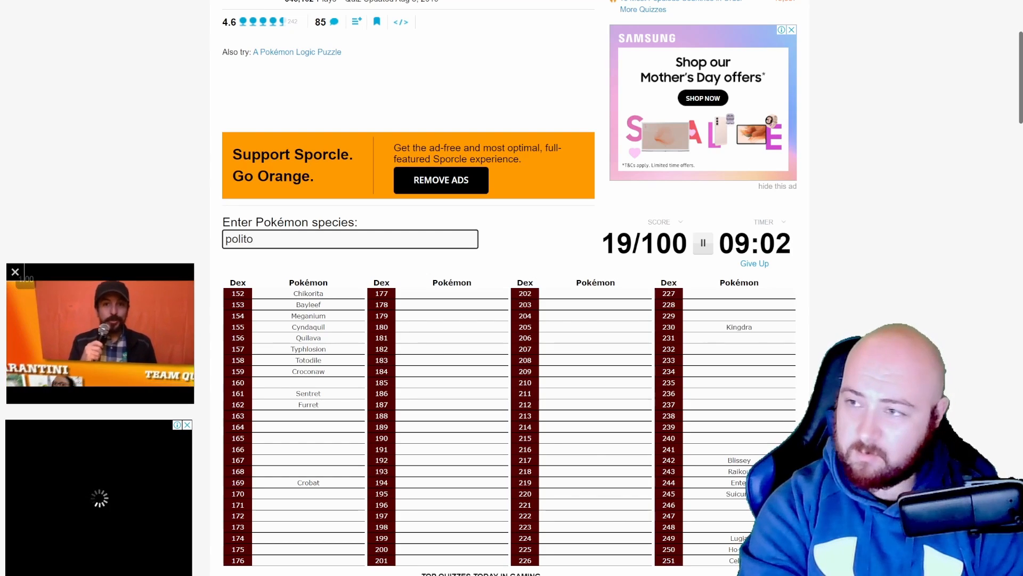
key("Backspace")
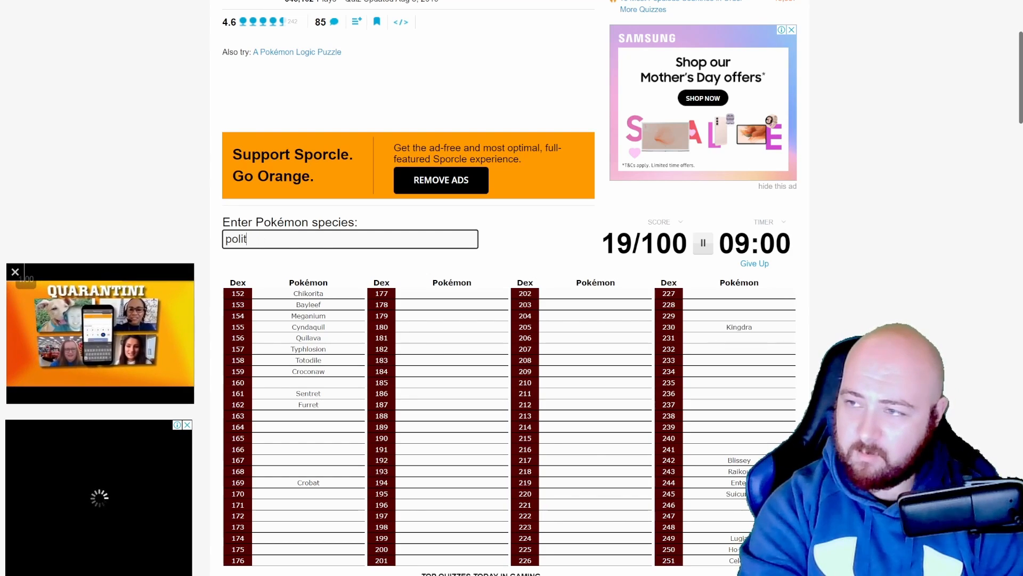
type("oad")
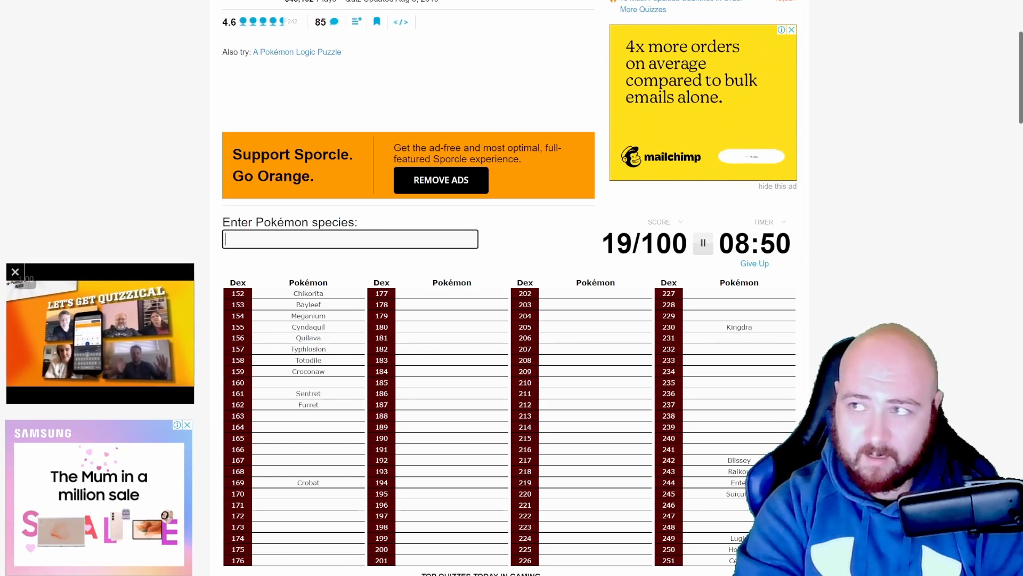
Enter Sunflora, Wooper and Quagsire.
type("aunf")
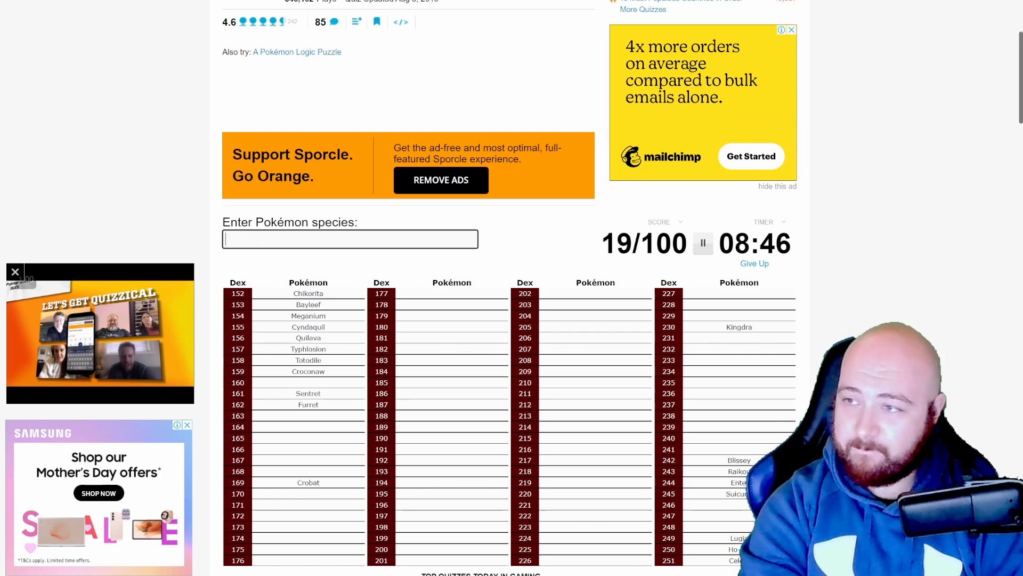
type("Sunflora")
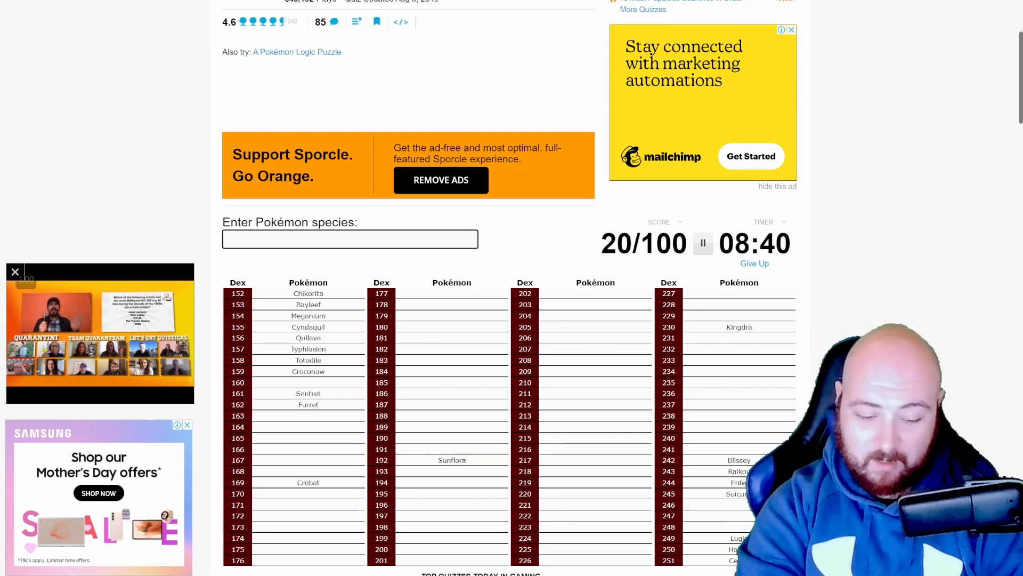
type("WOO")
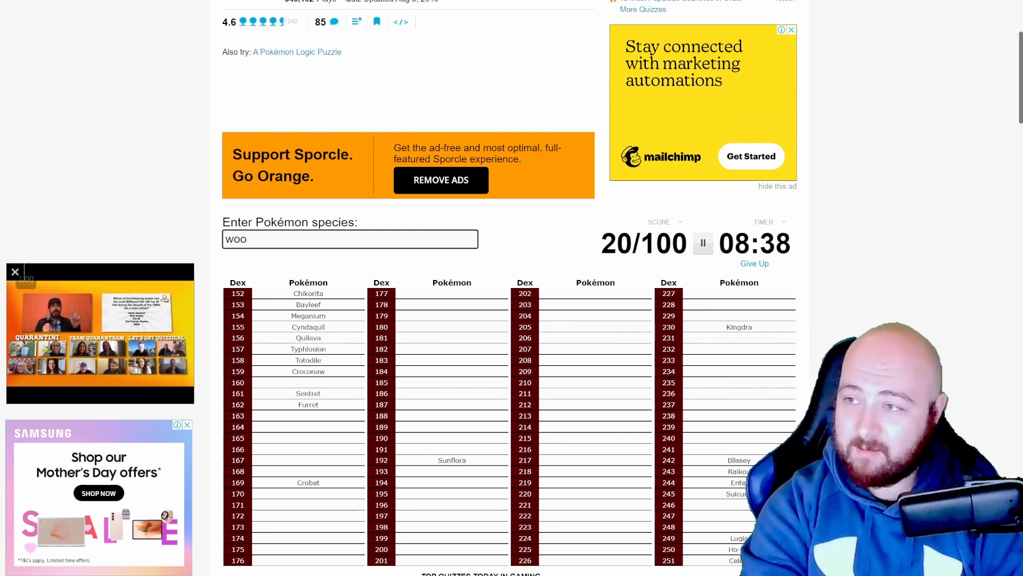
type("wh")
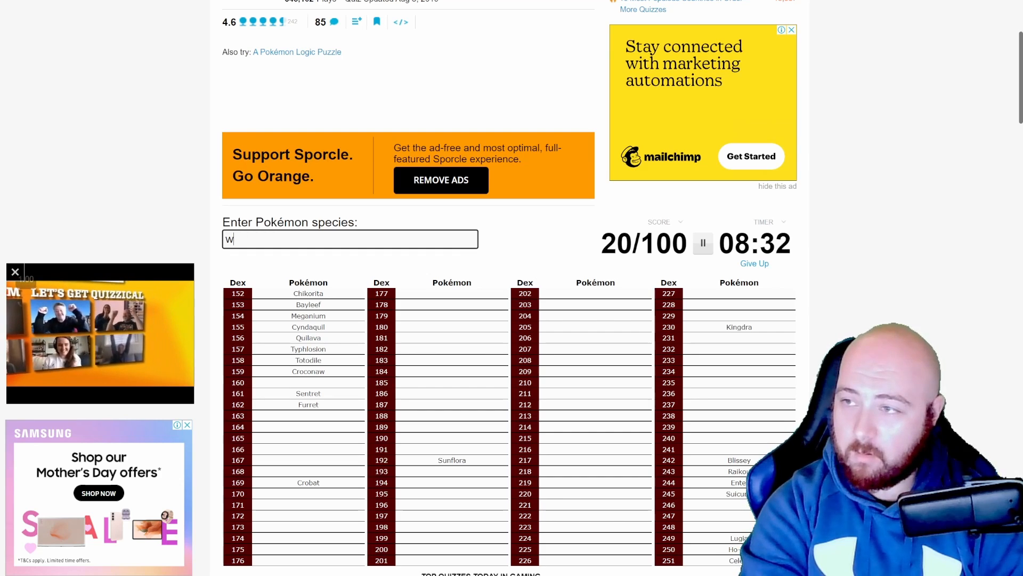
type("Wooper")
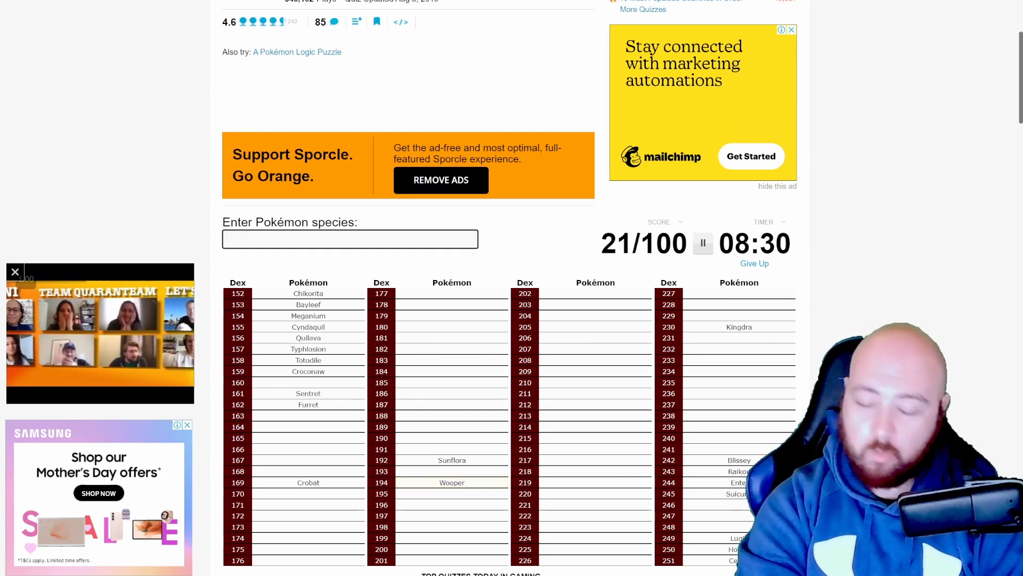
type("quags")
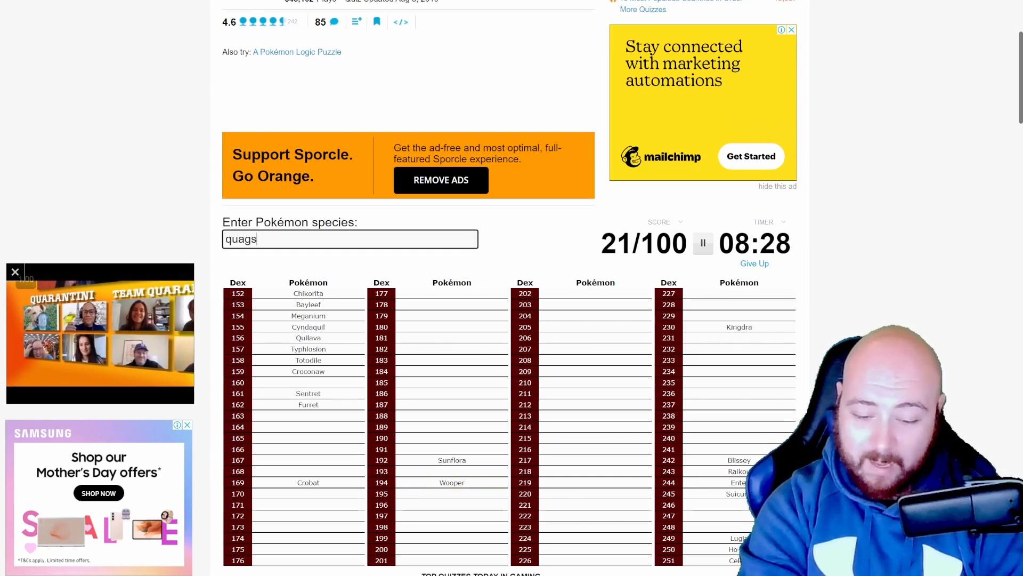
type("quagsire")
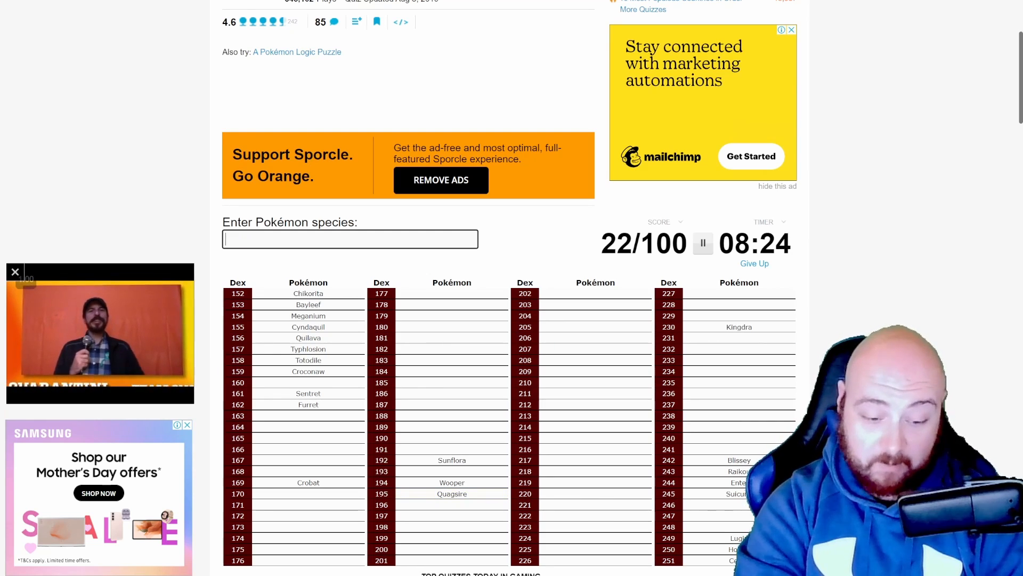
Enter Espeon and Umbreon, reaching 24/100.
type("sepeon")
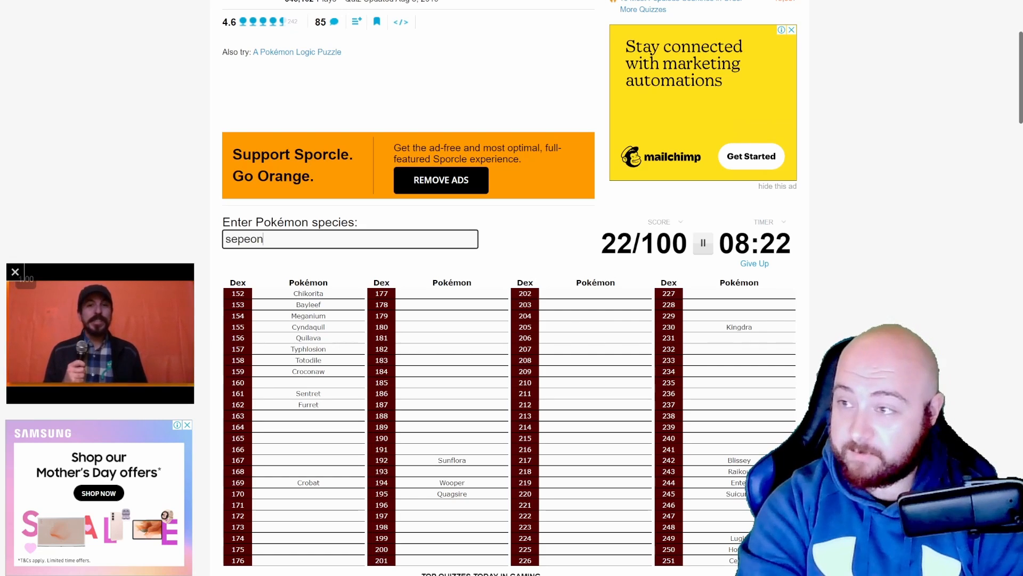
type("E")
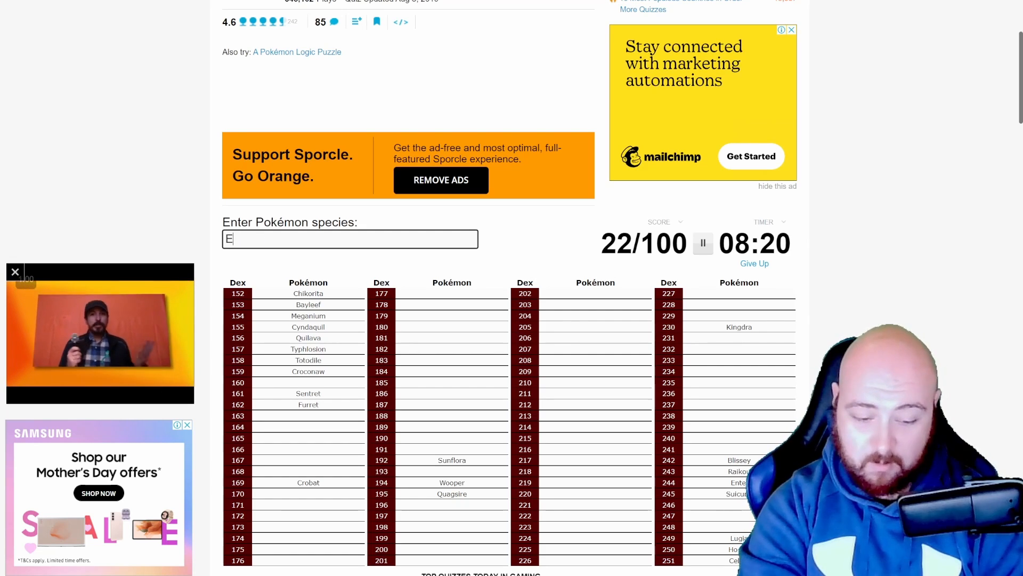
type("Espeon")
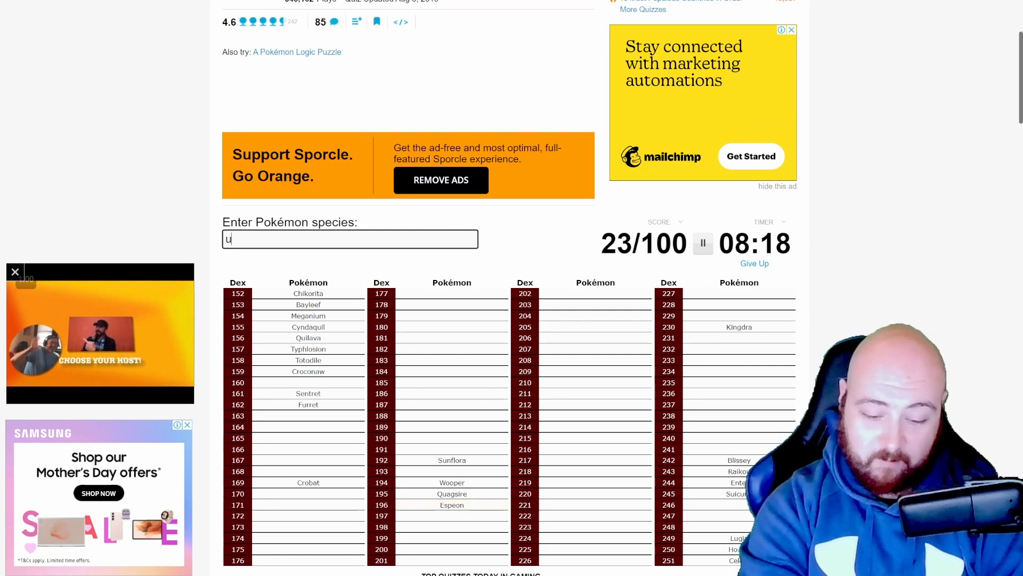
type("umbreon")
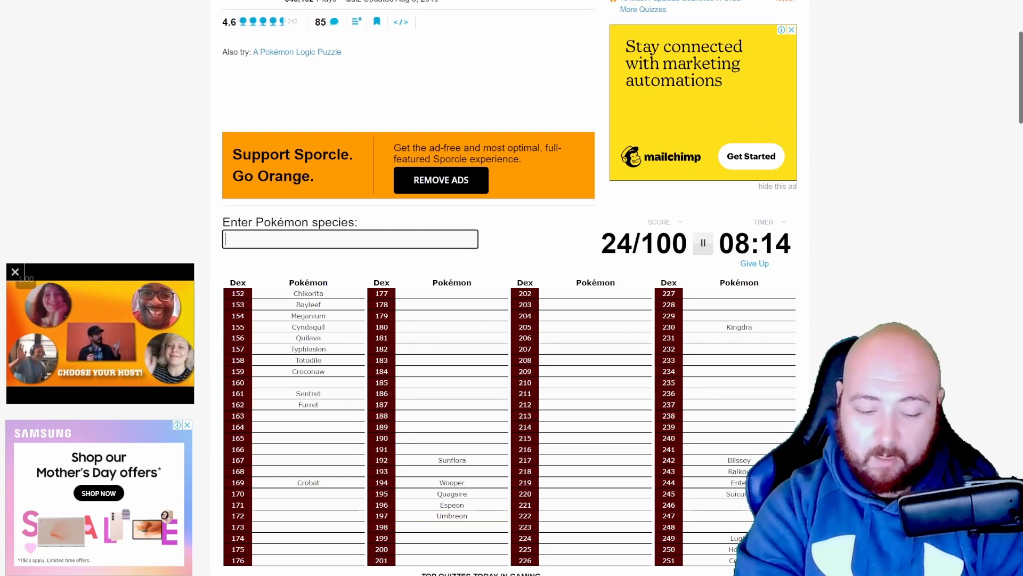
Enter Spinarak, Ariados, Skarmory, Marill and Azumarill.
type("spin")
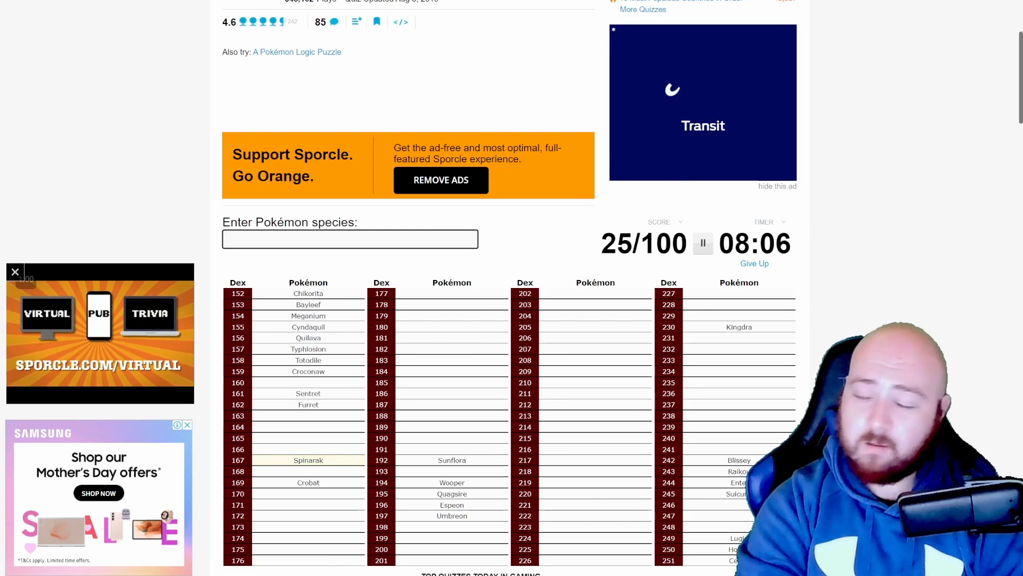
type("aria")
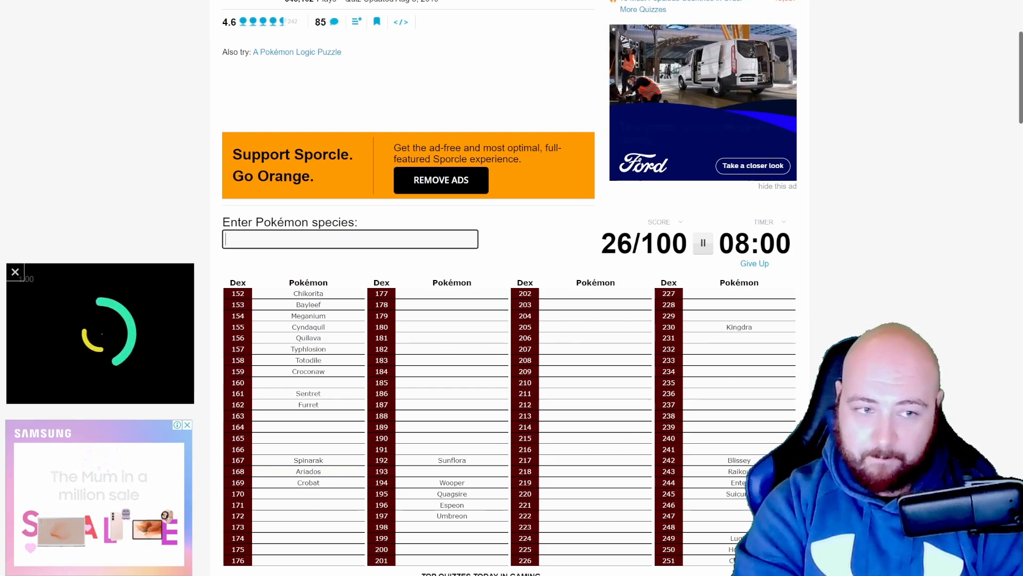
type("skar")
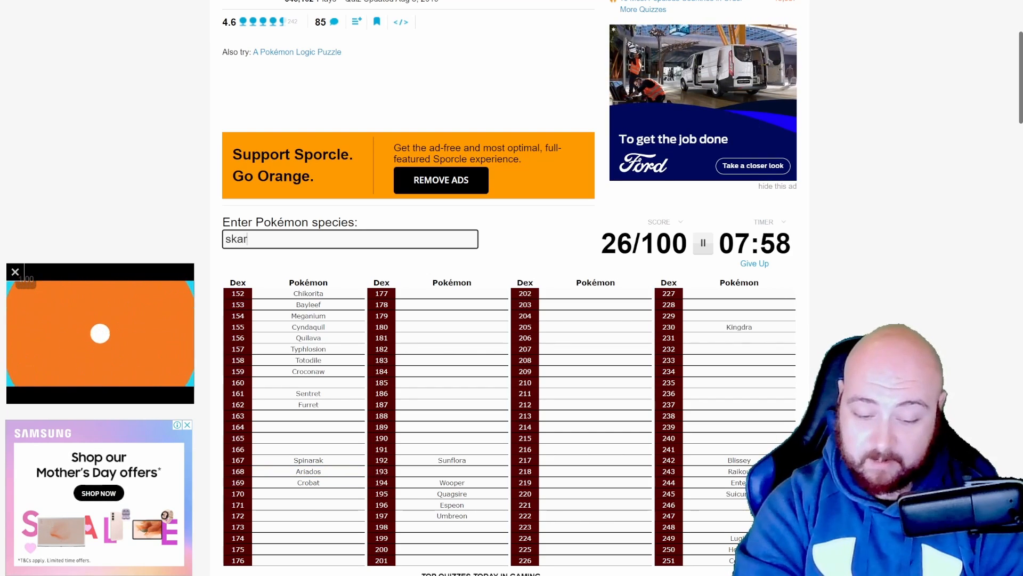
type("skarmory")
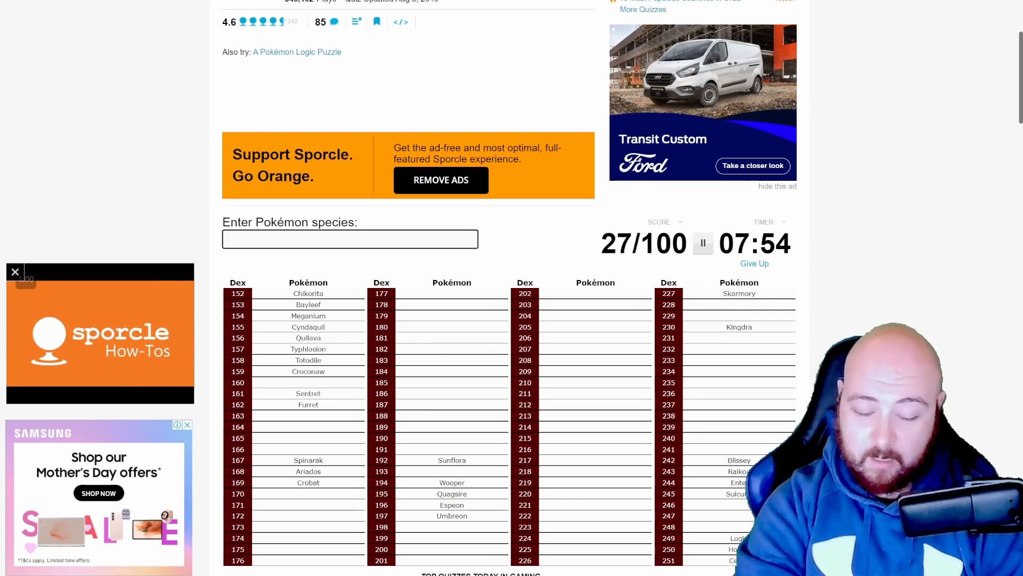
type("maril")
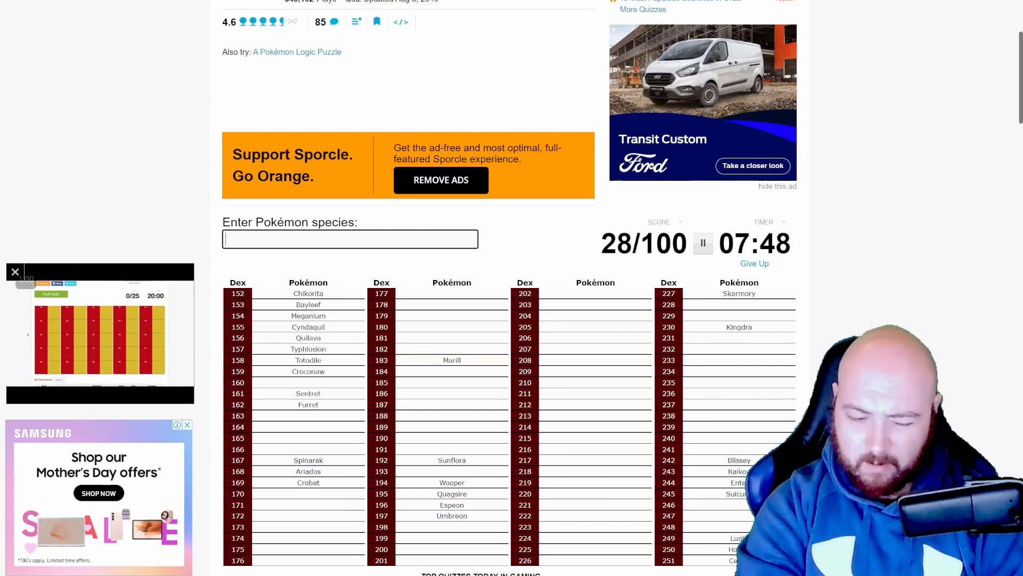
type("azumaril")
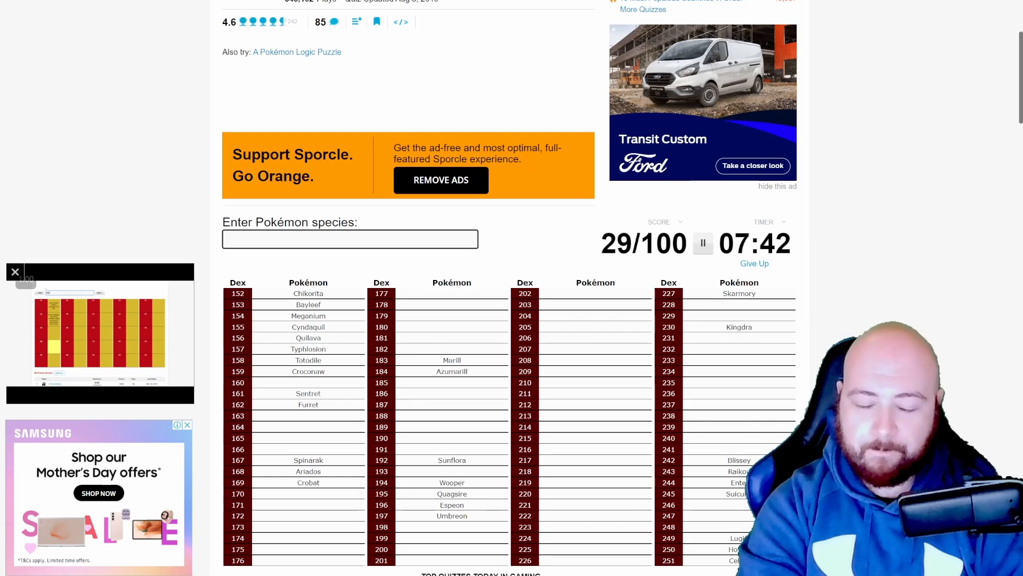
Enter Natu, Xatu, Noctowl and Hoothoot, bringing the score to 33/100.
type("Natu")
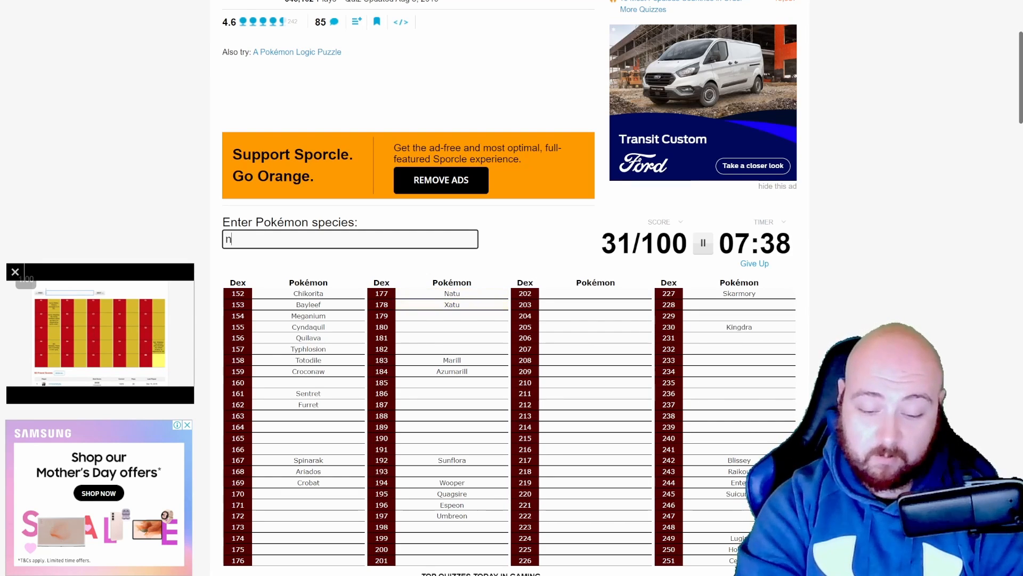
type("noctowl")
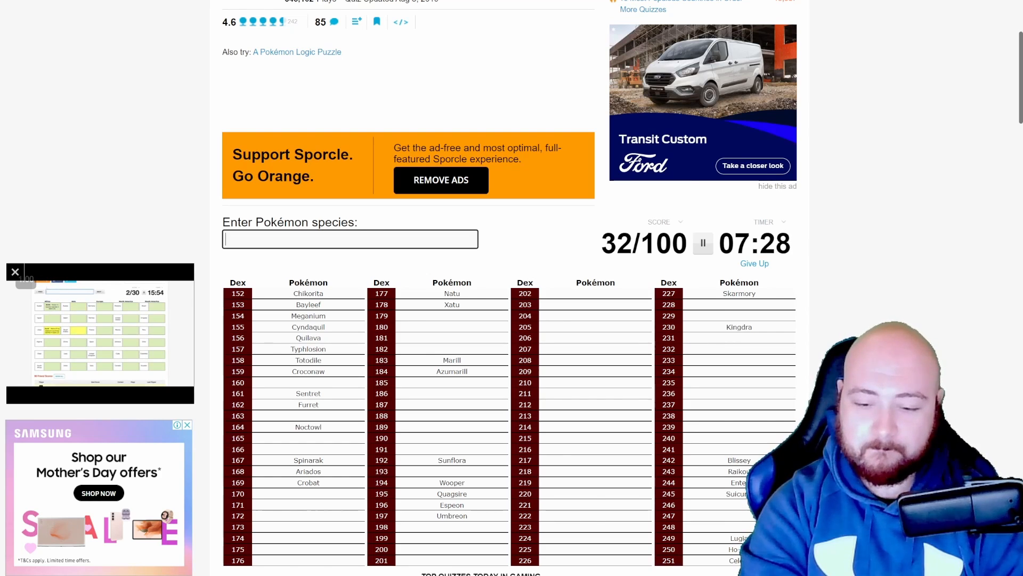
type("hooth")
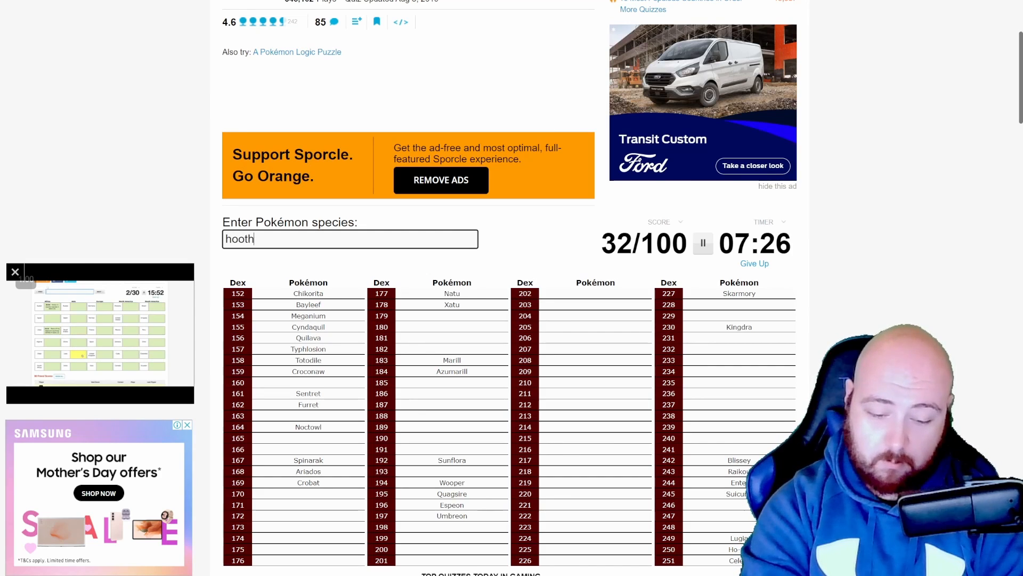
key("Backspace")
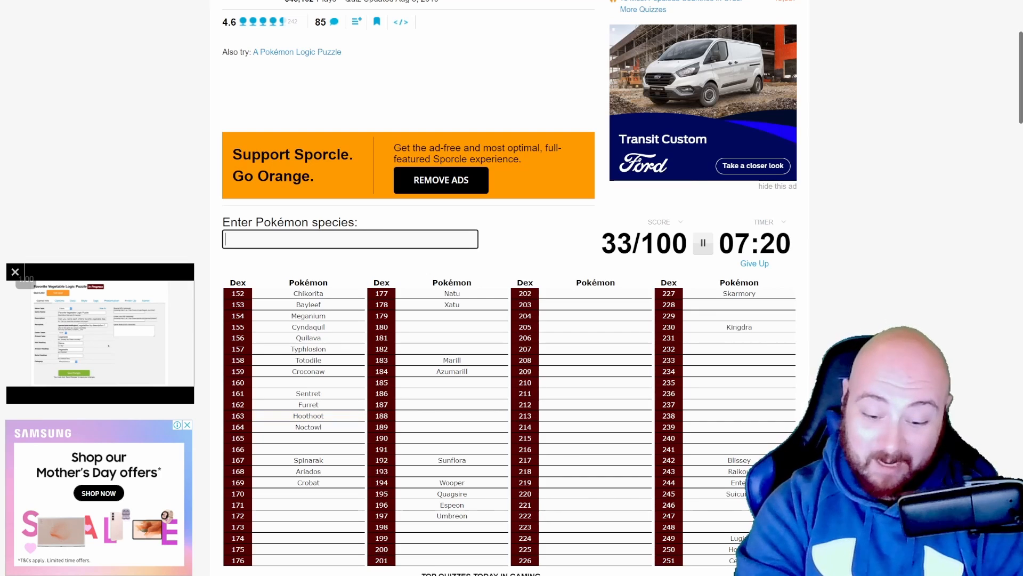
Enter Pichu, Cleffa, Togepi and Igglybuff.
type("Pichu")
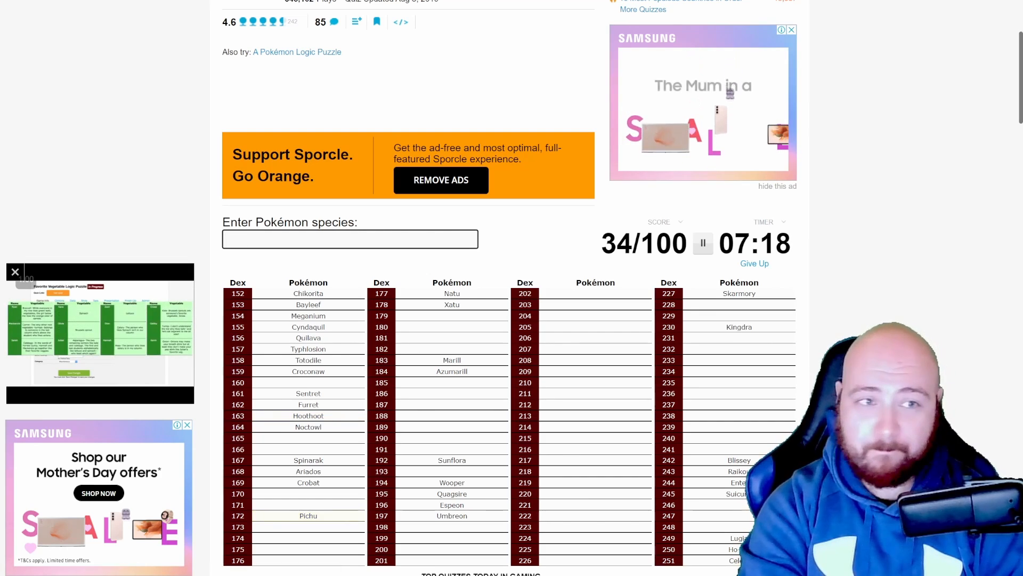
type("cle")
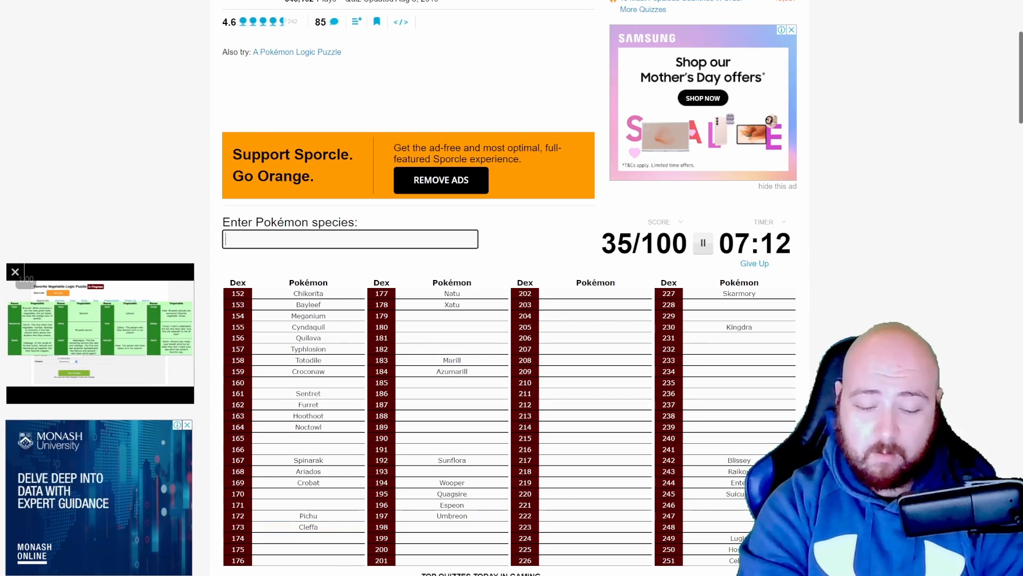
type("t")
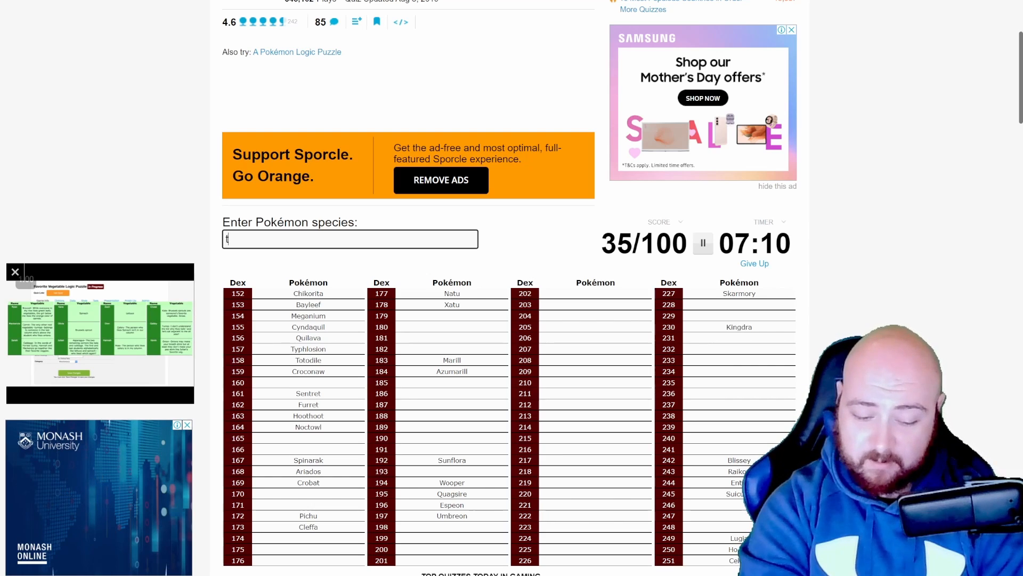
type("togepi")
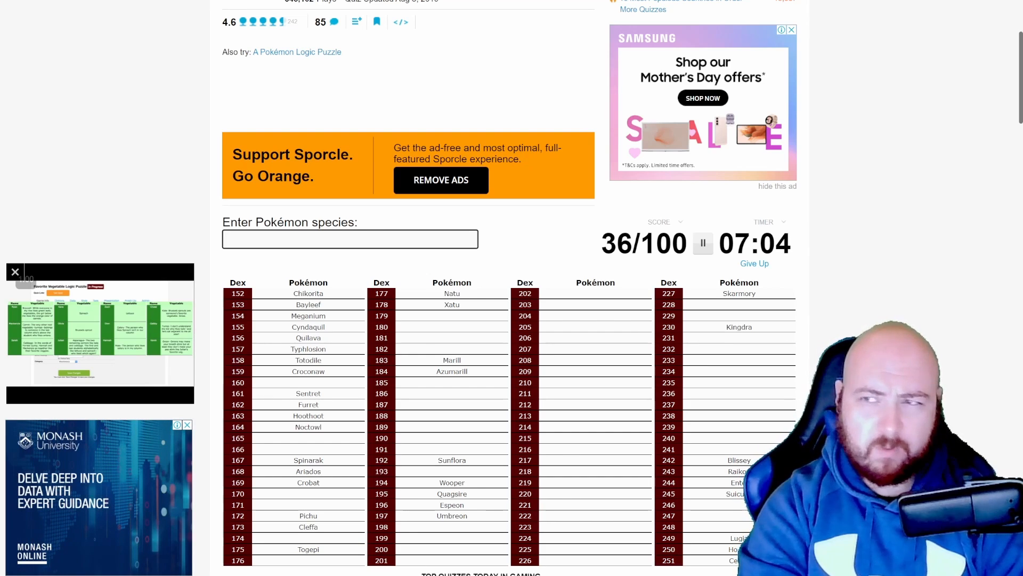
type("iggl")
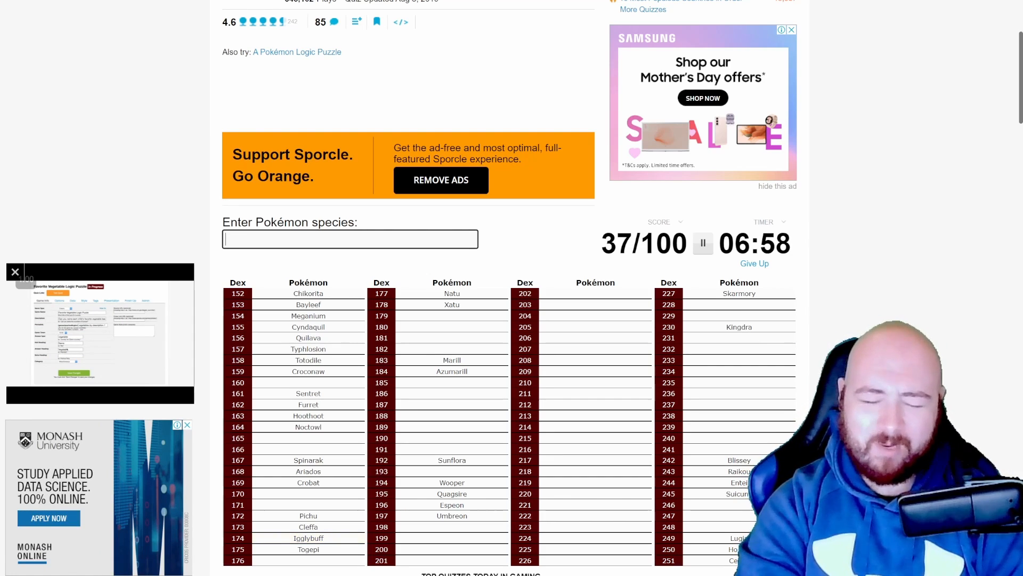
Enter Ledyba, Ledian and Mareep, lifting the score to 40/100.
type("led")
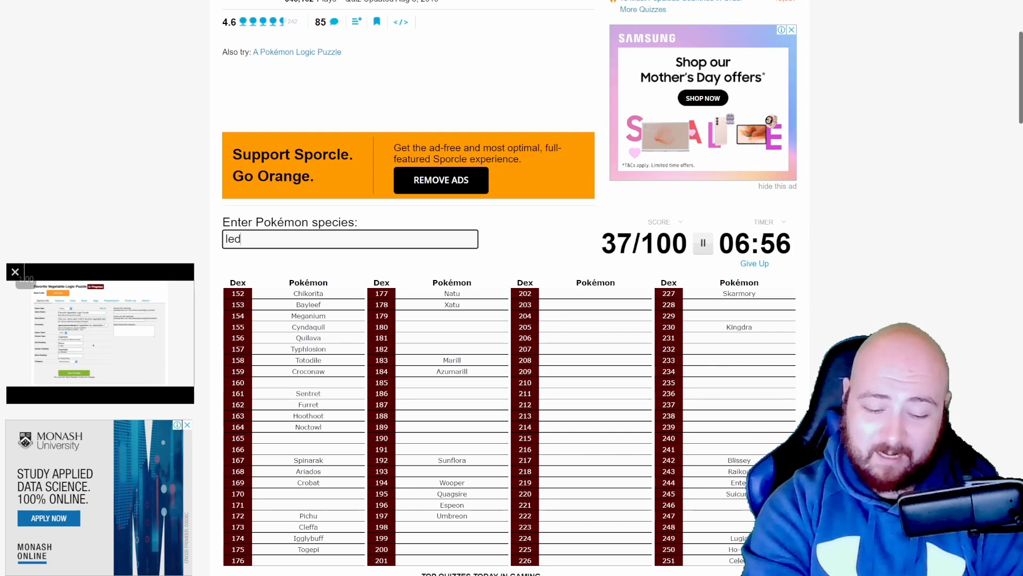
type("uia")
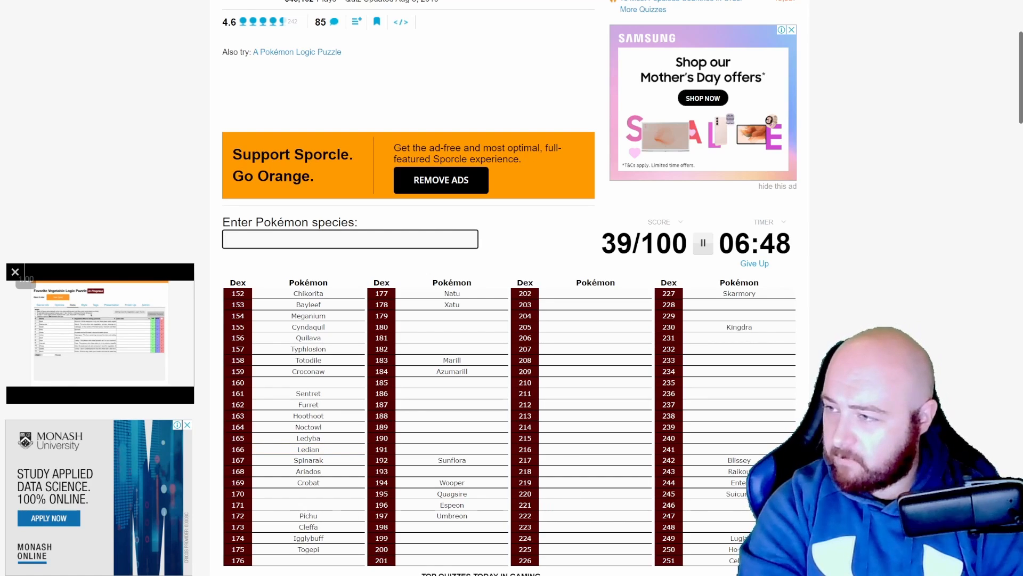
type("sunflor")
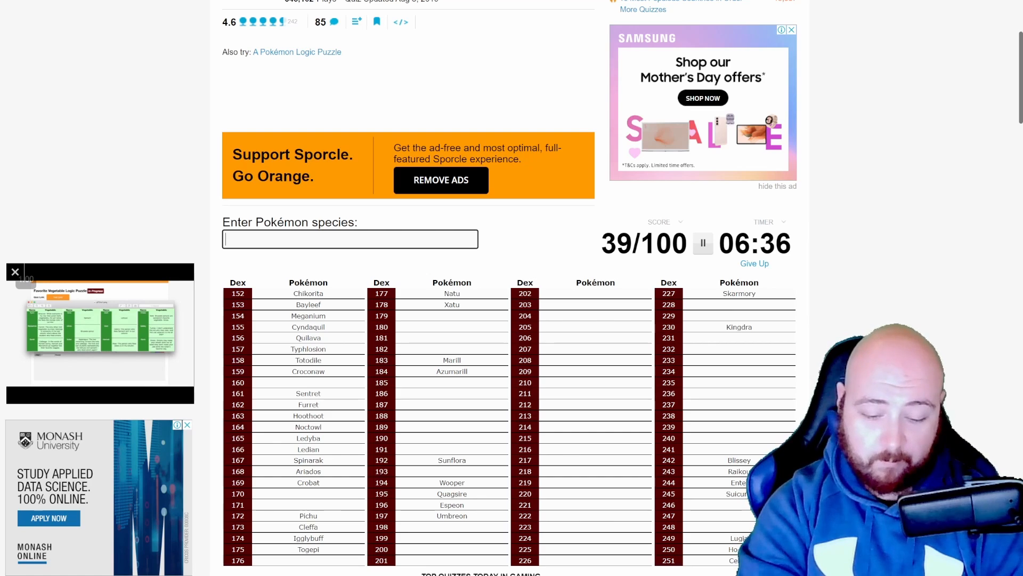
type("Mareep")
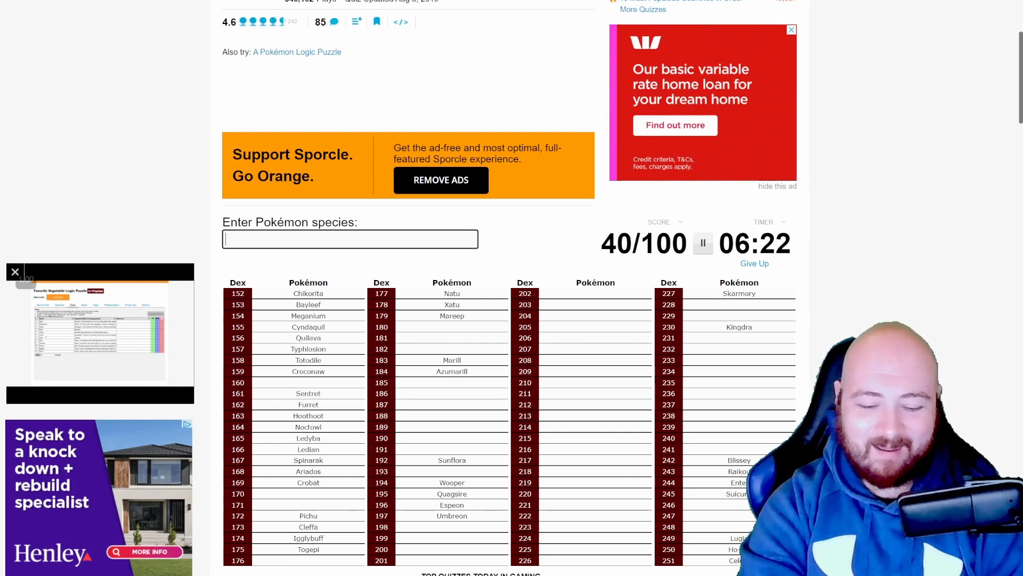
Enter Hoppip and Skiploom.
type("hop")
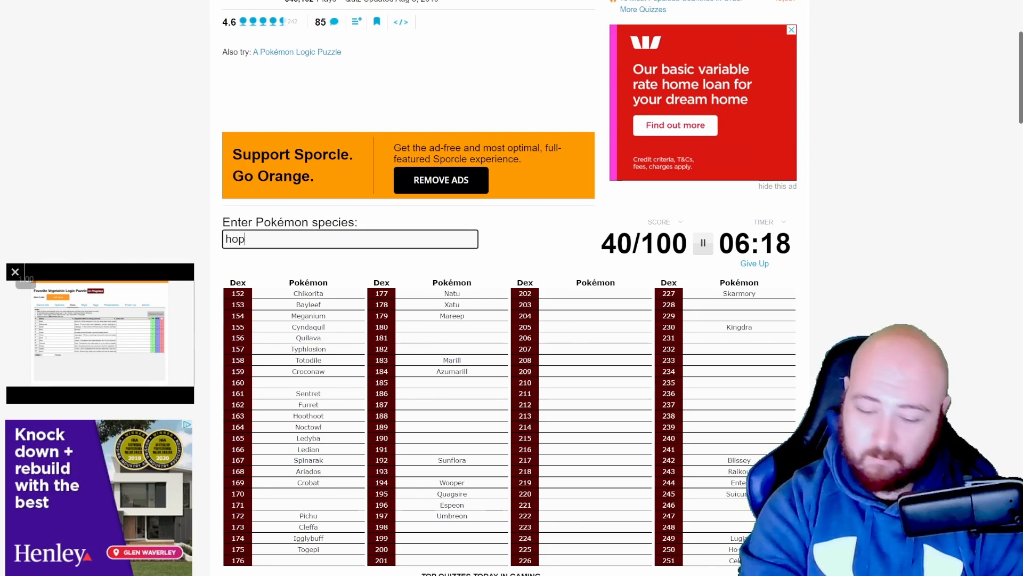
type("hoppip")
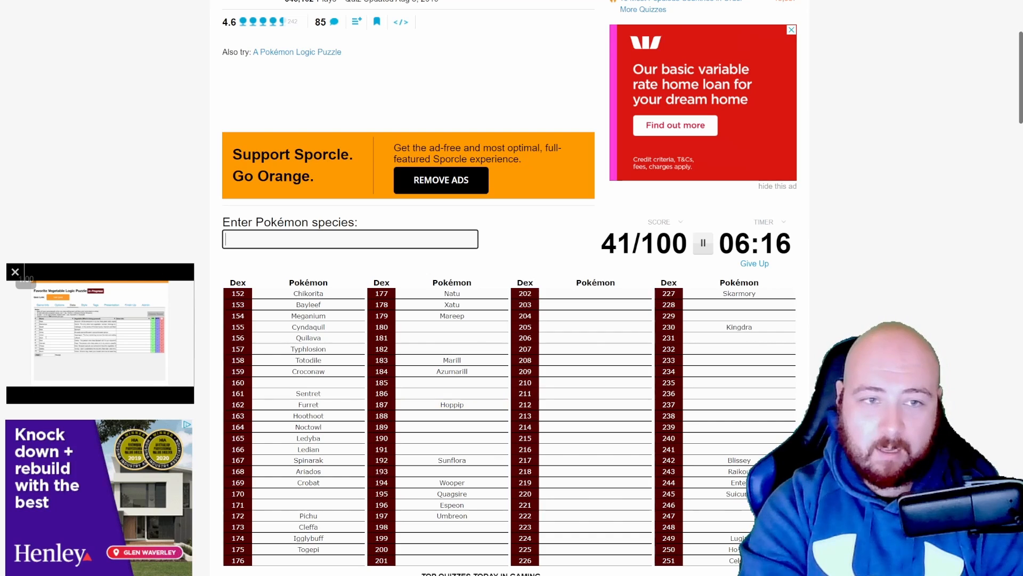
type("s")
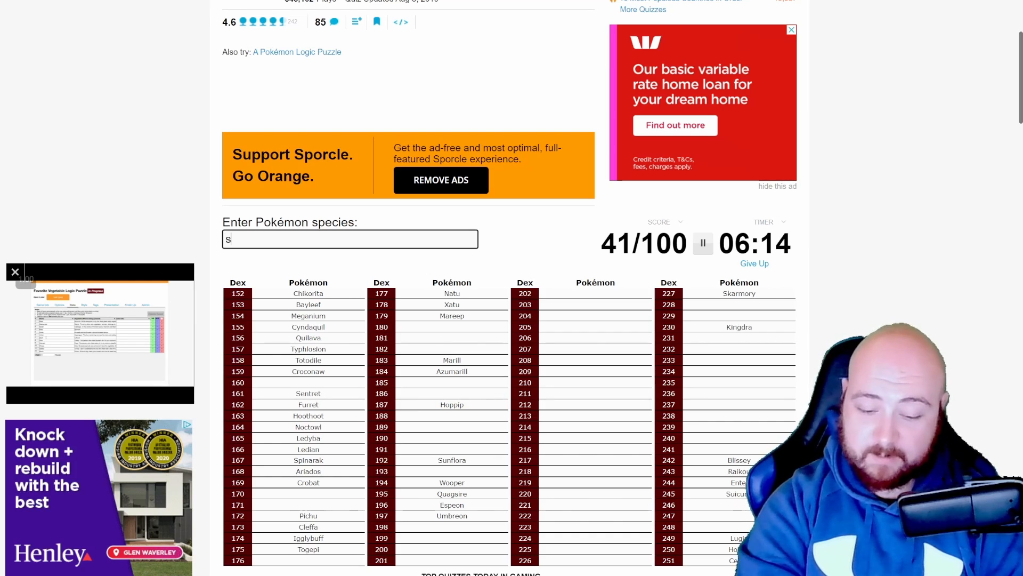
type("kiploo")
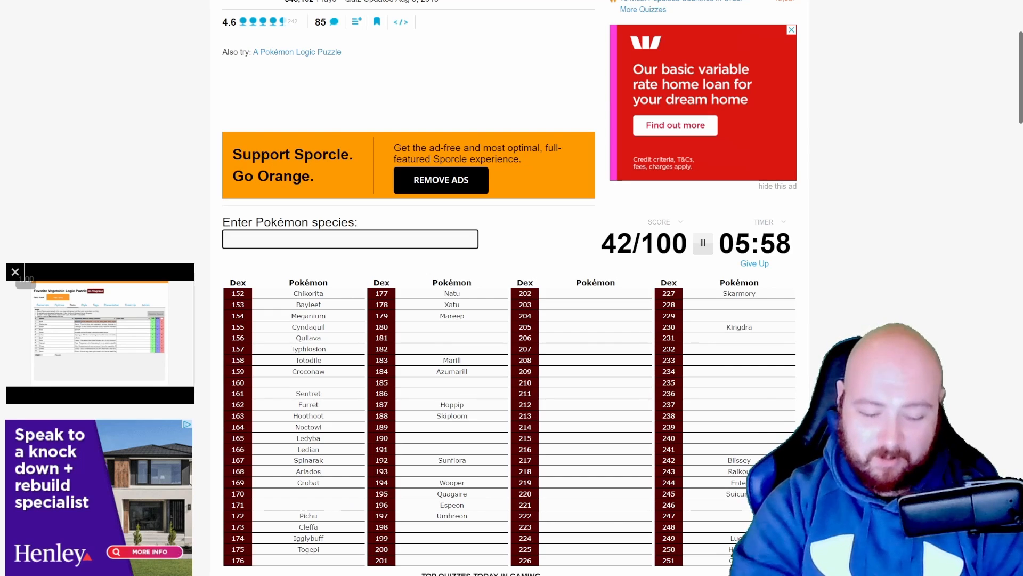
Enter Chinchou, Lanturn and Sudowoodo, pushing the score to 45/100.
type("chincho")
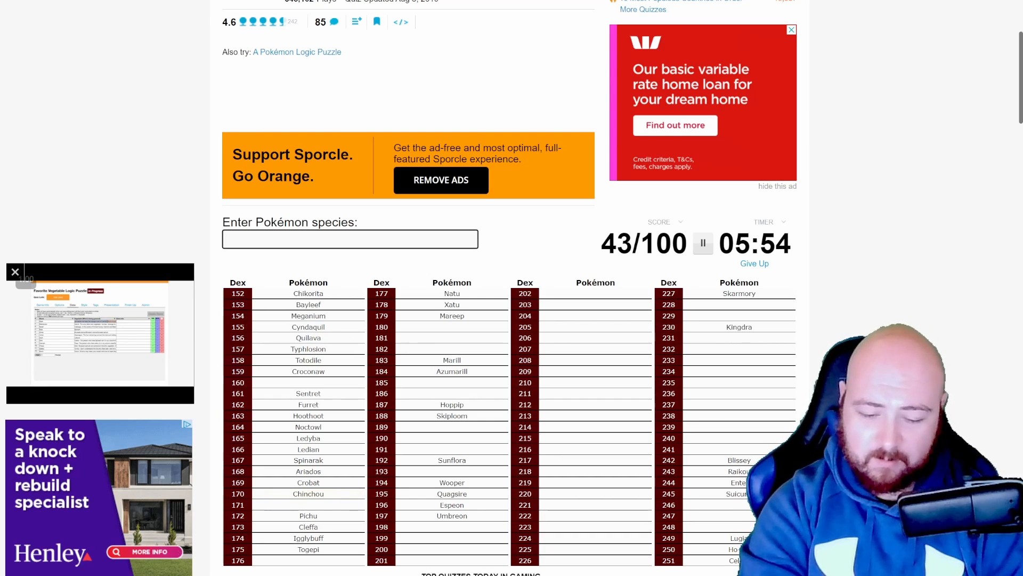
type("lantern")
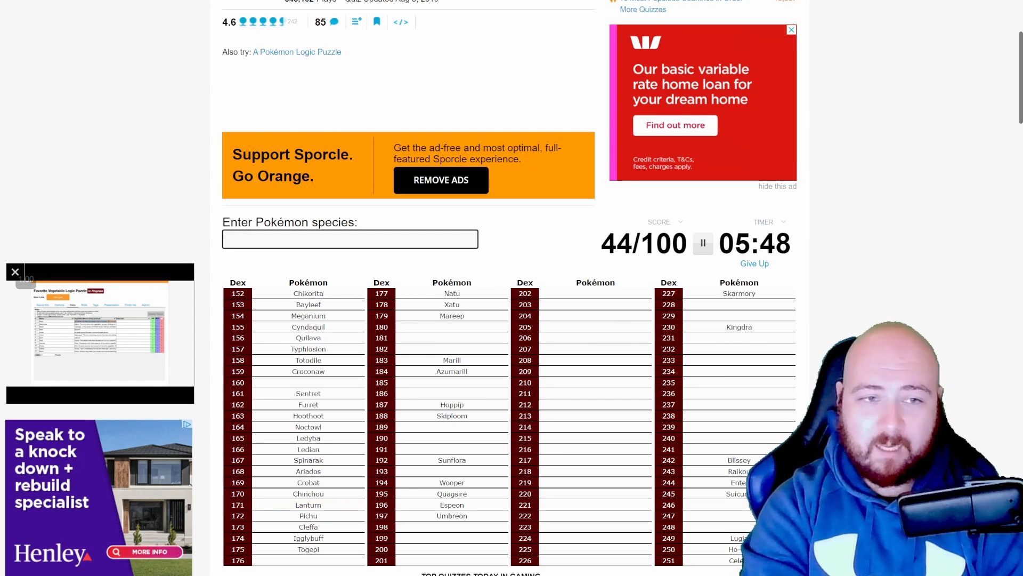
type("sud")
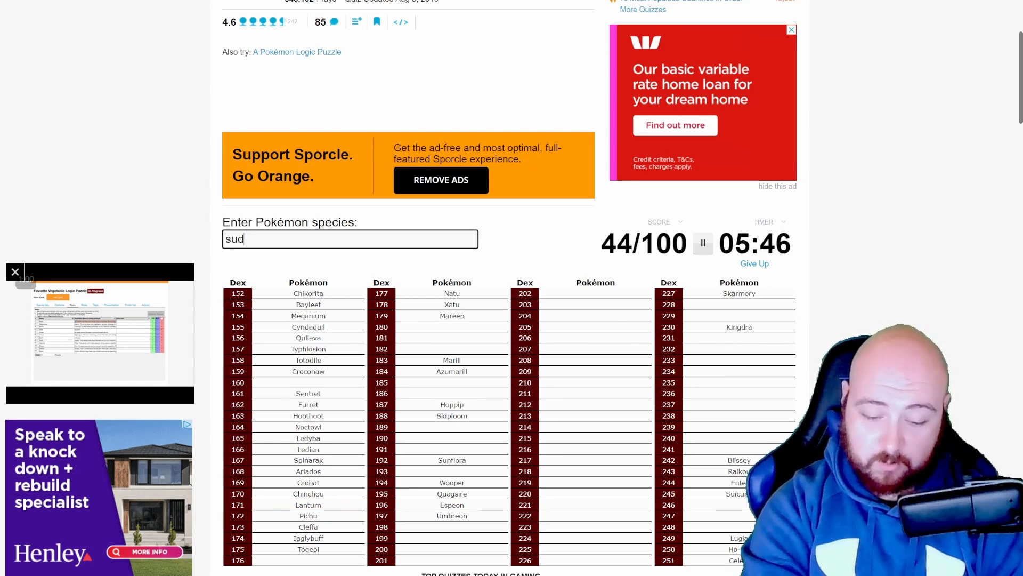
type("sudowoodo")
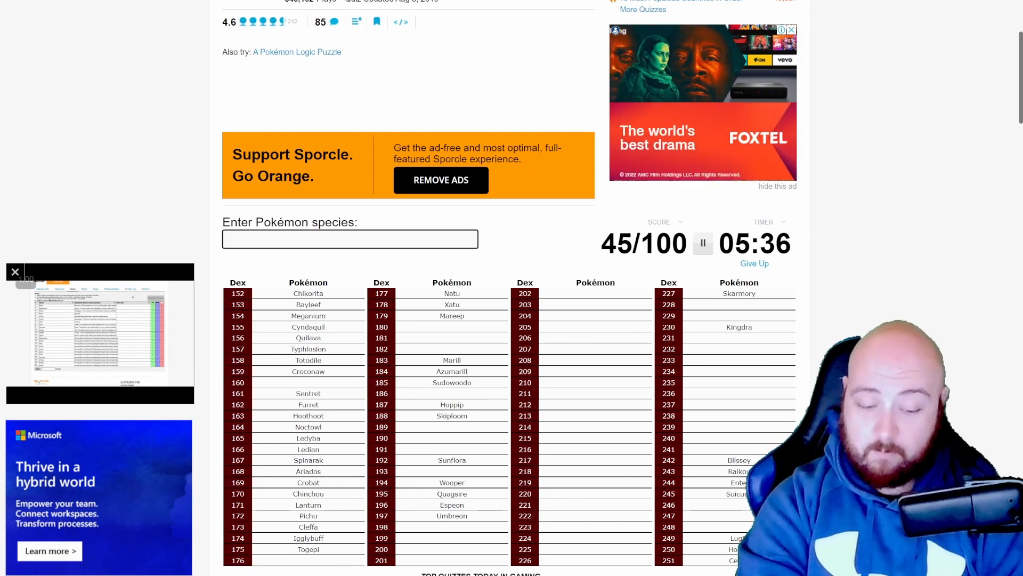
Enter Scizor, then clear an unaccepted Snubbull attempt.
type("Scizor")
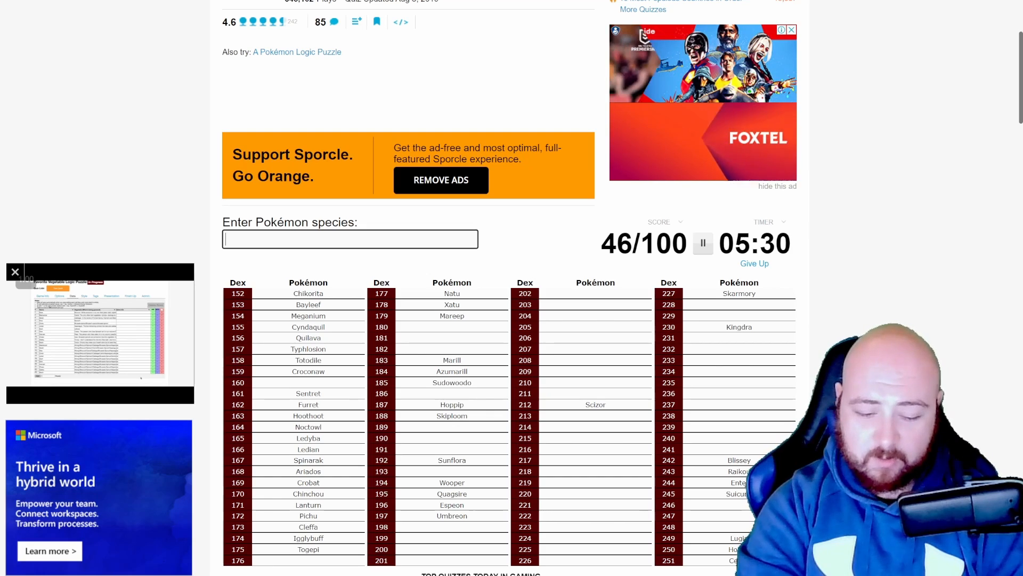
type("snu")
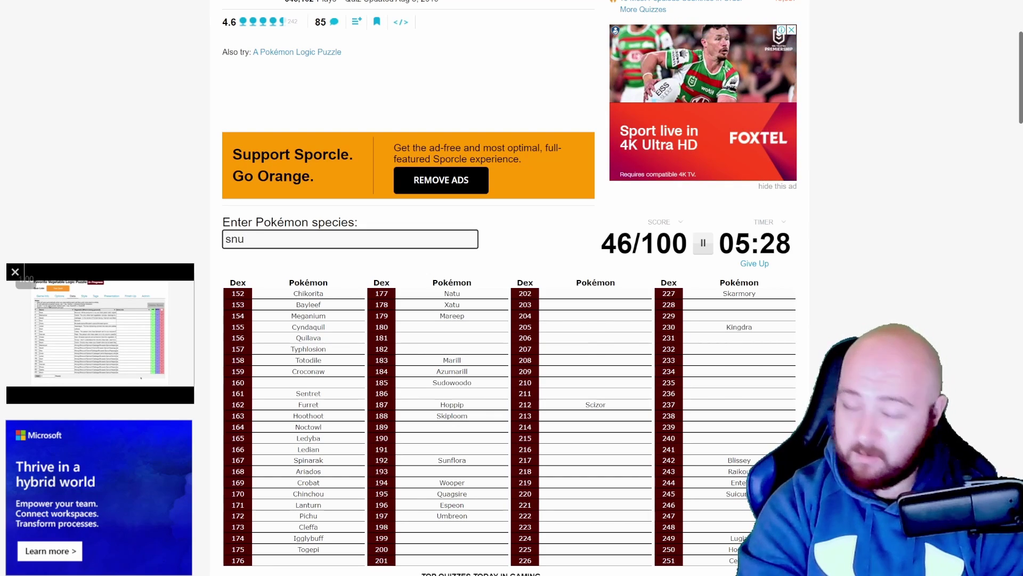
type("b")
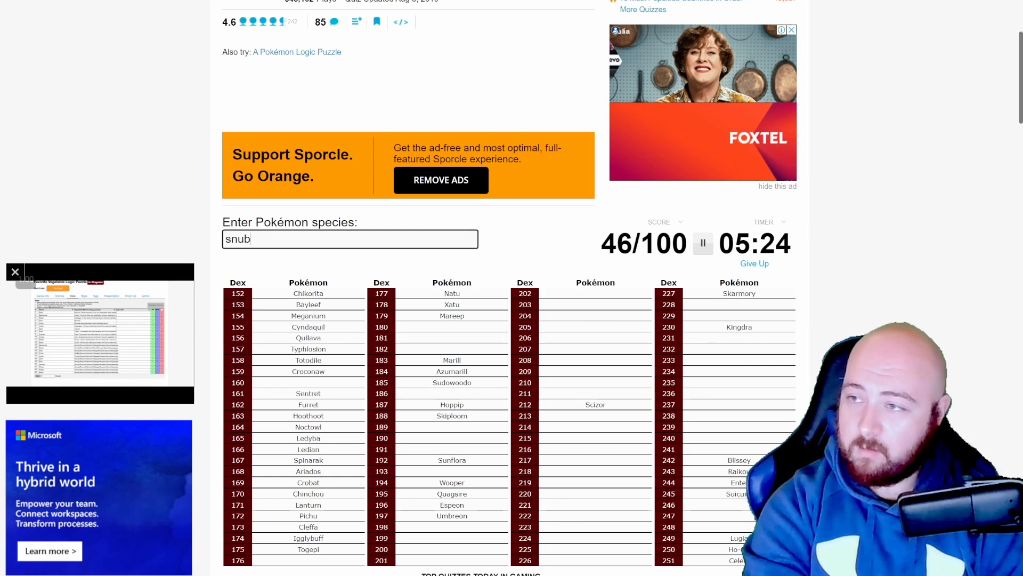
type("al")
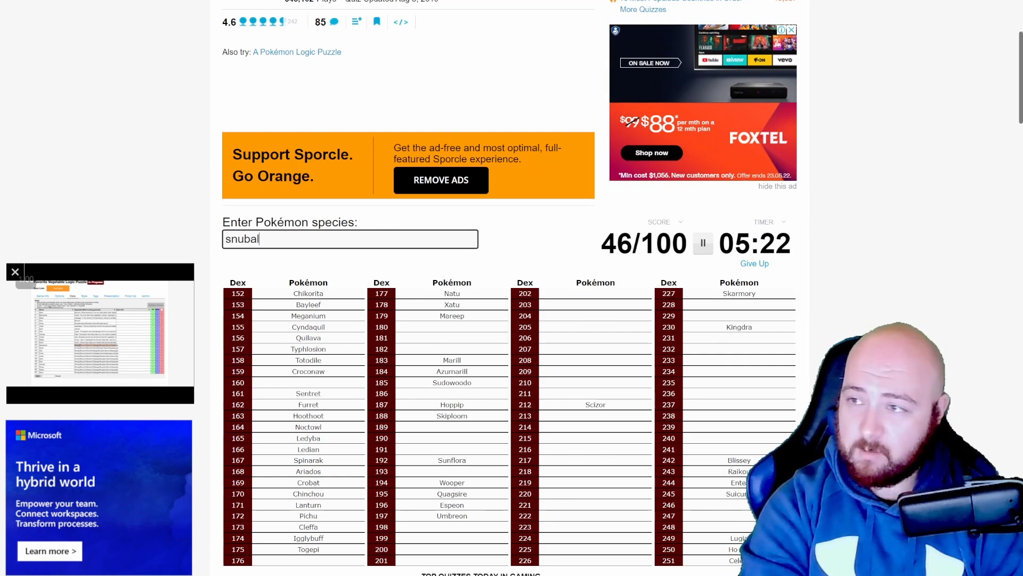
key("Backspace")
type("ull")
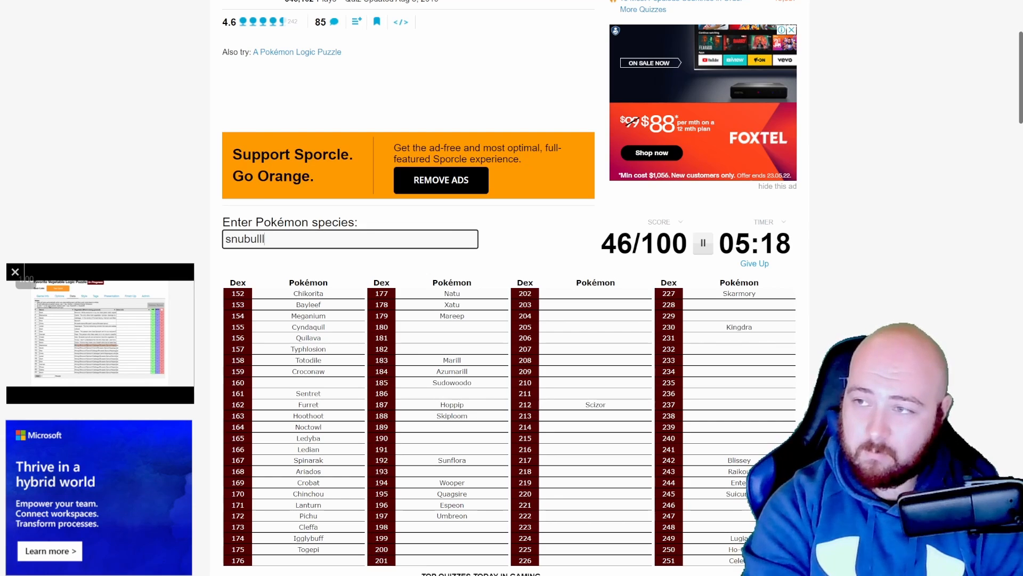
key("Enter")
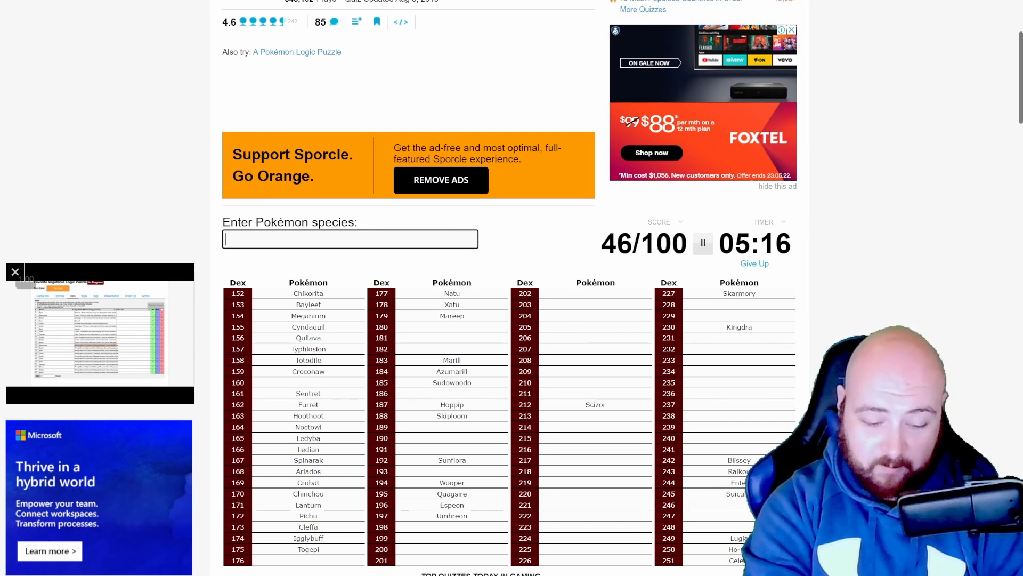
Enter Granbull and Pineco, then erase a misspelled Forretress attempt, reaching 48/100.
type("Granb")
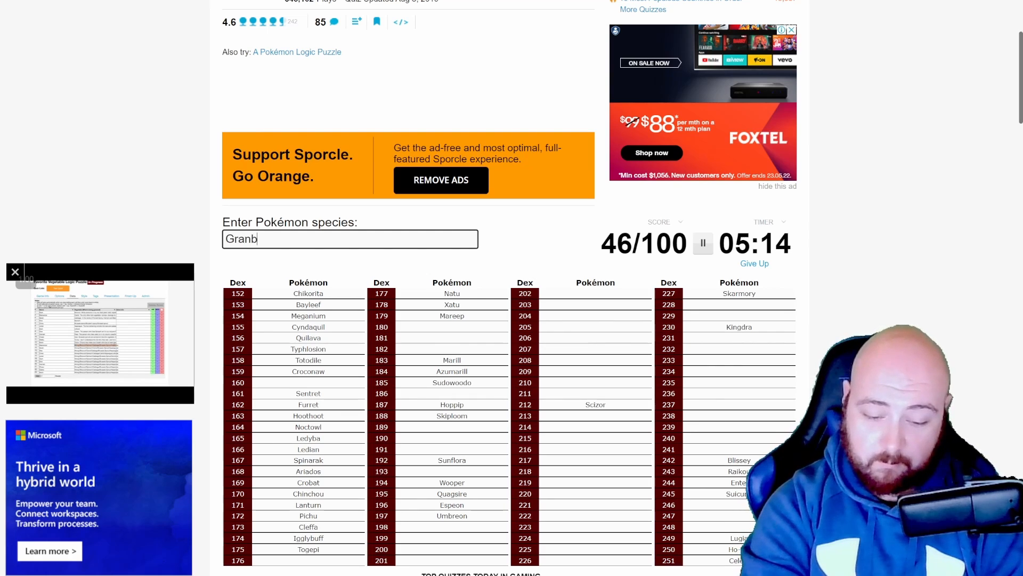
type("Granbull")
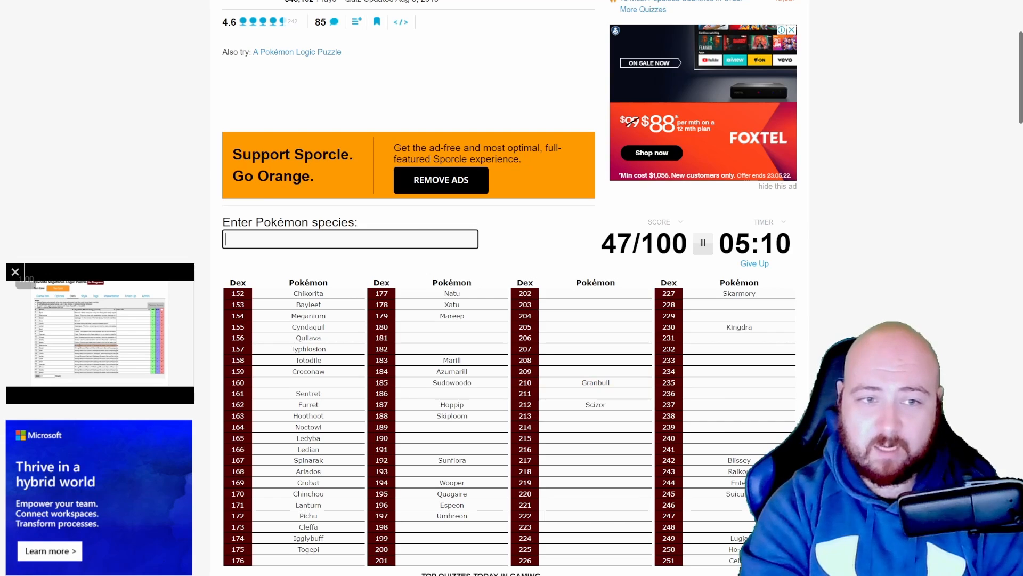
type("pind")
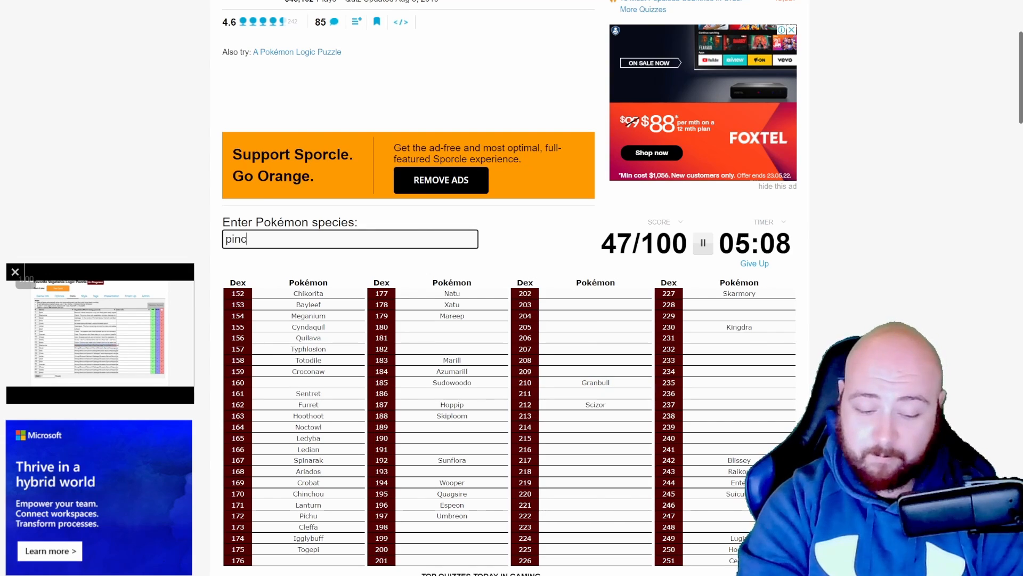
type("pineco")
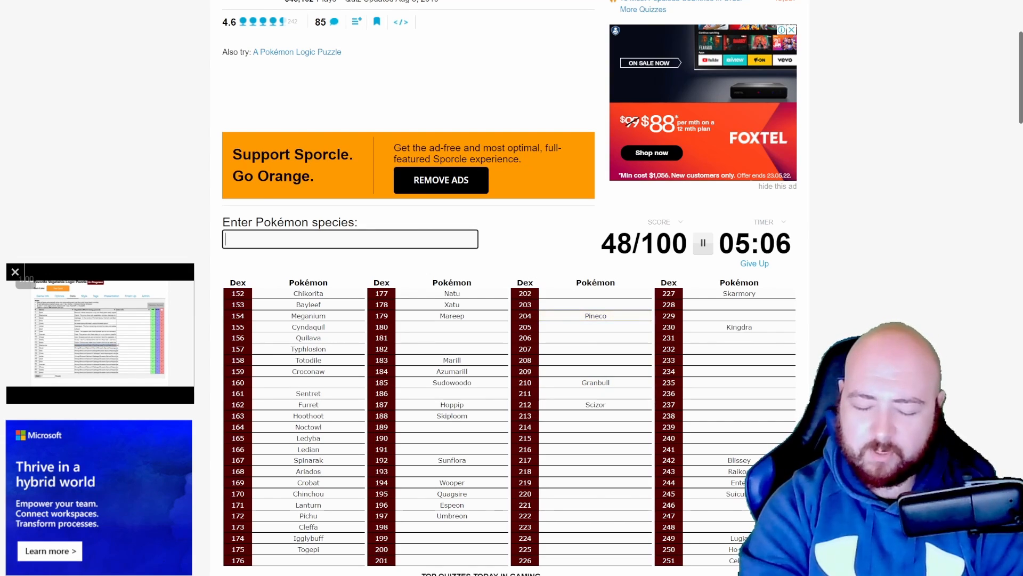
type("foretr")
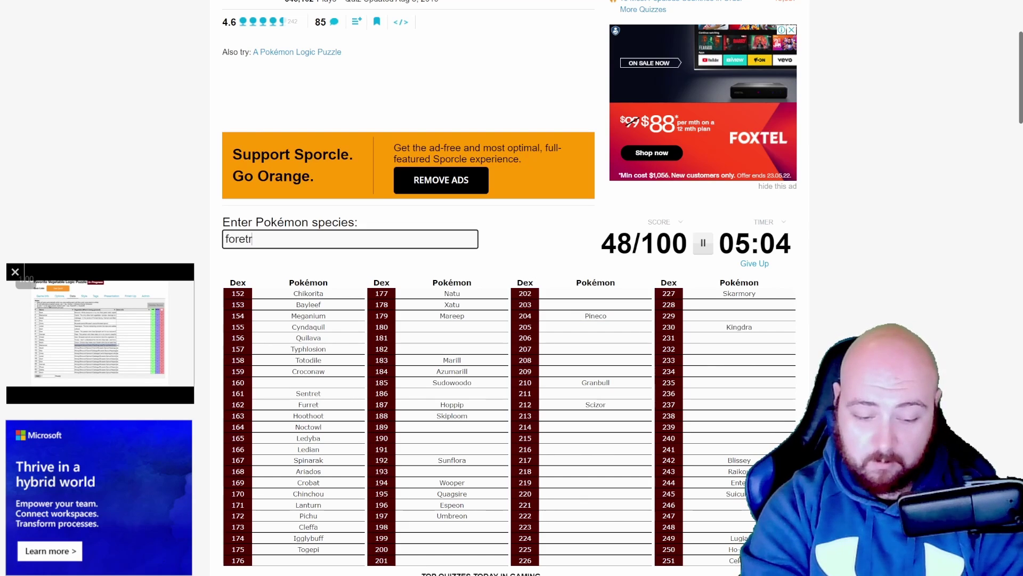
key("Backspace")
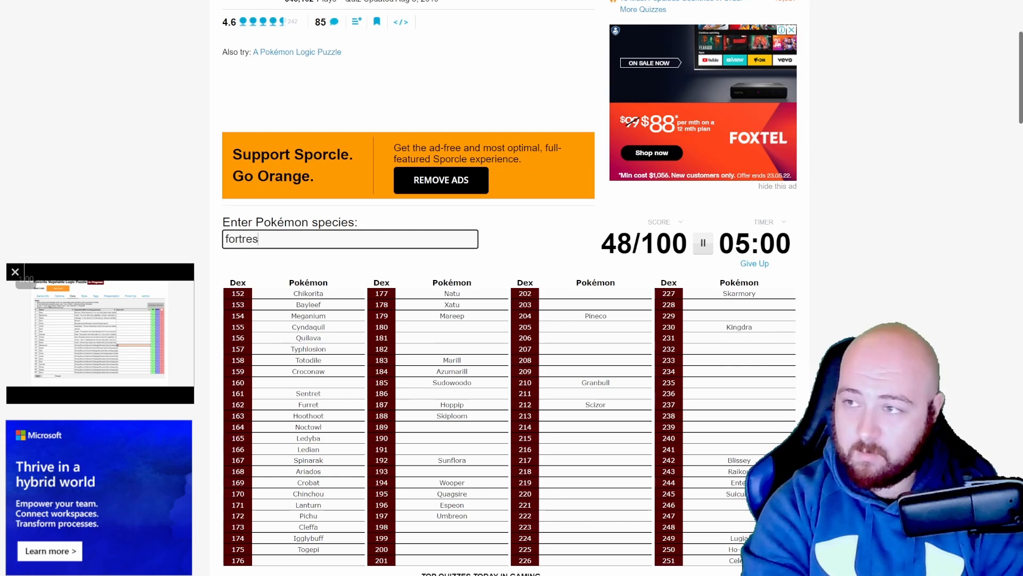
key("Backspace")
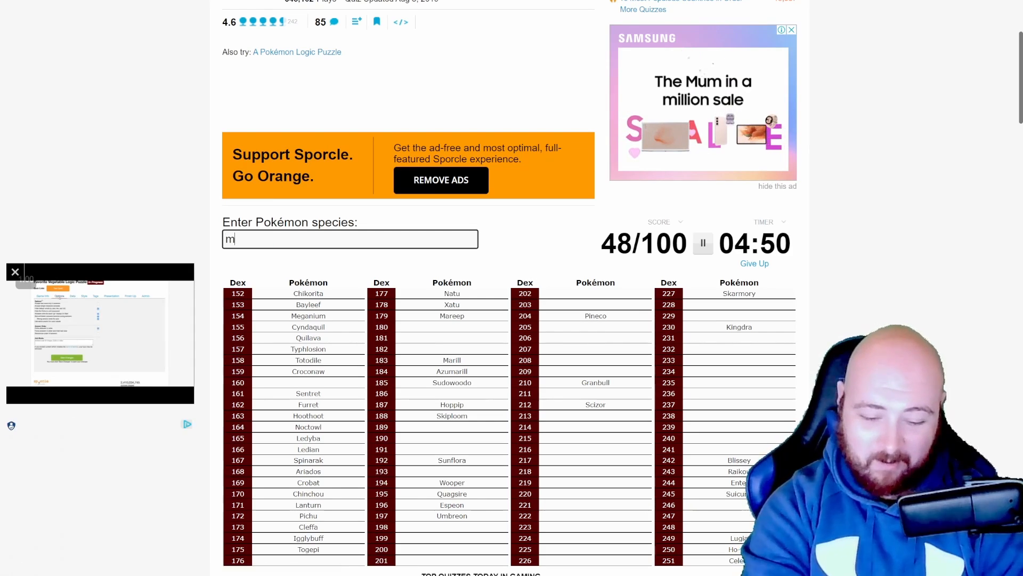
Enter Murkrow, Slowking and Yanma.
type("murkrow")
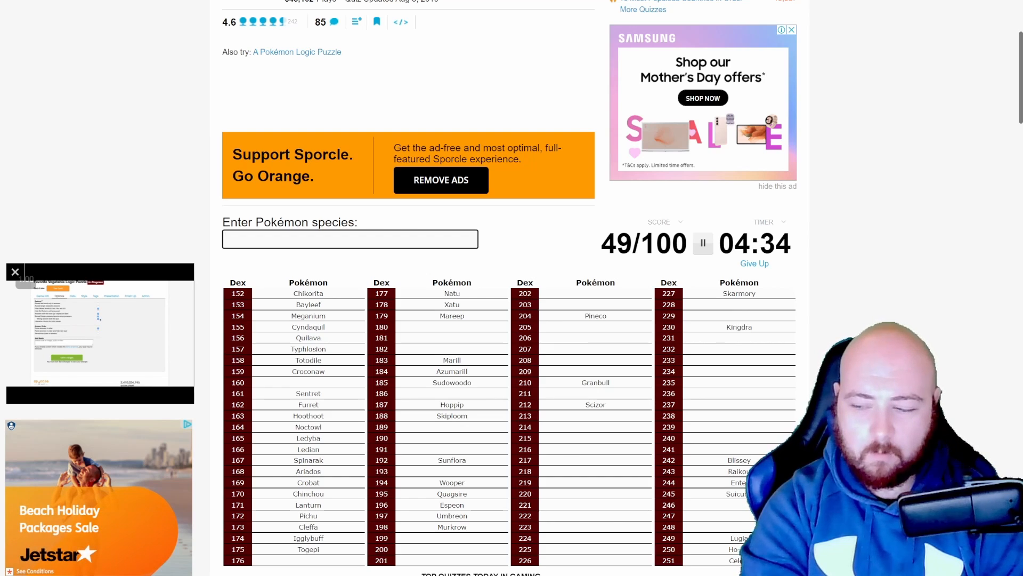
type("slowki")
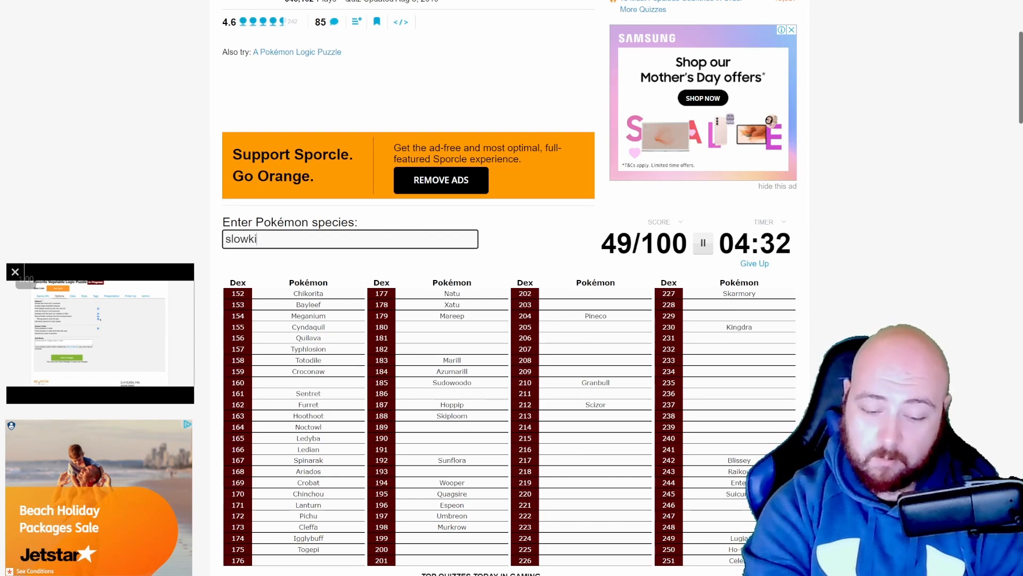
type("slowking")
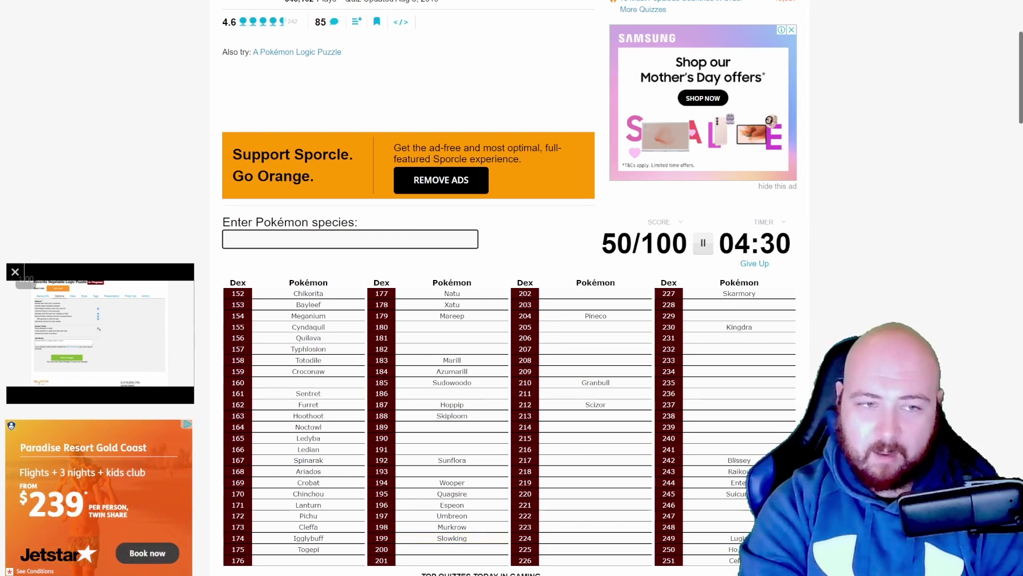
type("yanm")
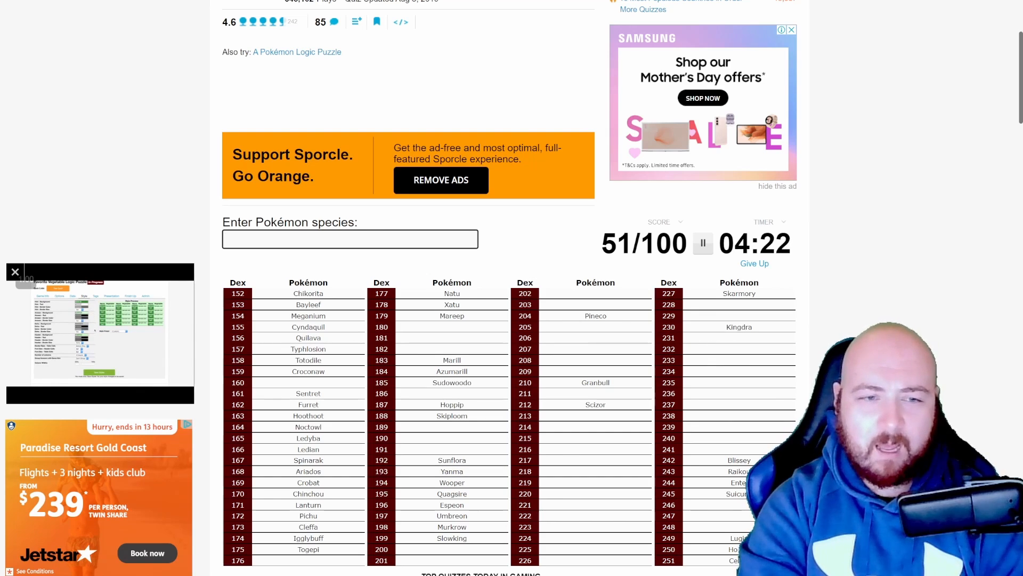
Enter Shuckle, Swinub, Piloswine, Corsola and Remoraid, bringing the score to 56/100.
type("shu")
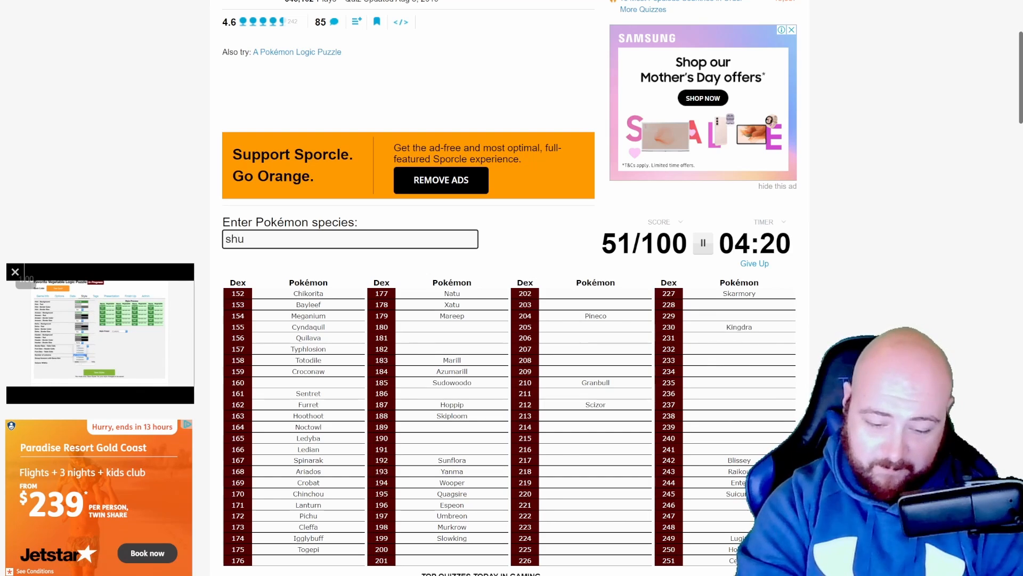
type("shuckle")
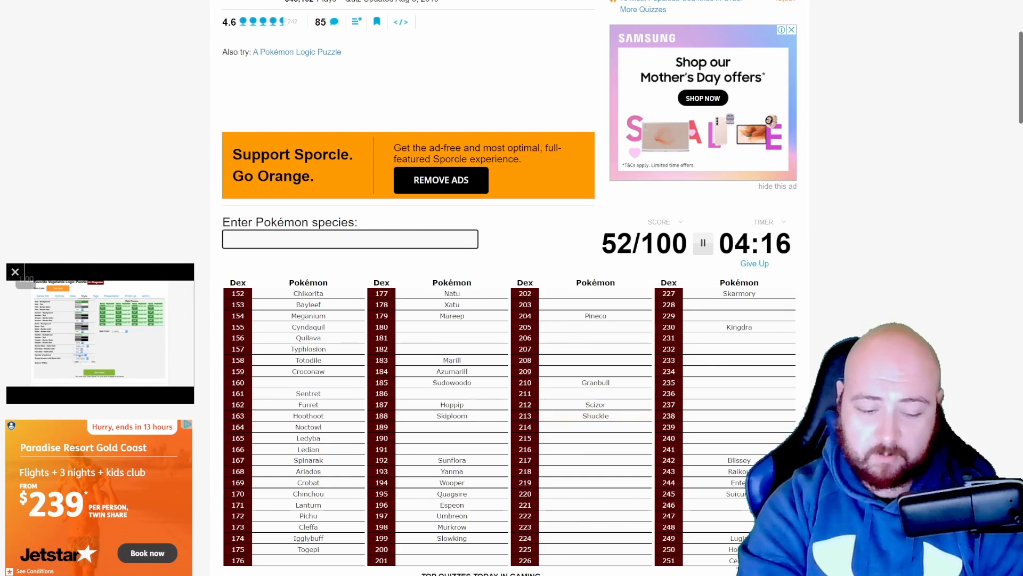
type("Swinub")
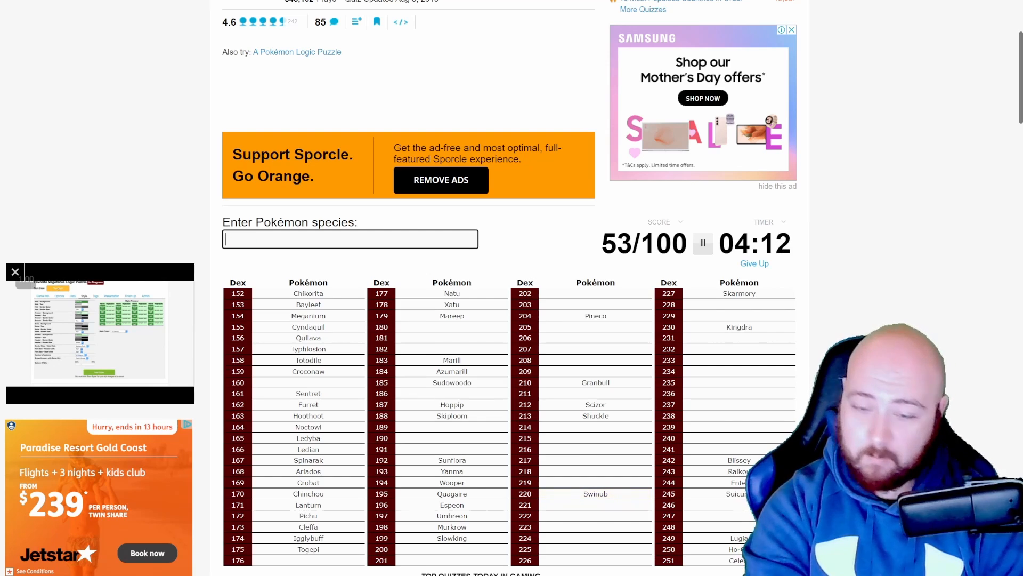
type("piloswin")
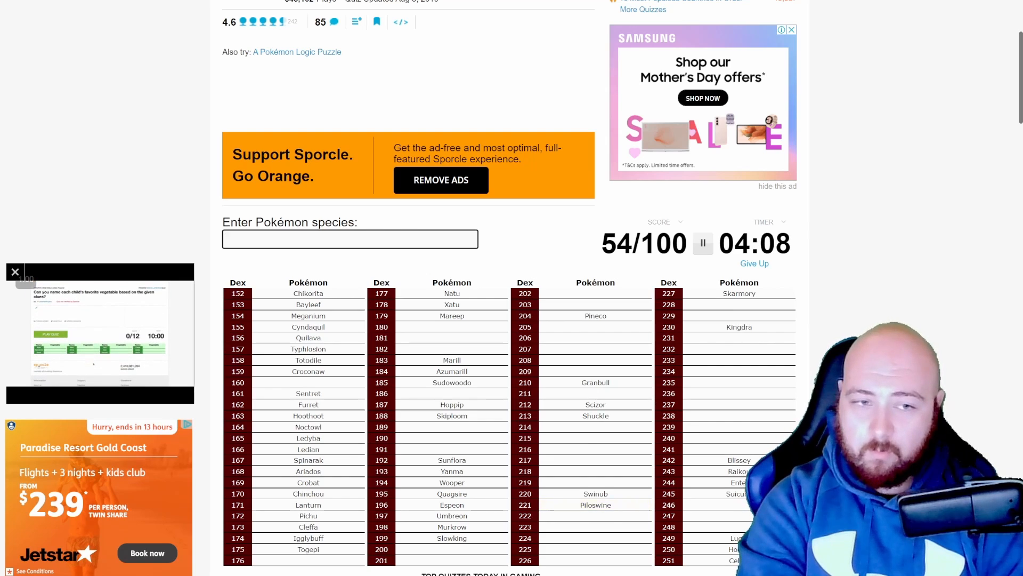
type("Corsola")
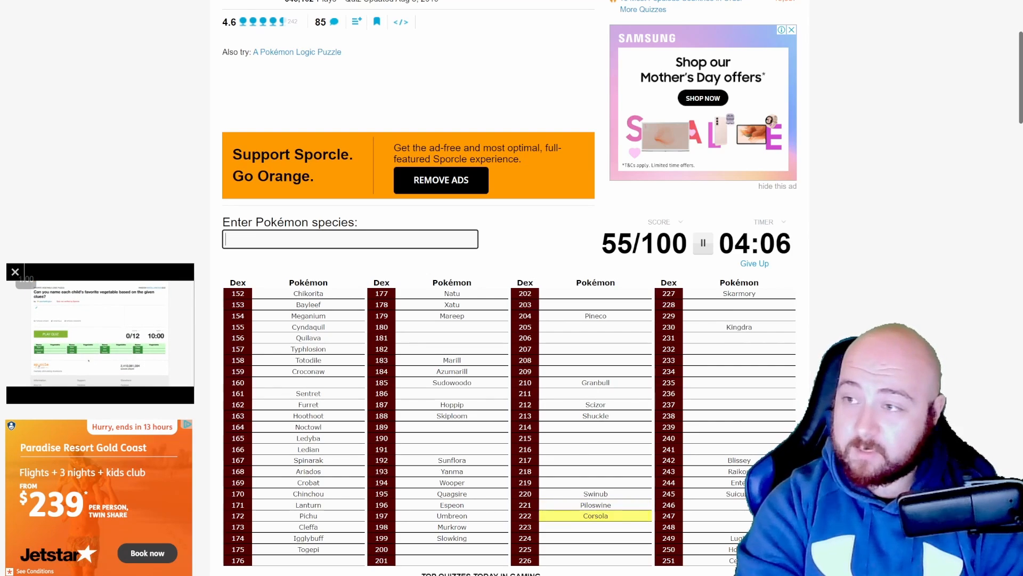
type("Remoraid")
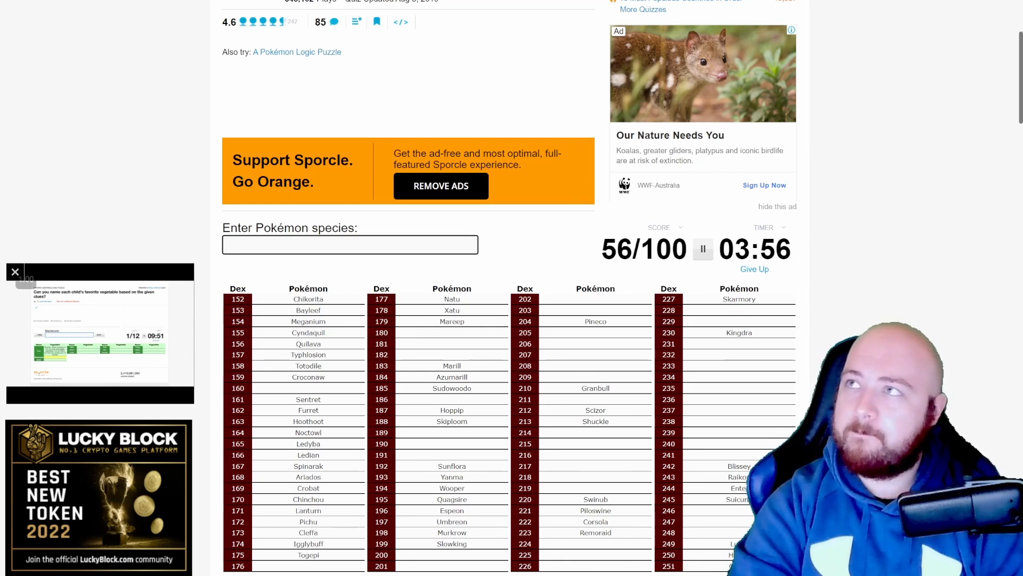
Enter Elekid, Magby and Smoochum into the species box.
type("Elekid")
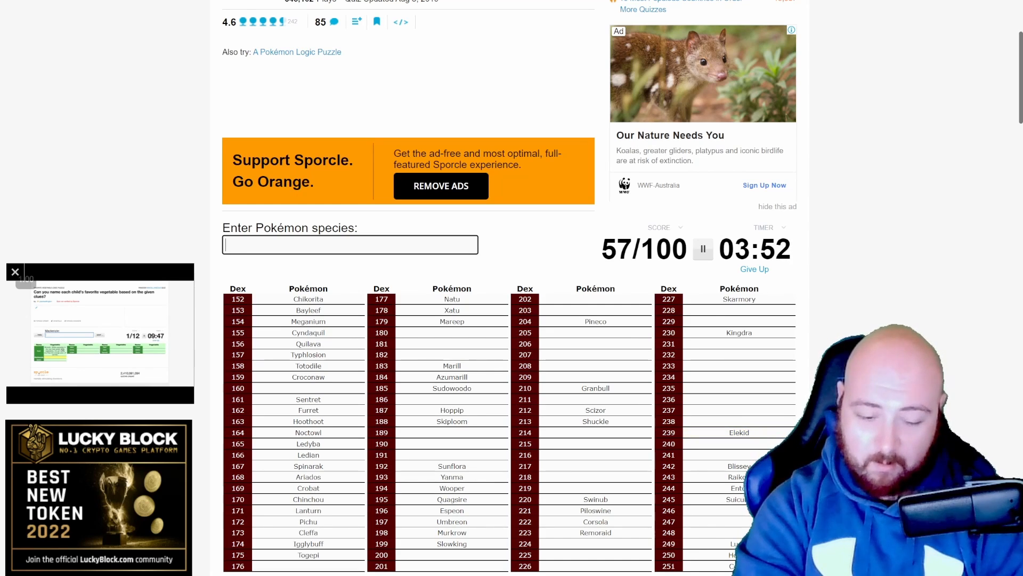
type("Magby")
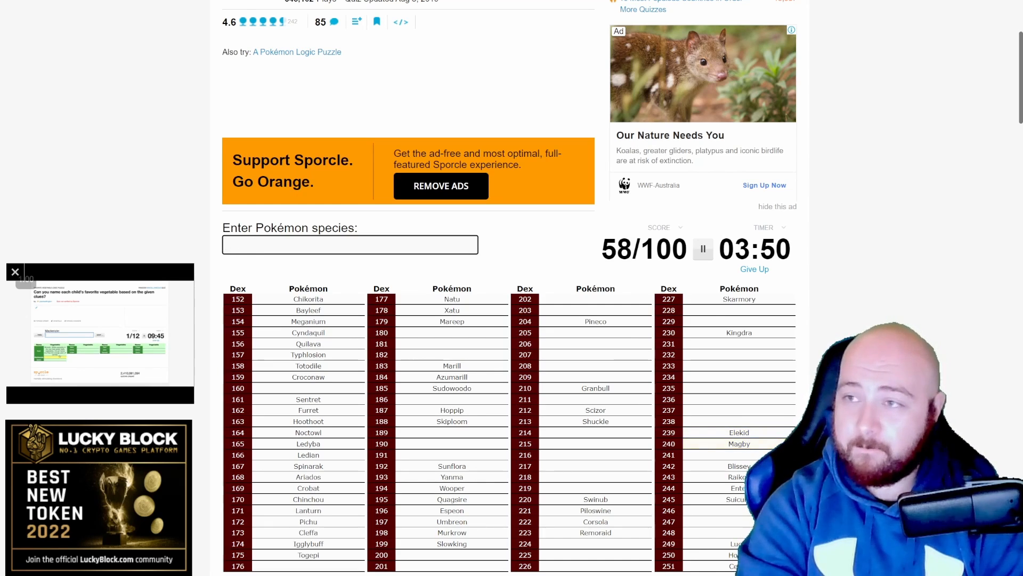
type("smoo")
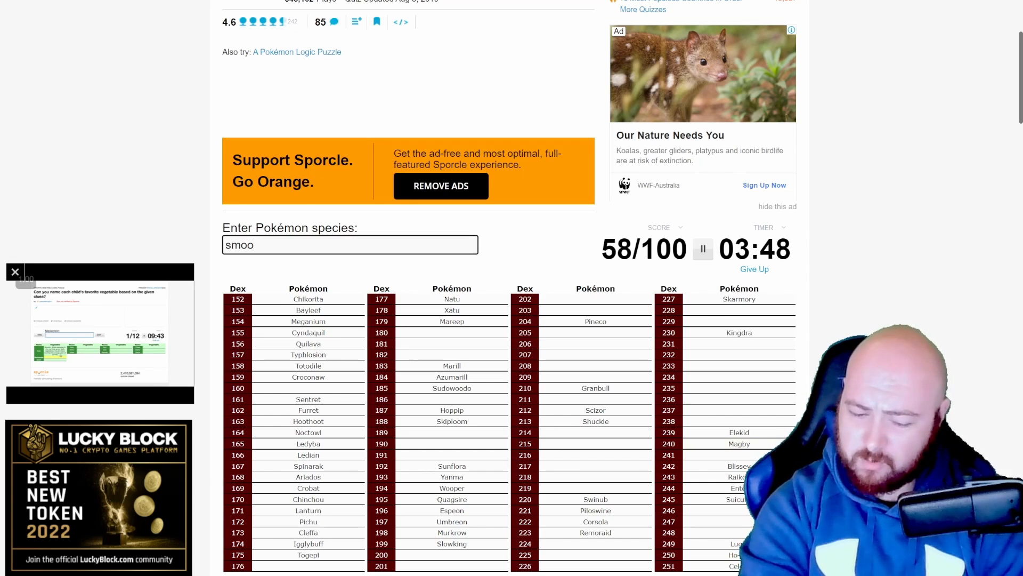
type("h")
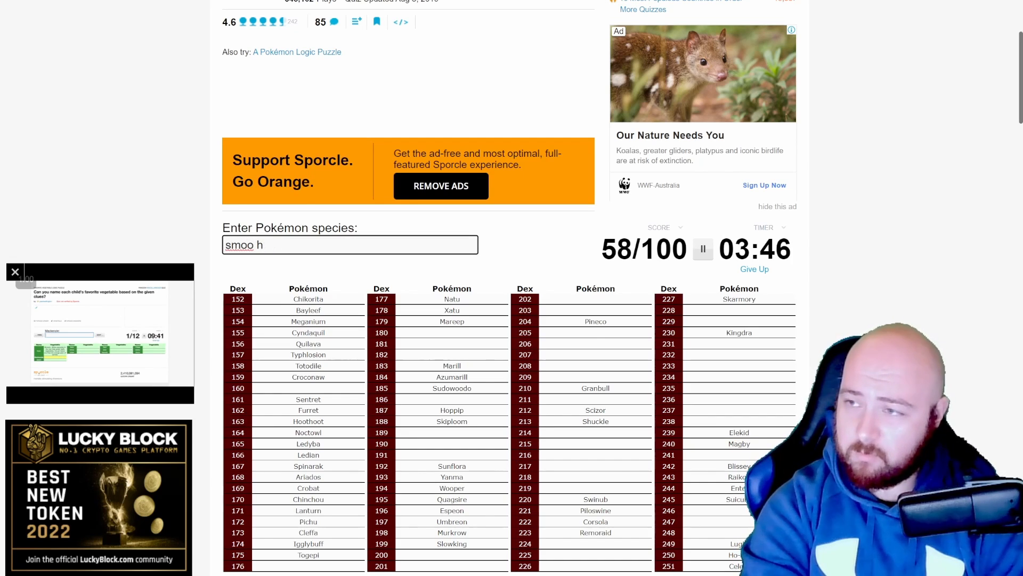
type("smoochum")
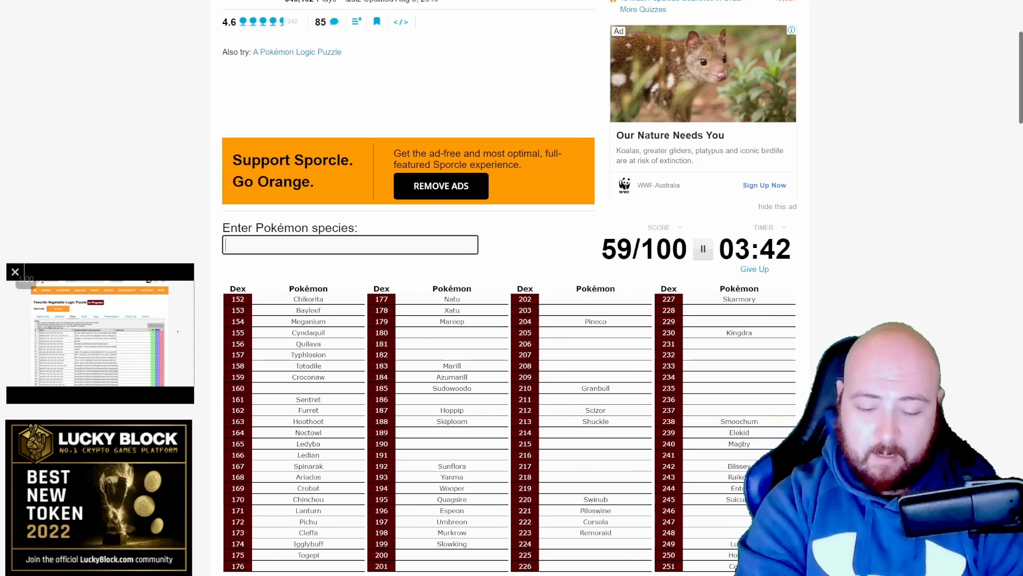
Enter Tyrogue, Hitmontop and Smeargle, then start a Porygon guess.
type("tyrog")
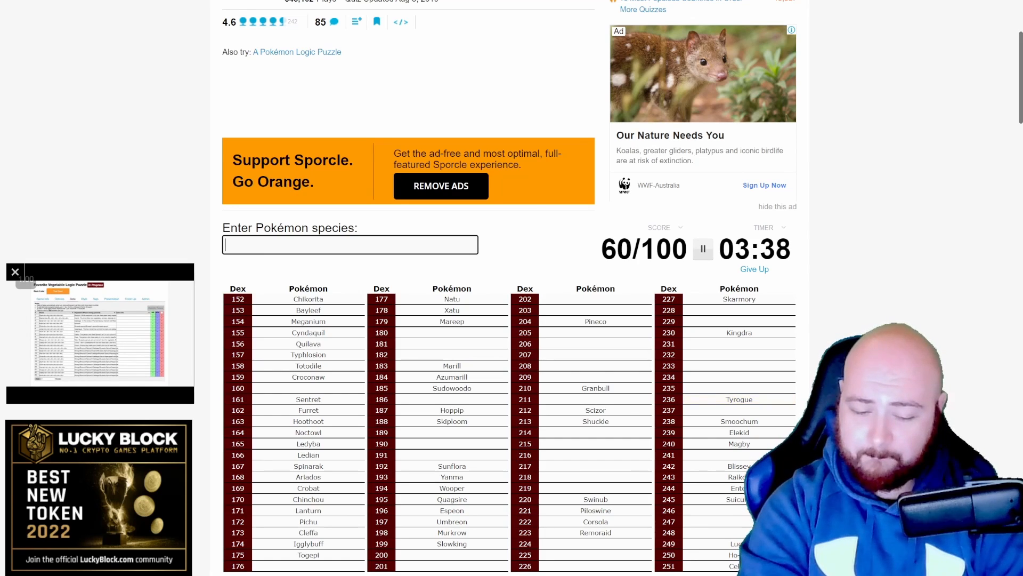
type("hitmonto")
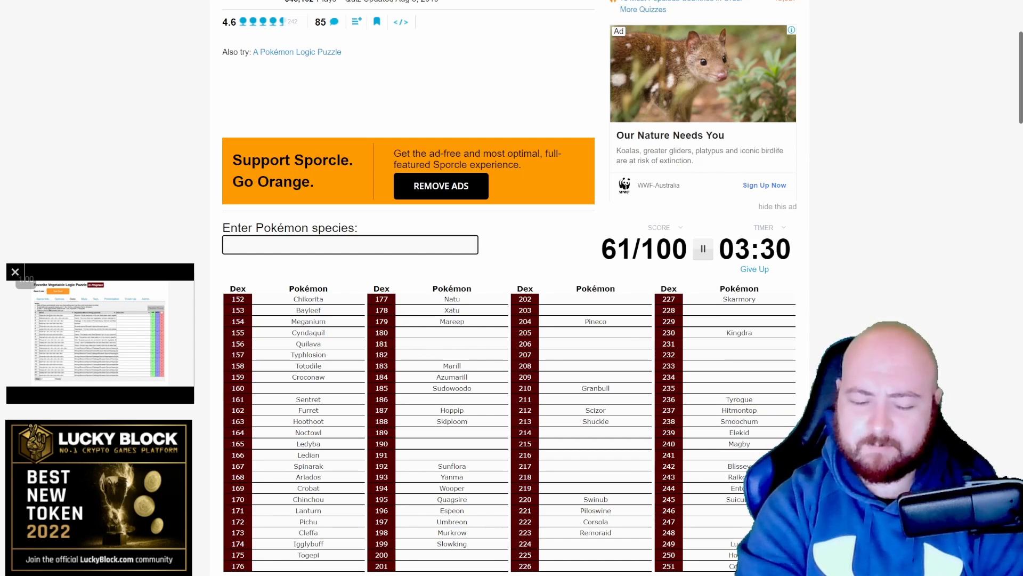
type("smearg")
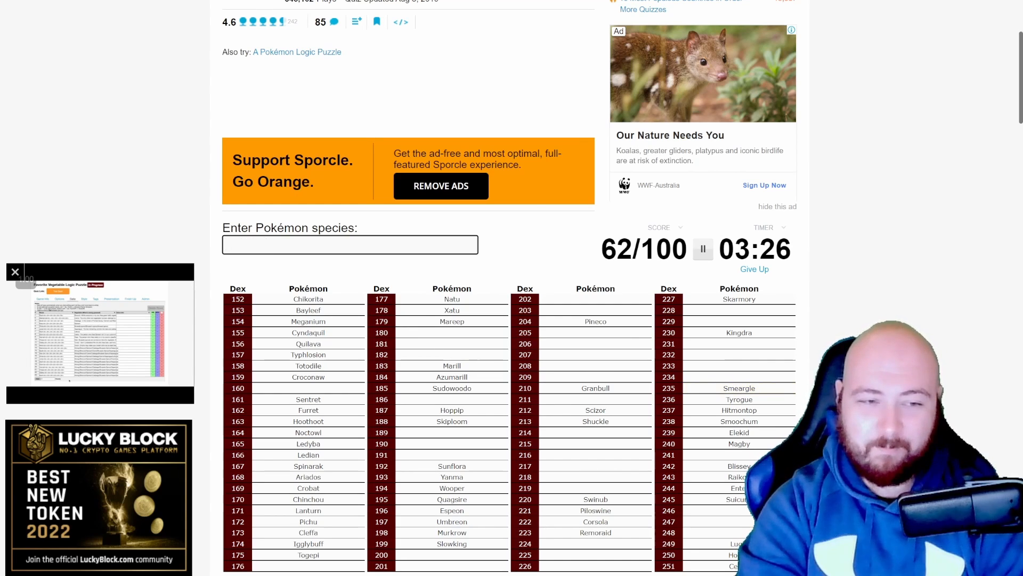
type("prygon")
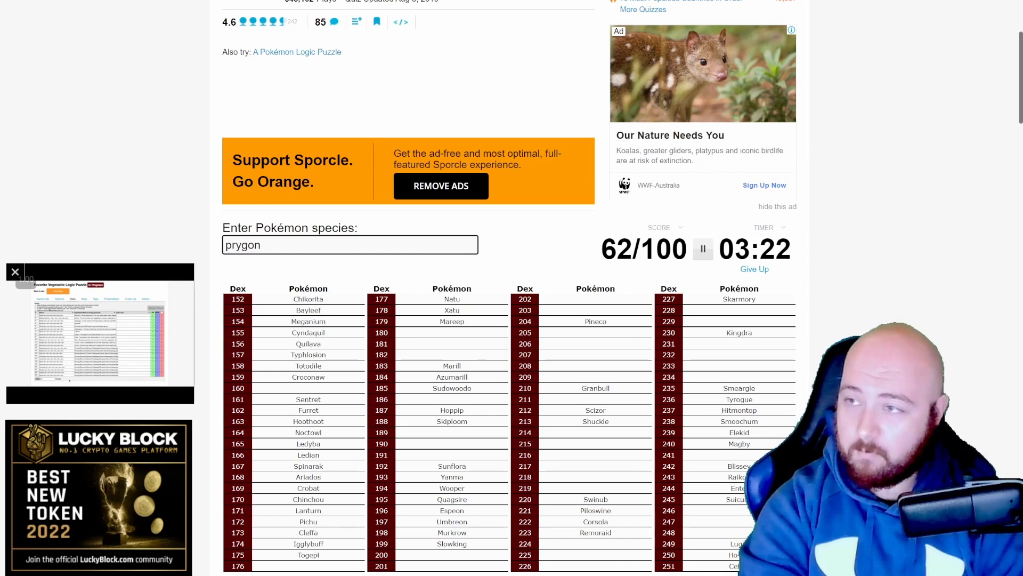
Retry Porygon2, then attempt Slugma and Magcargo spellings in the entry box.
key("Backspace")
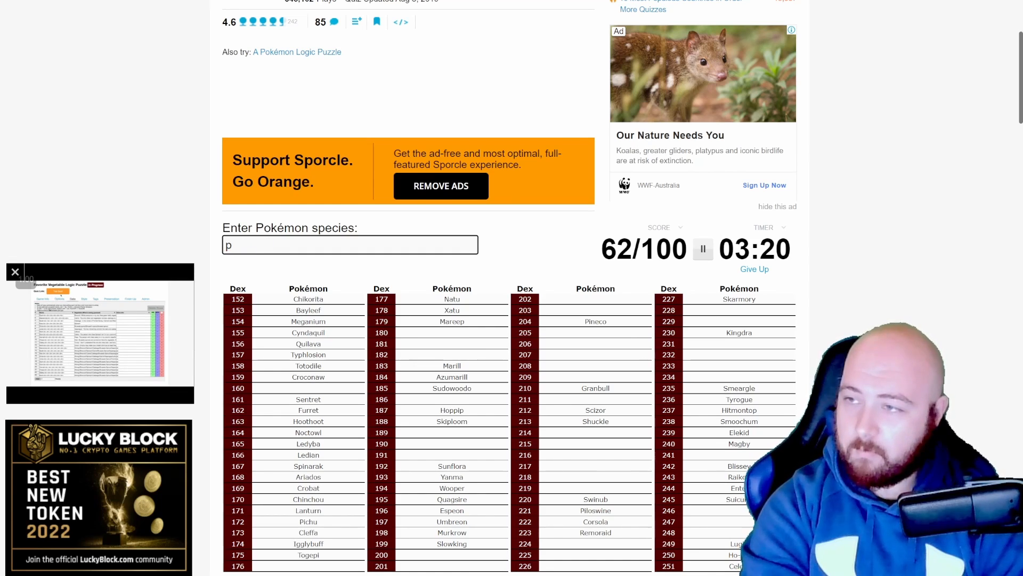
type("orygon")
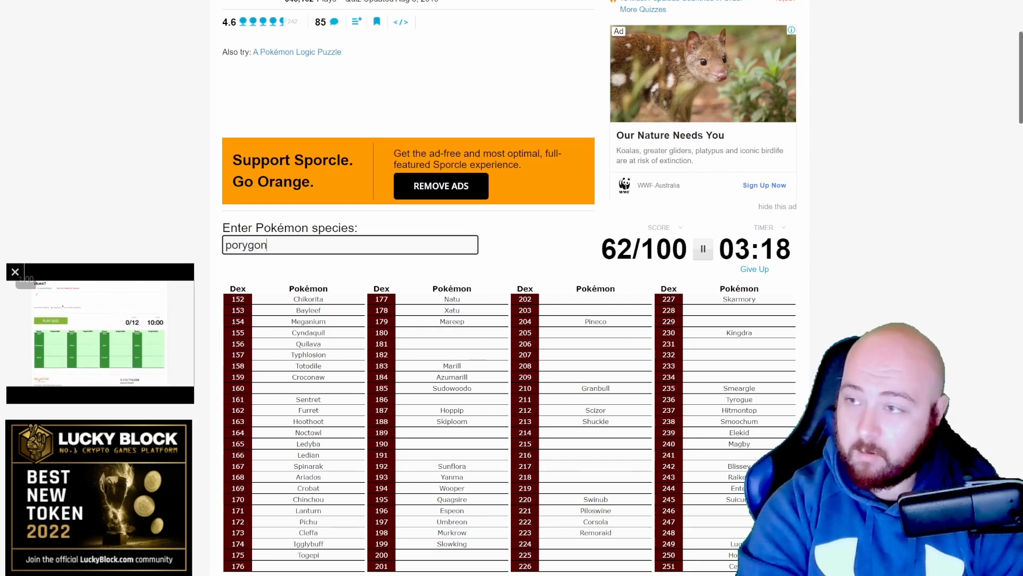
type("porygon")
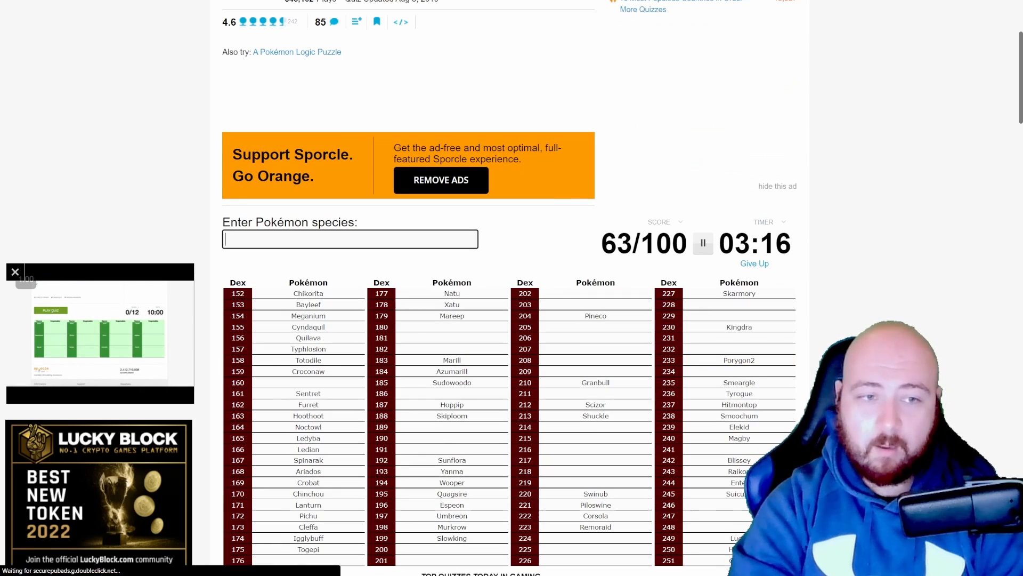
type("slug")
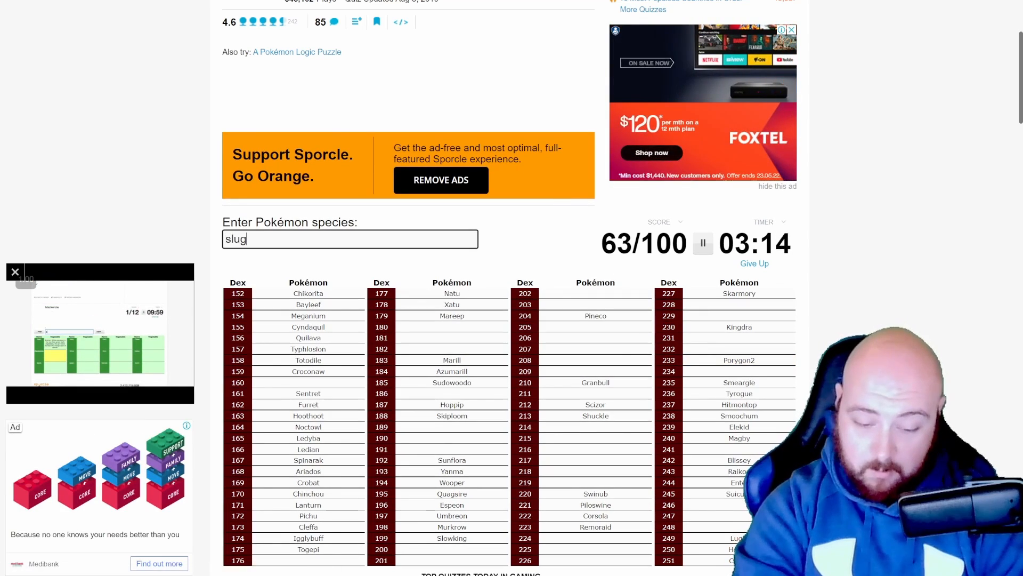
type("macar")
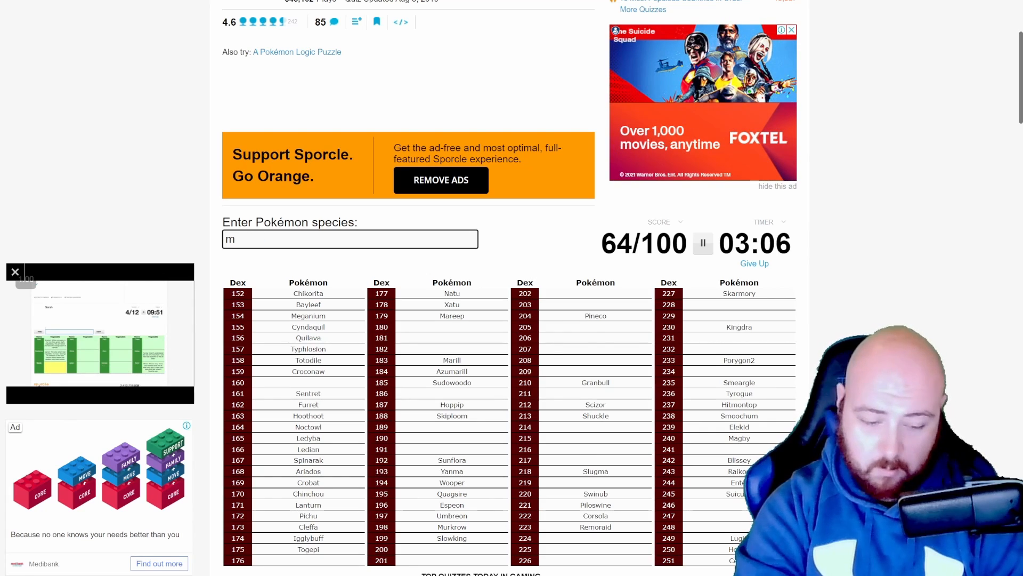
type("akargo")
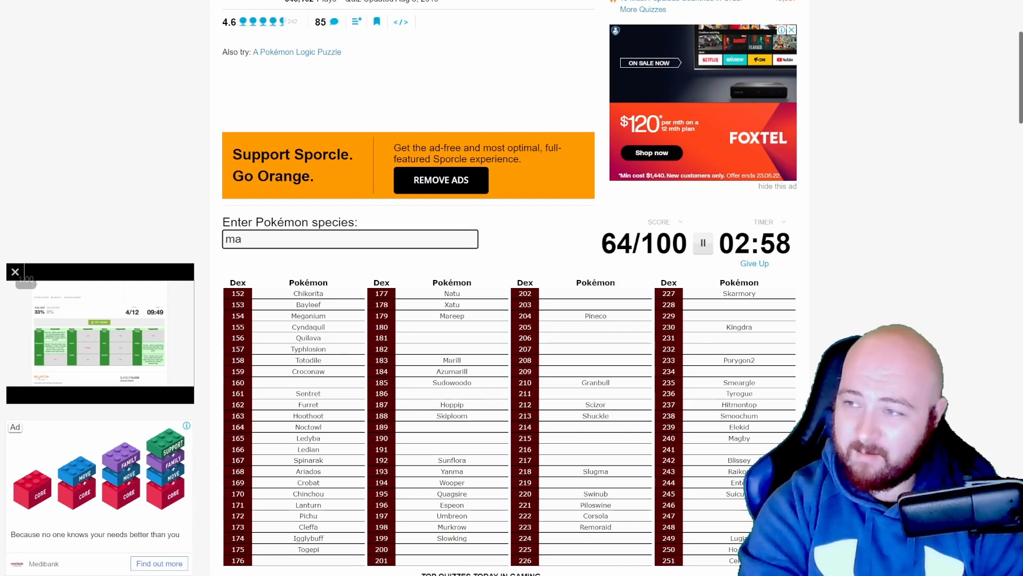
type("cargoo")
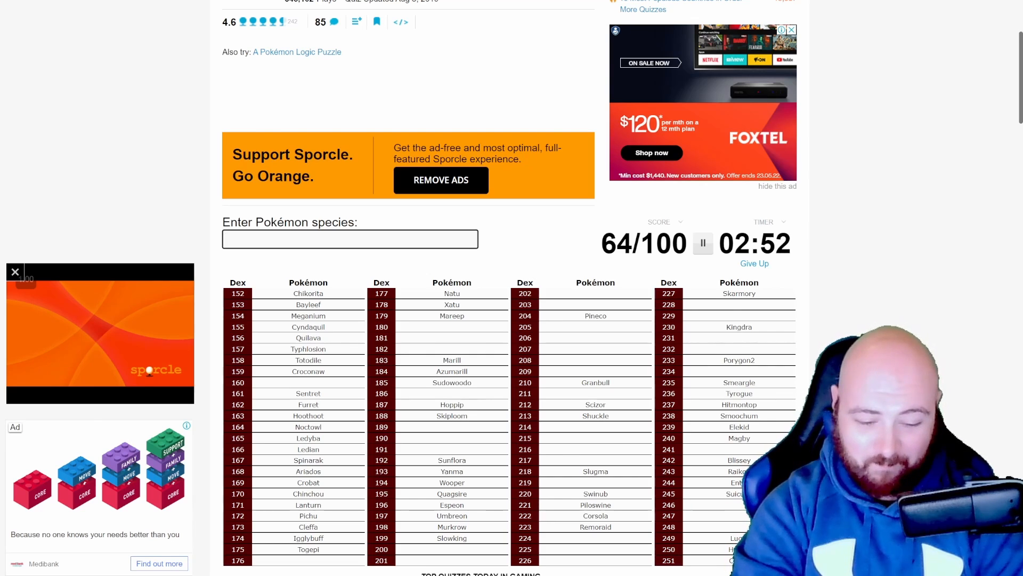
Enter Teddiursa, Ursaring, Houndour and Houndoom guesses.
type("teddi")
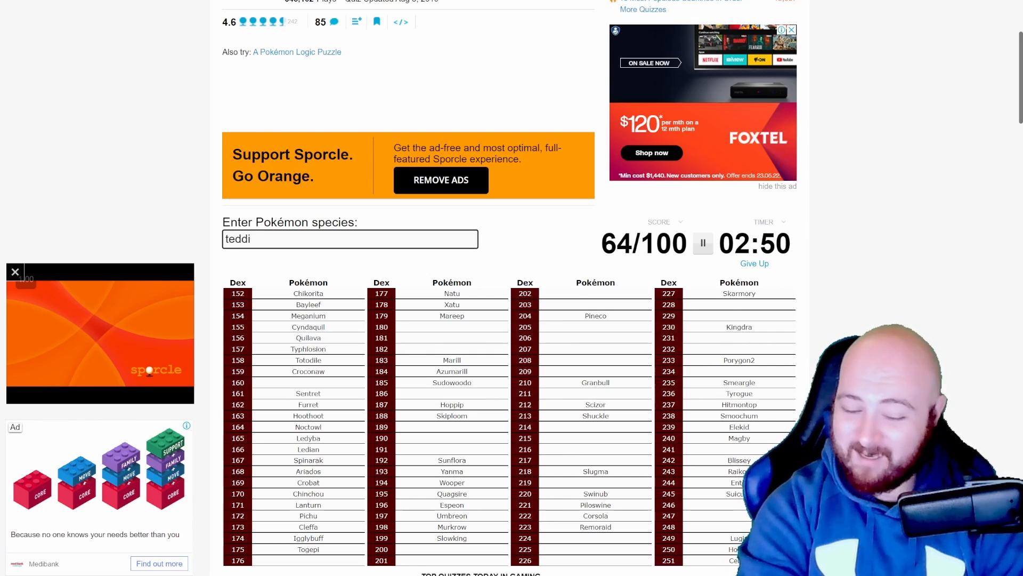
type("teddiursa")
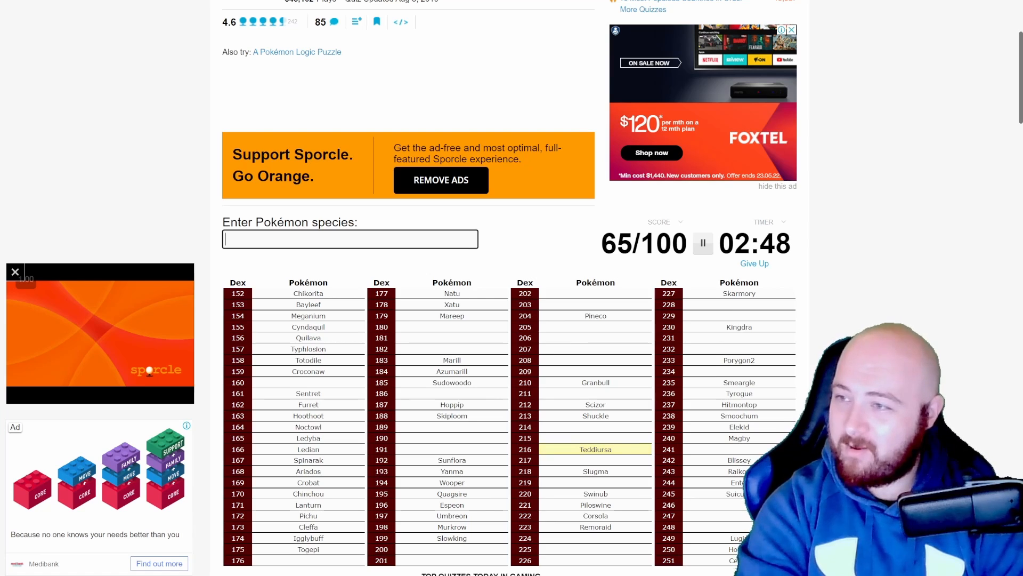
type("ursar")
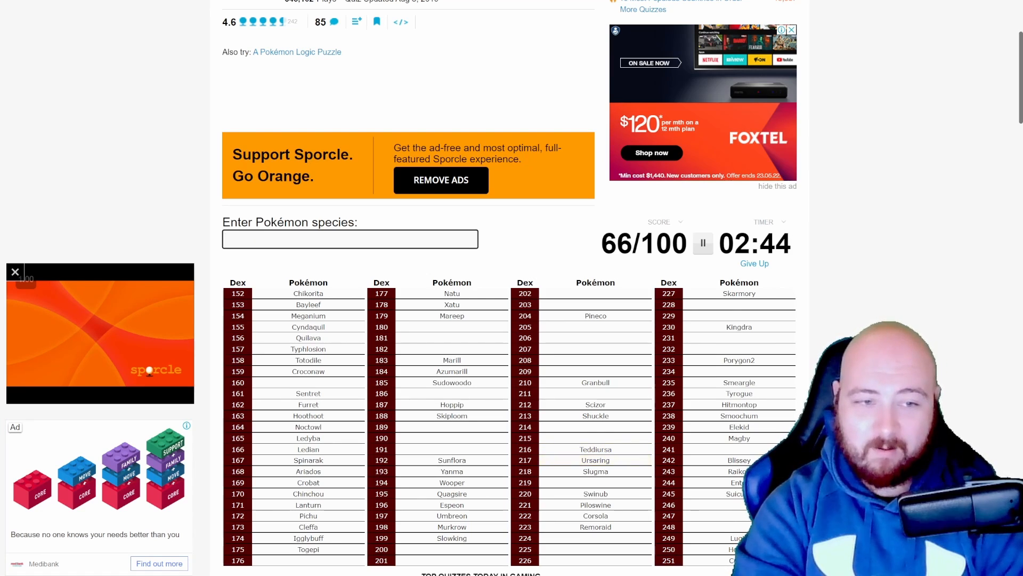
type("h")
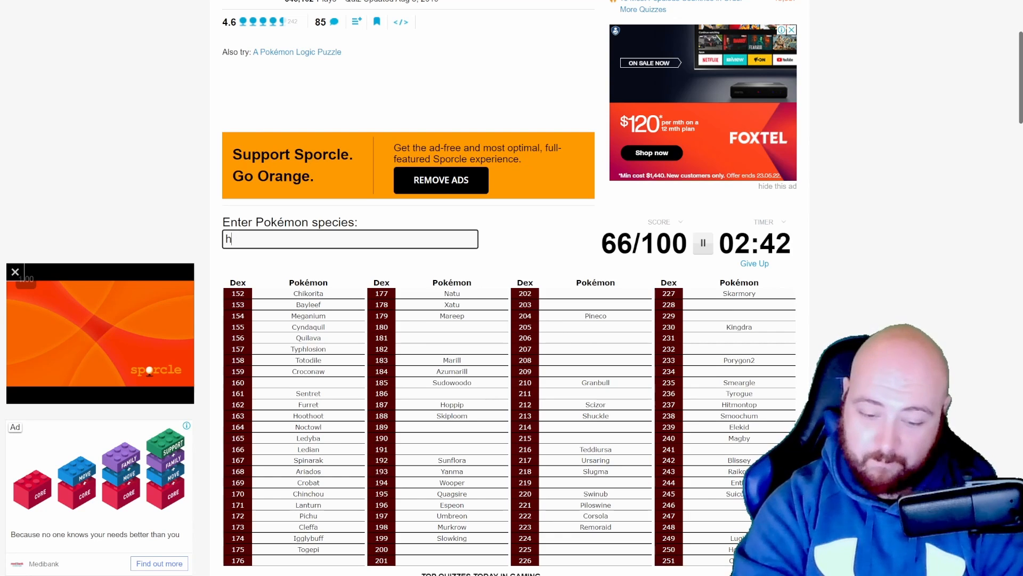
type("ondour")
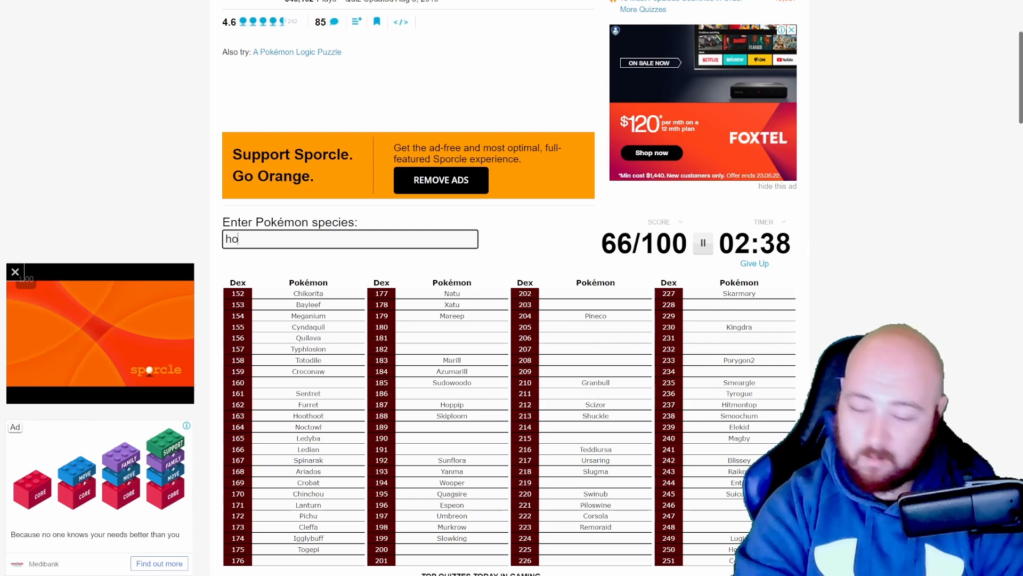
type("houndour")
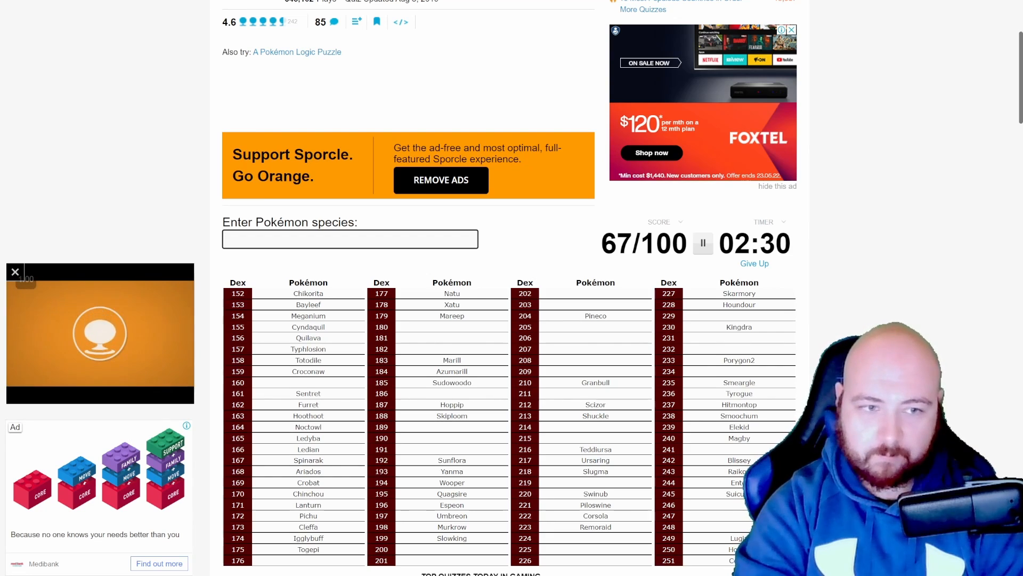
type("hound")
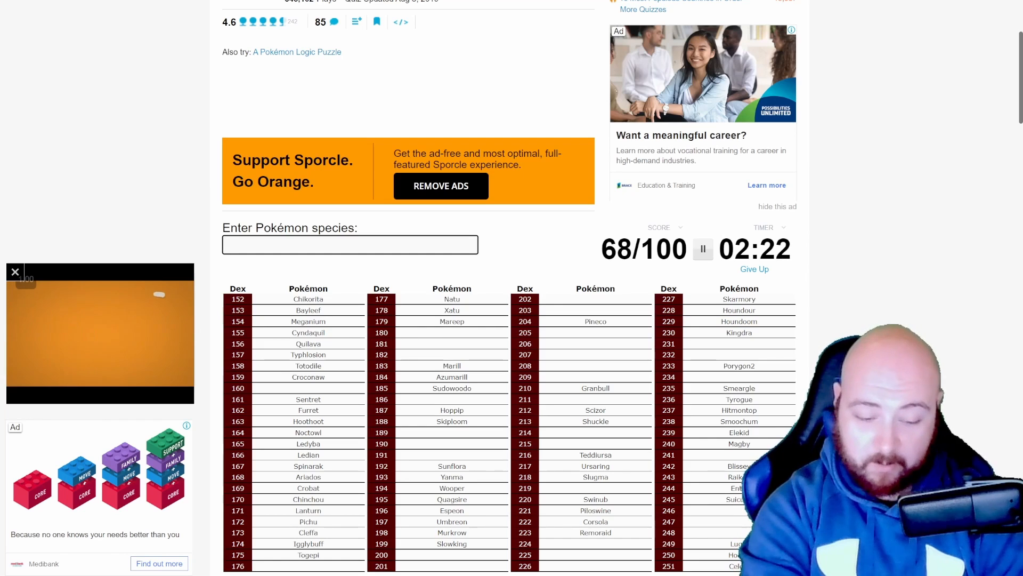
Enter Stantler, clear the already-counted Corsola, and add Mantine, reaching 70/100.
type("Stantler")
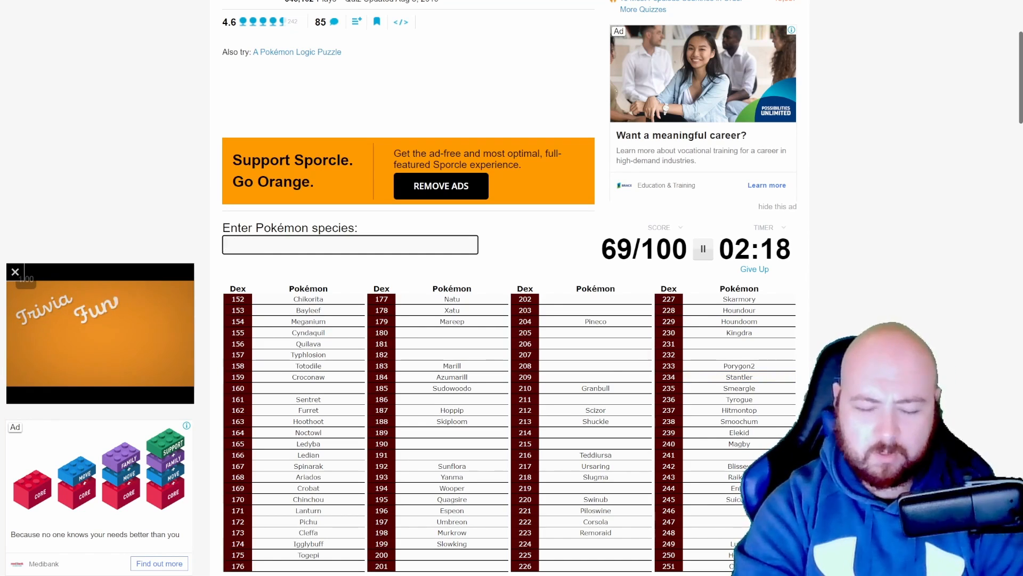
type("corsola")
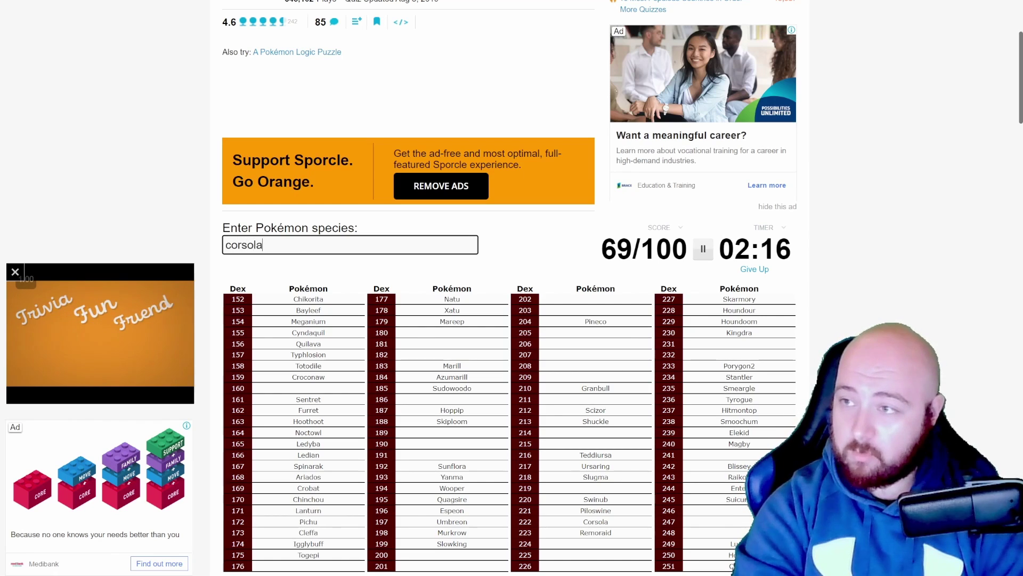
key("Enter")
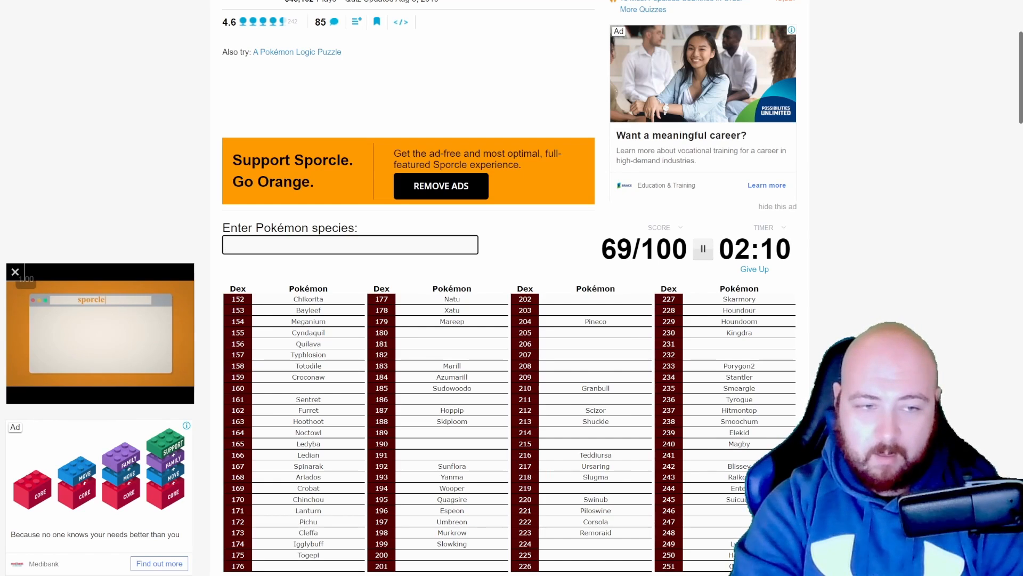
type("man")
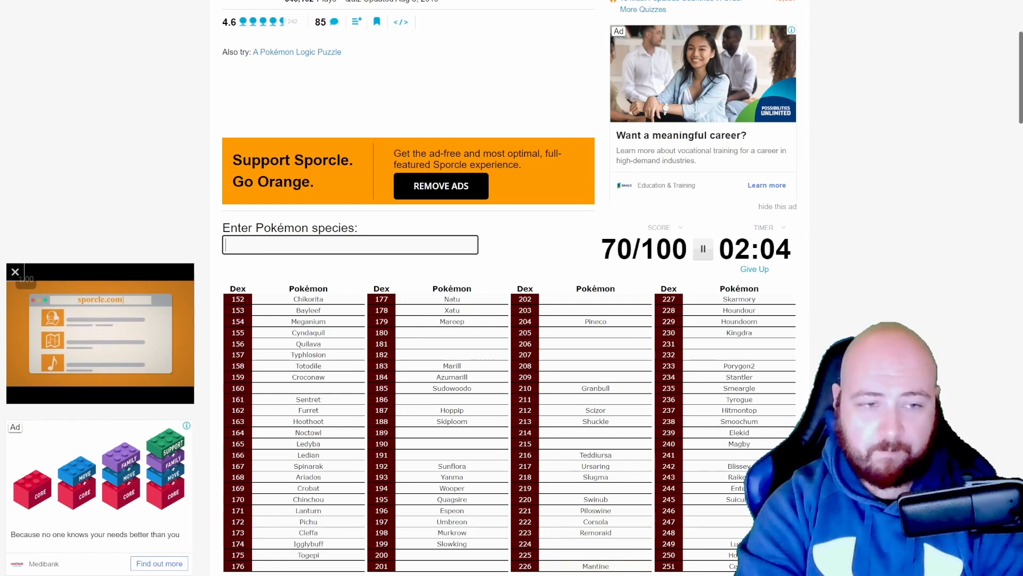
Enter Delibird and Ampharos, then erase the unaccepted Flaaffy guess, reaching 72/100.
type("Delibird")
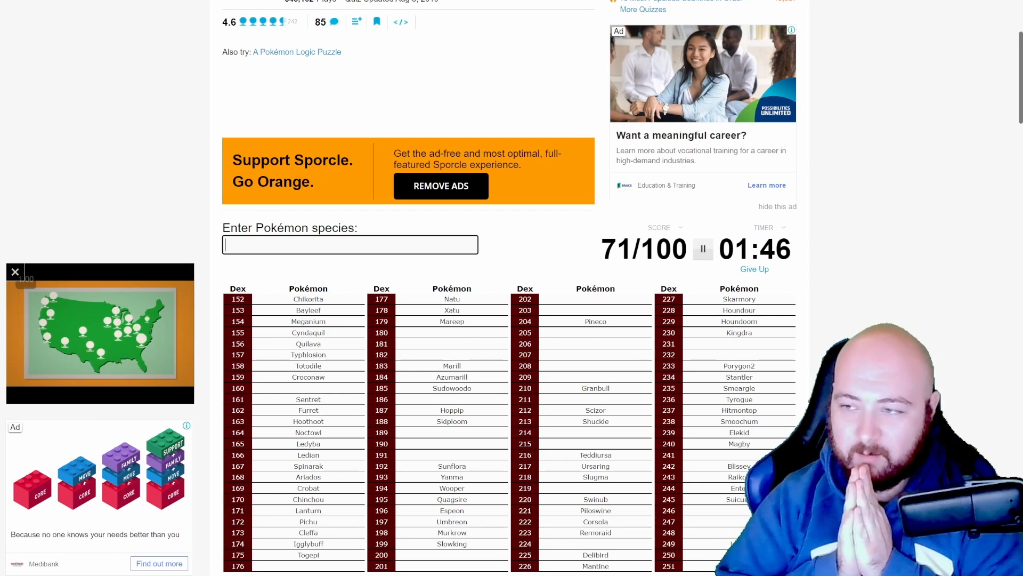
type("ampha")
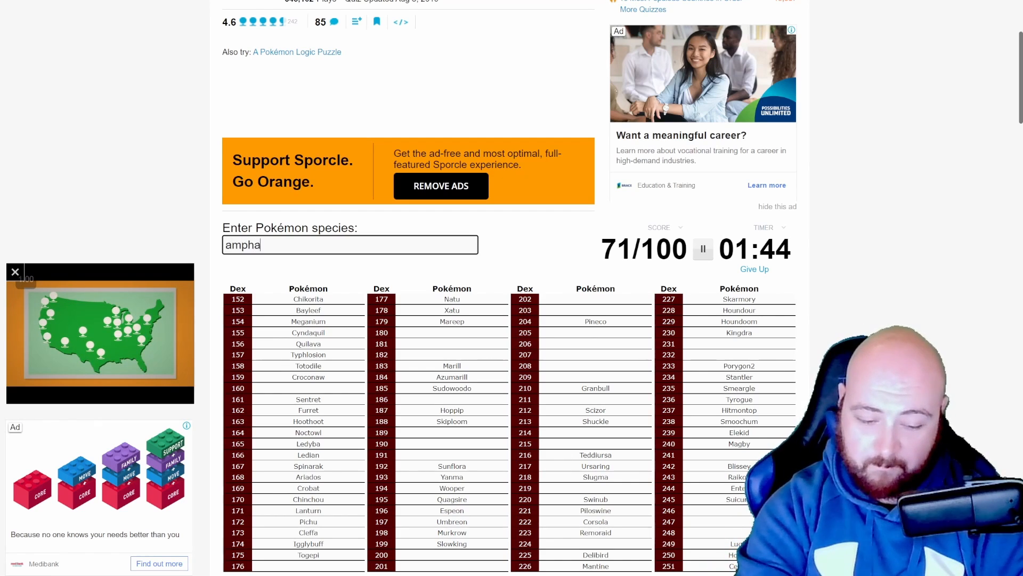
type("ampharos")
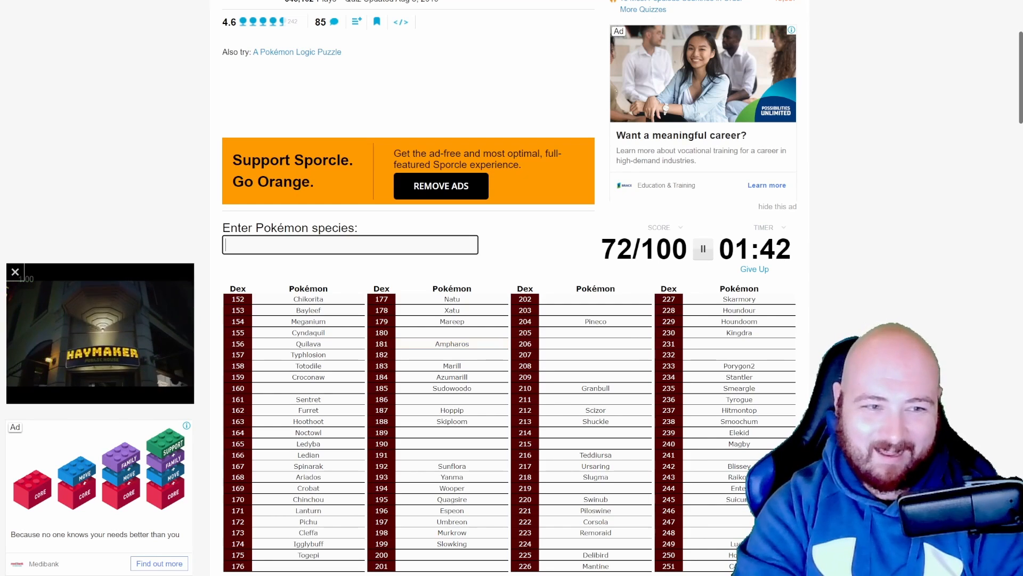
type("flaff")
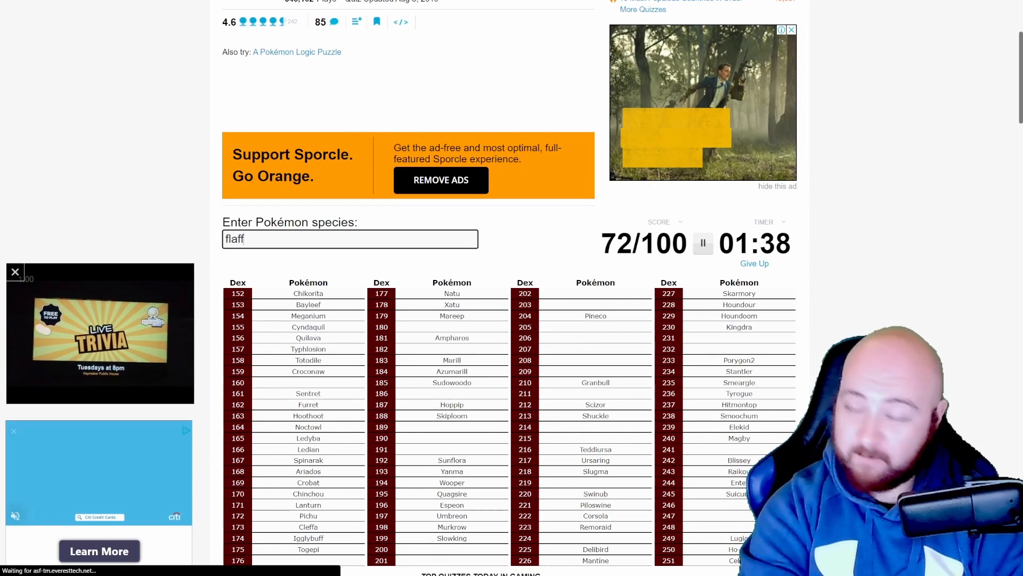
key("Backspace")
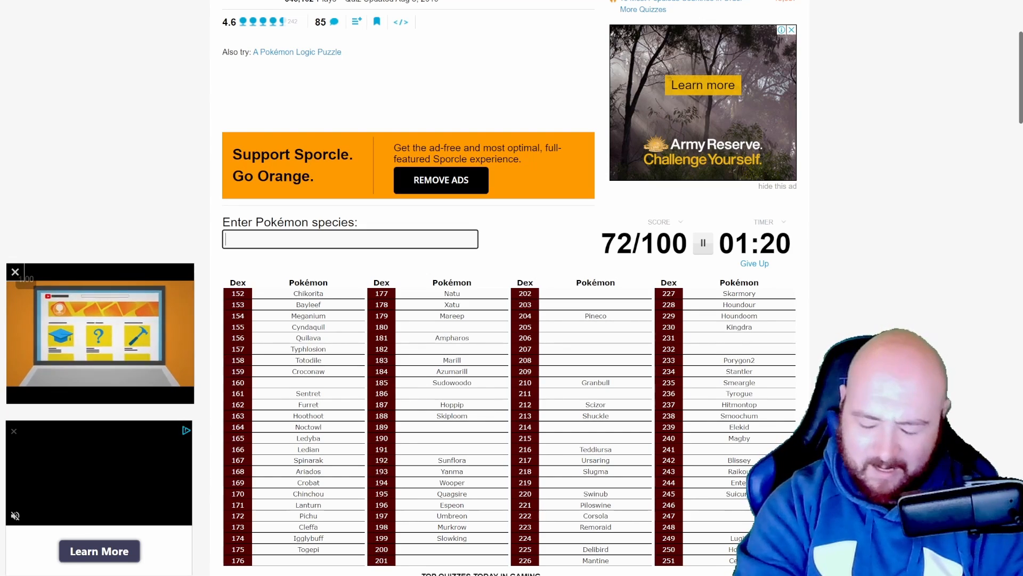
Enter Aipom, Larvitar, Pupitar, Tyranitar and Miltank.
type("Aipom")
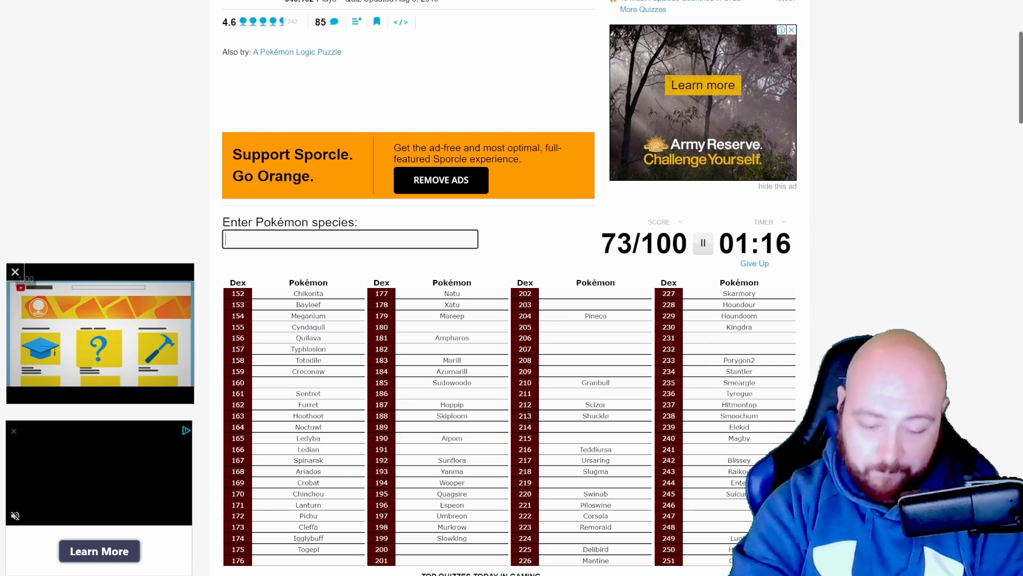
type("Larvitar")
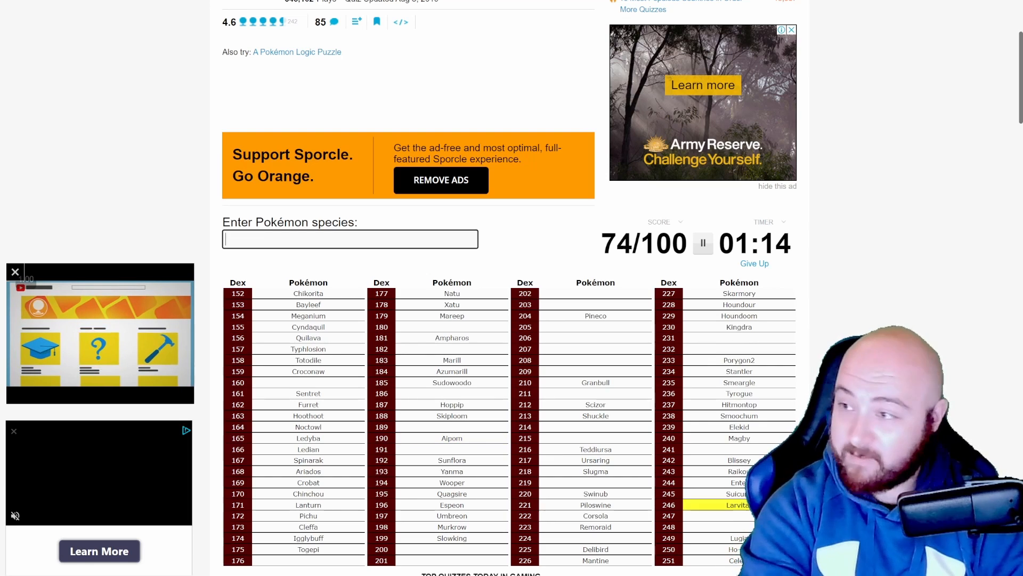
type("pupita")
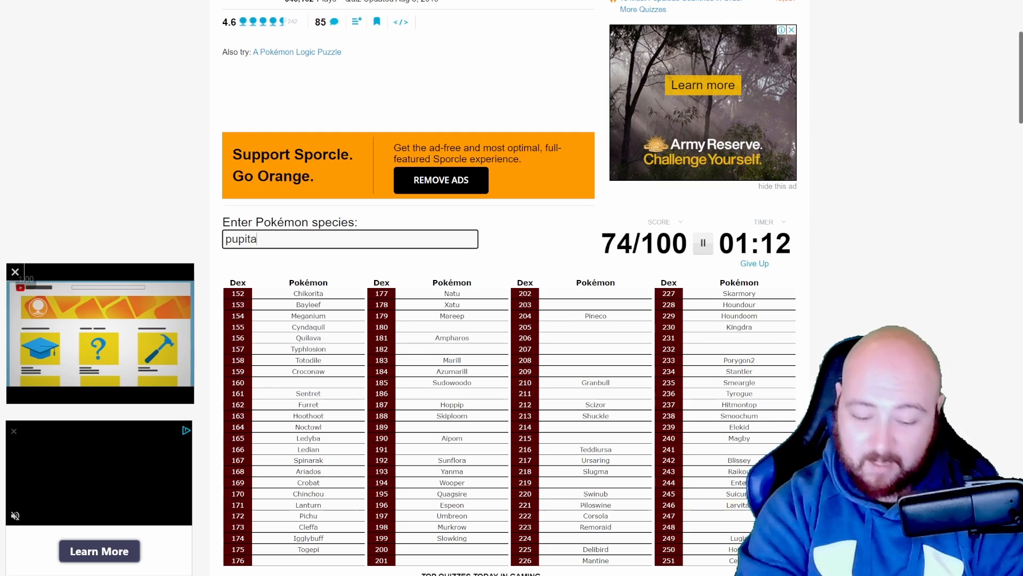
type("tyr")
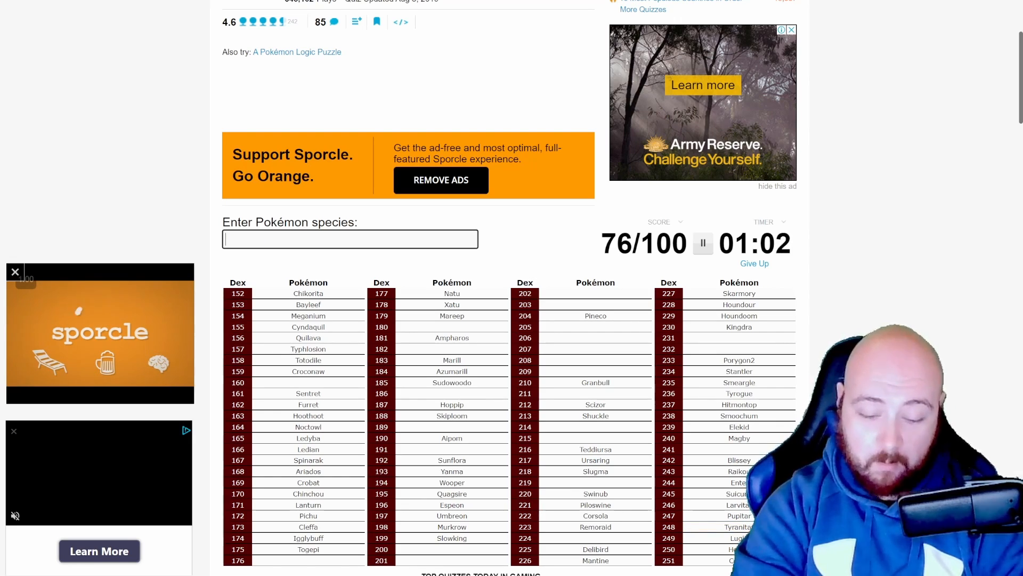
type("miltanj")
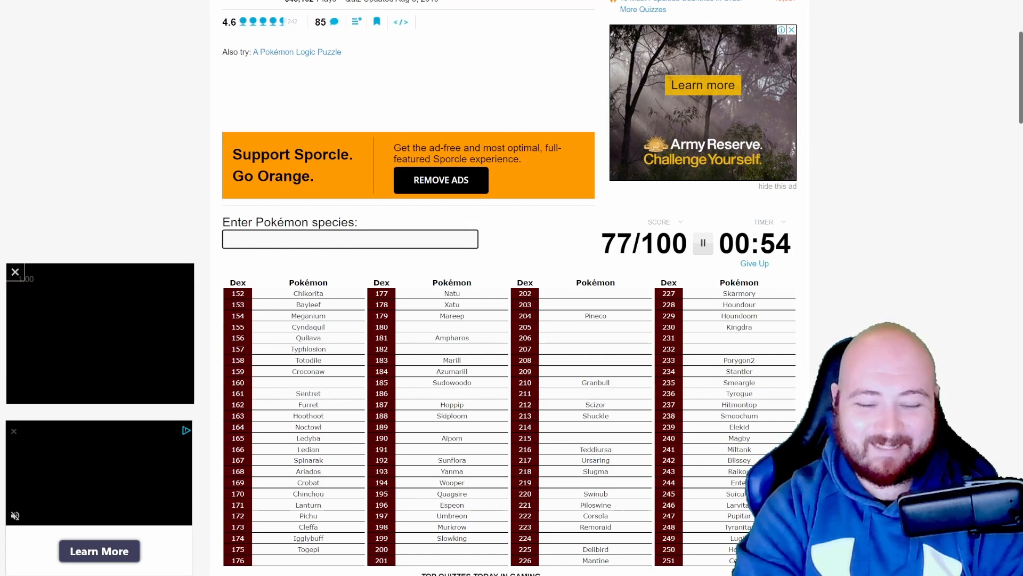
Enter Heracross after spelling retries, then Sneasel, Phanpy and Donphan, reaching 81/100.
type("heracrto")
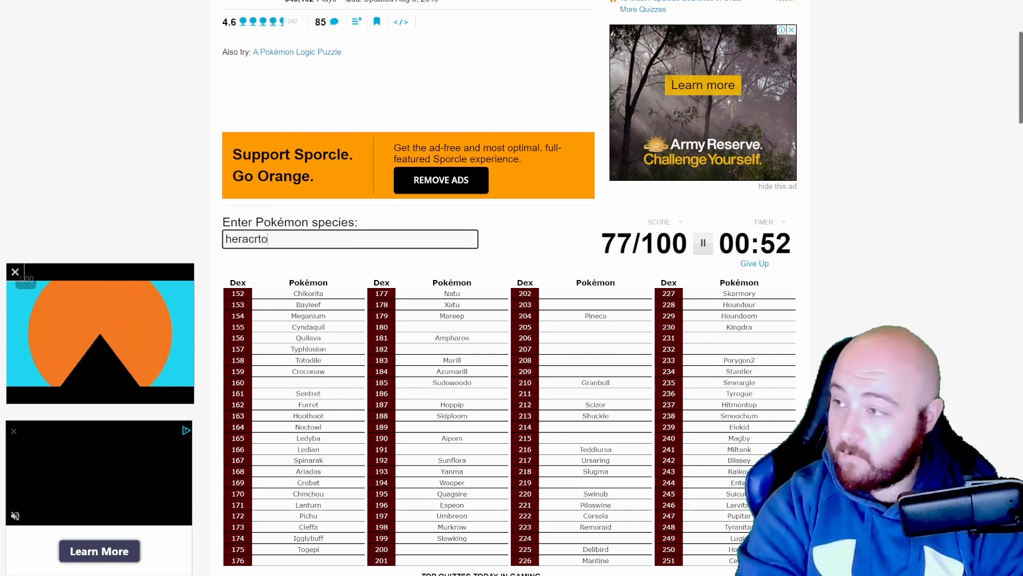
type("heracros")
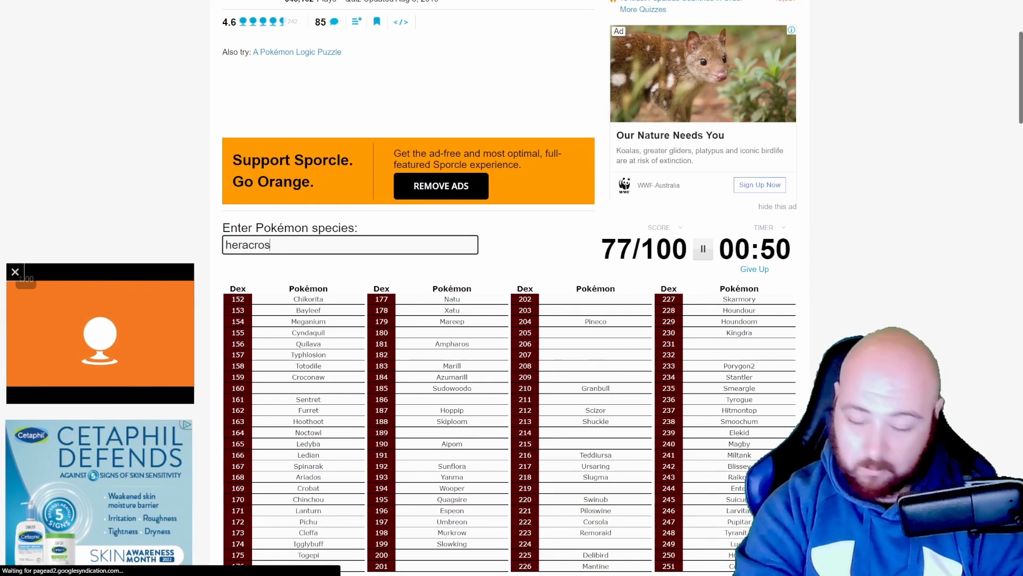
type("heracross")
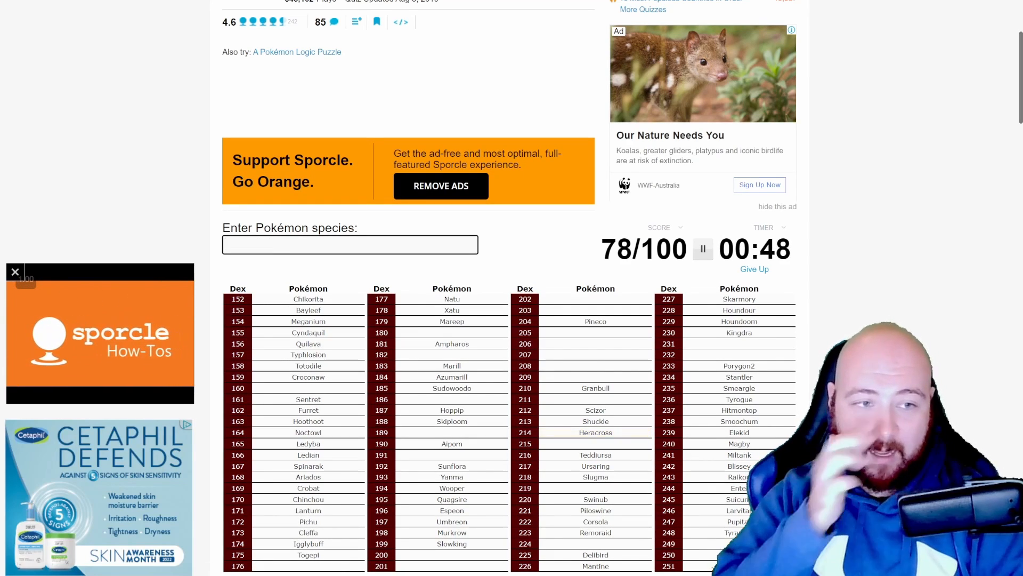
type("Sneasel")
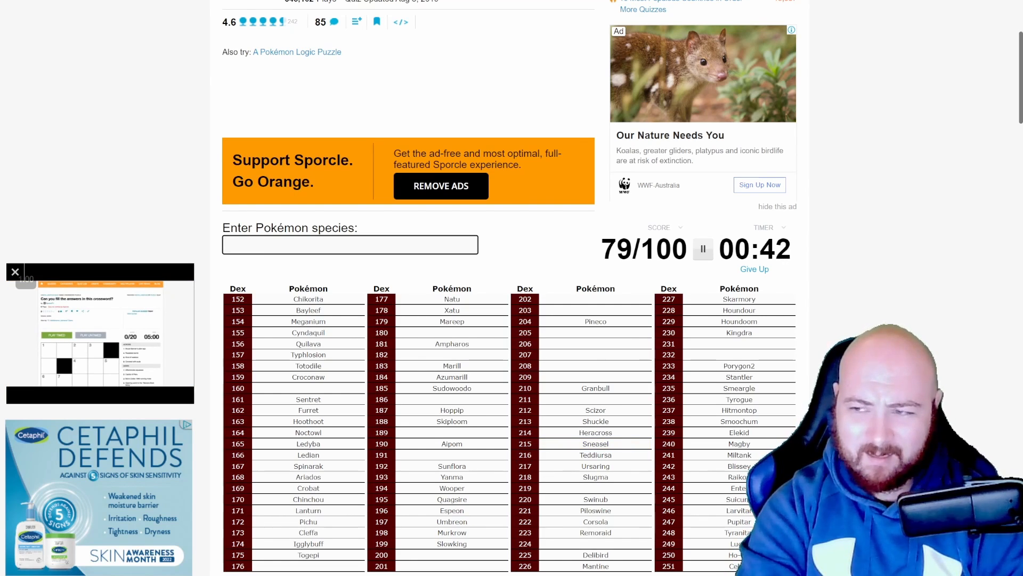
type("Phanpy")
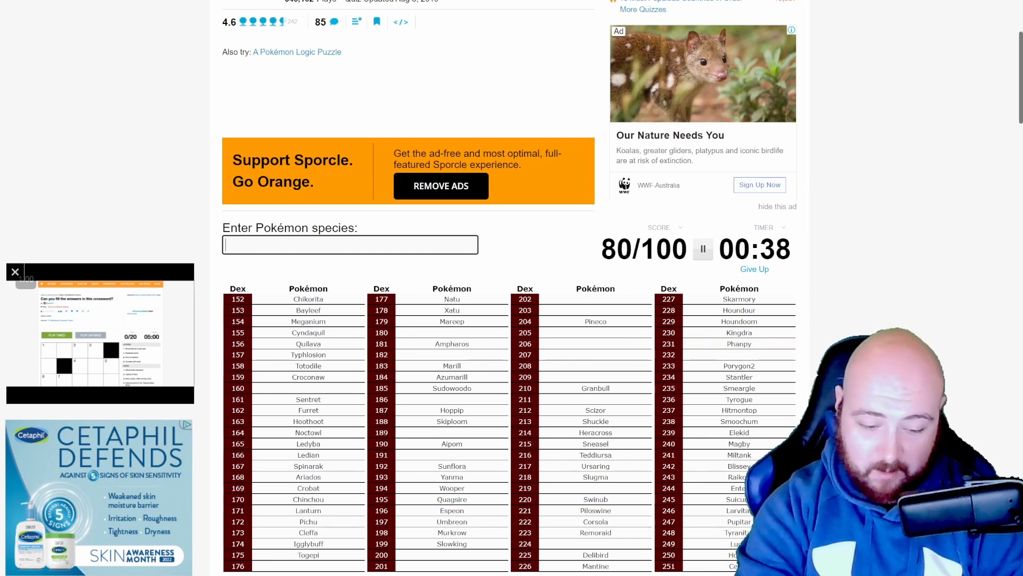
type("do")
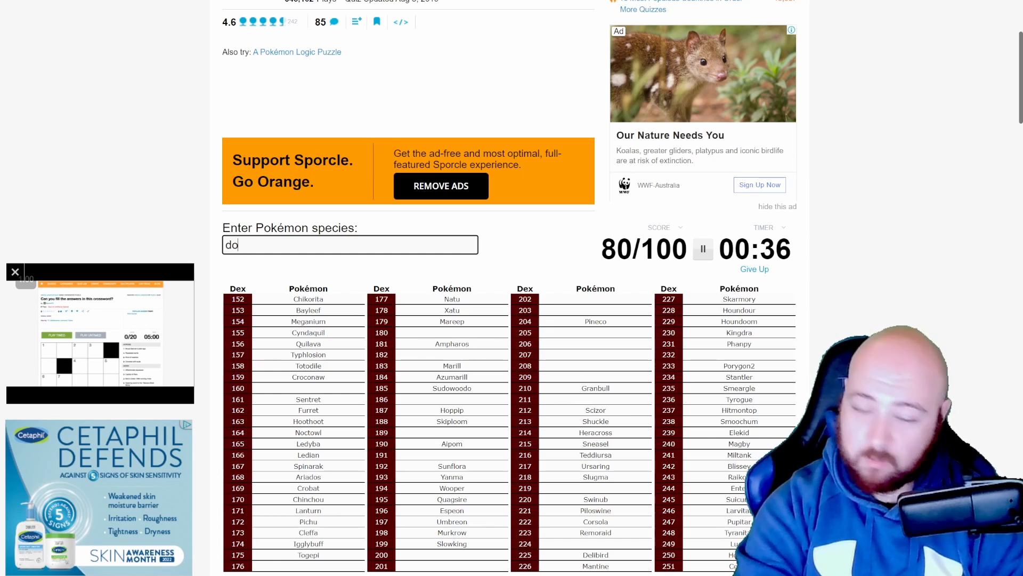
type("Donphan")
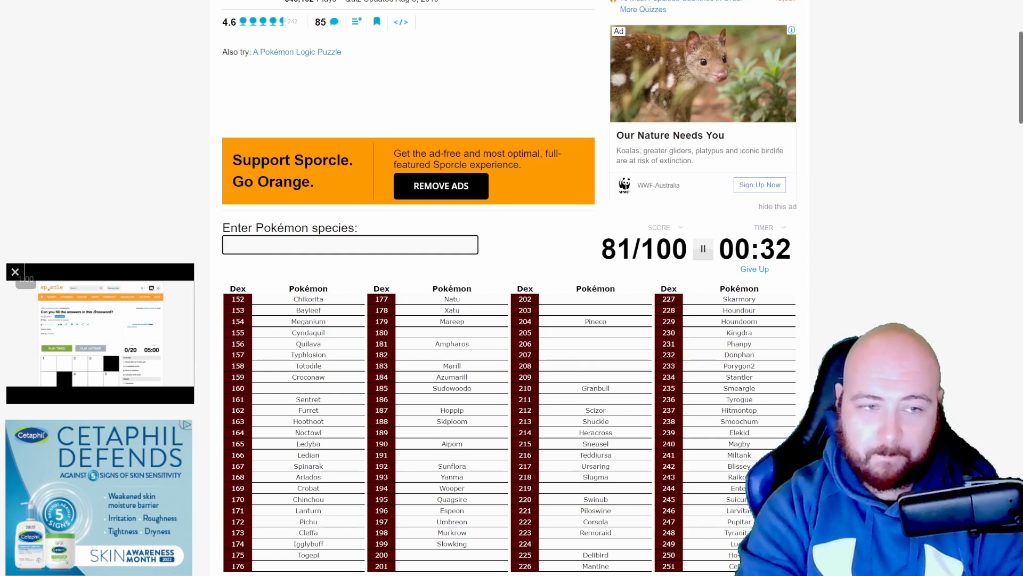
Enter Gligar, Steelix and Dunsparce, reaching 84/100.
type("Gligar")
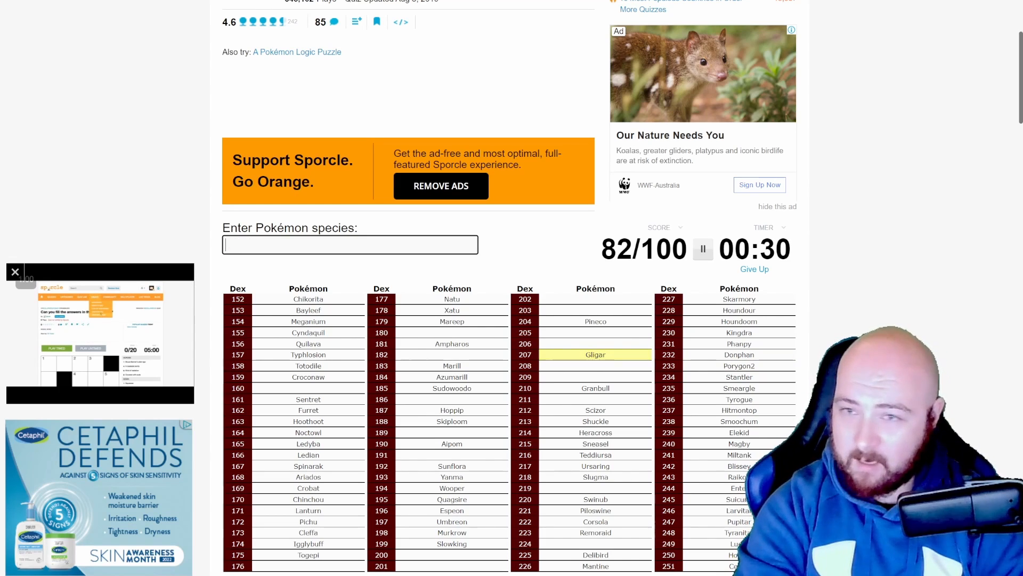
type("stye")
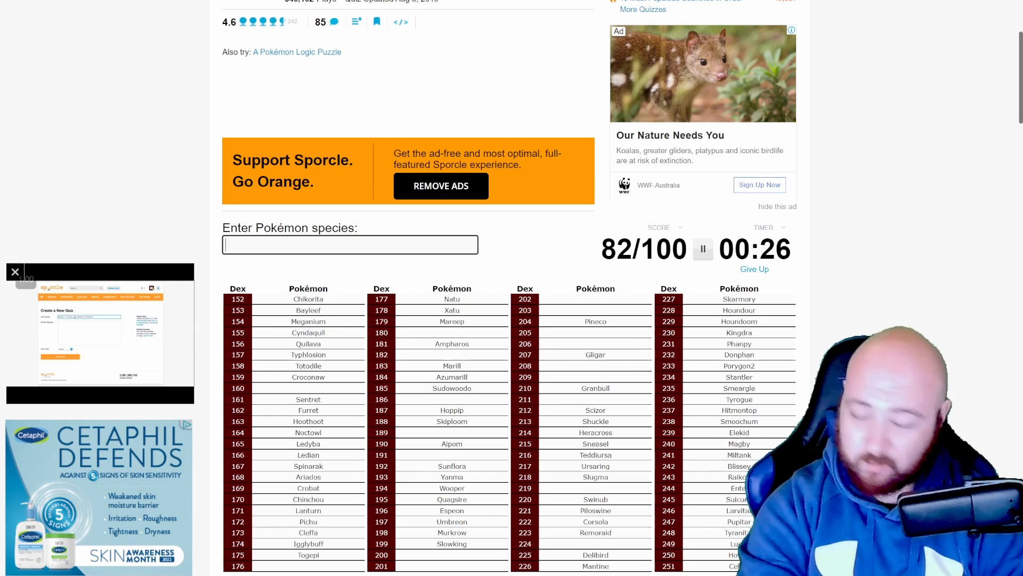
type("Steelix")
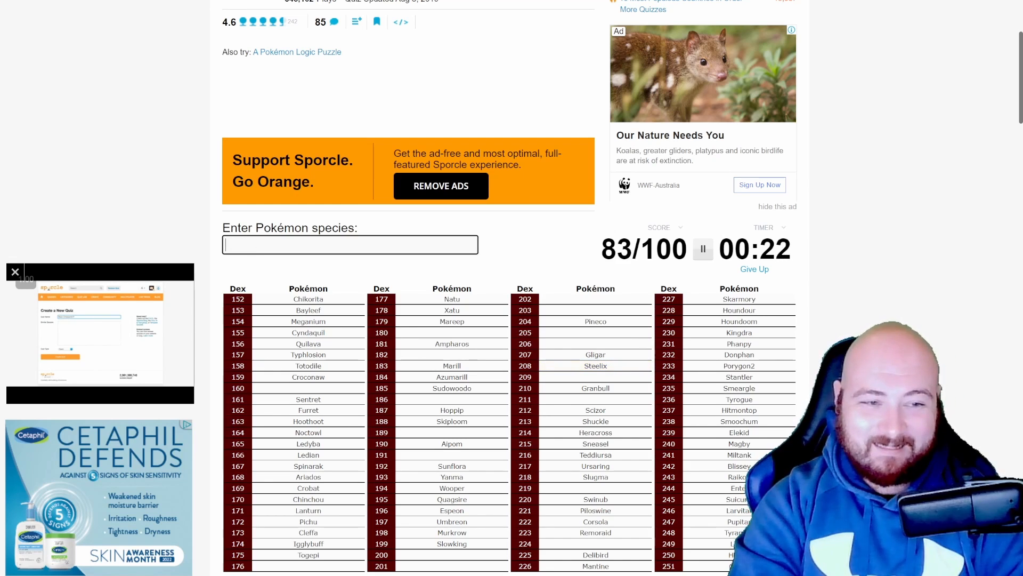
type("dunspa")
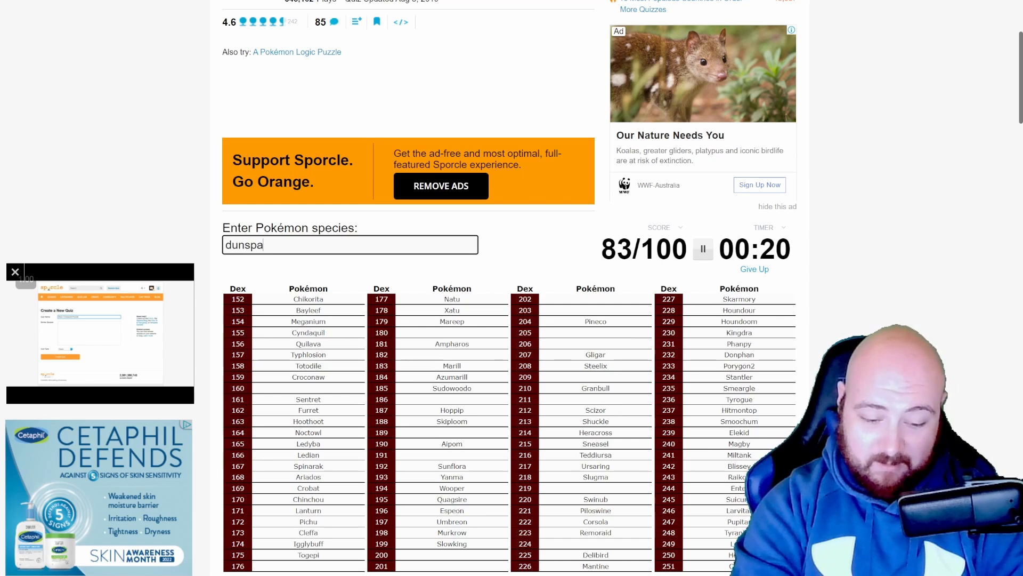
type("dunsparce")
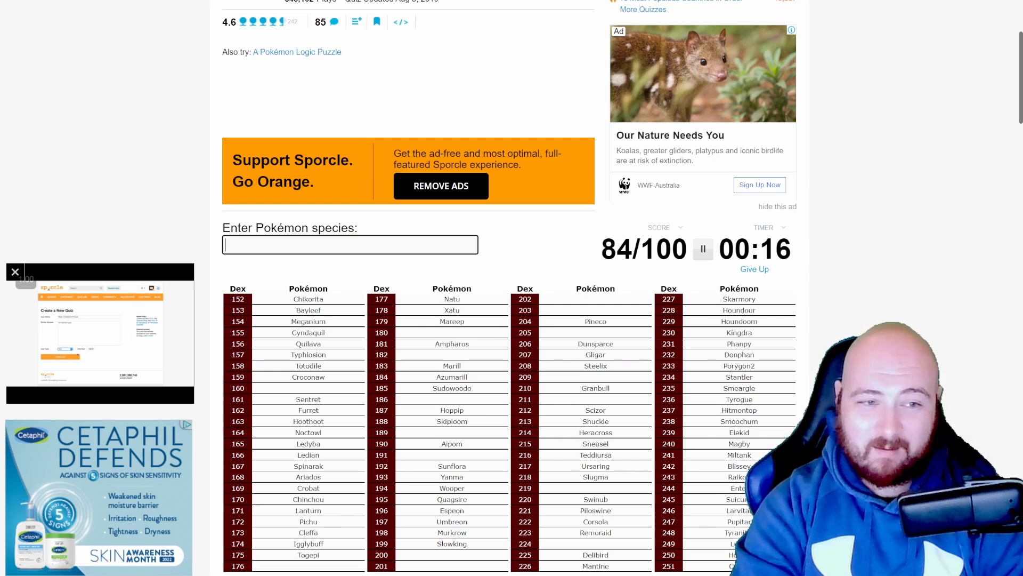
Clear the repeated Skiploom guess and try a Misdreavus guess as time runs out.
type("skiploo")
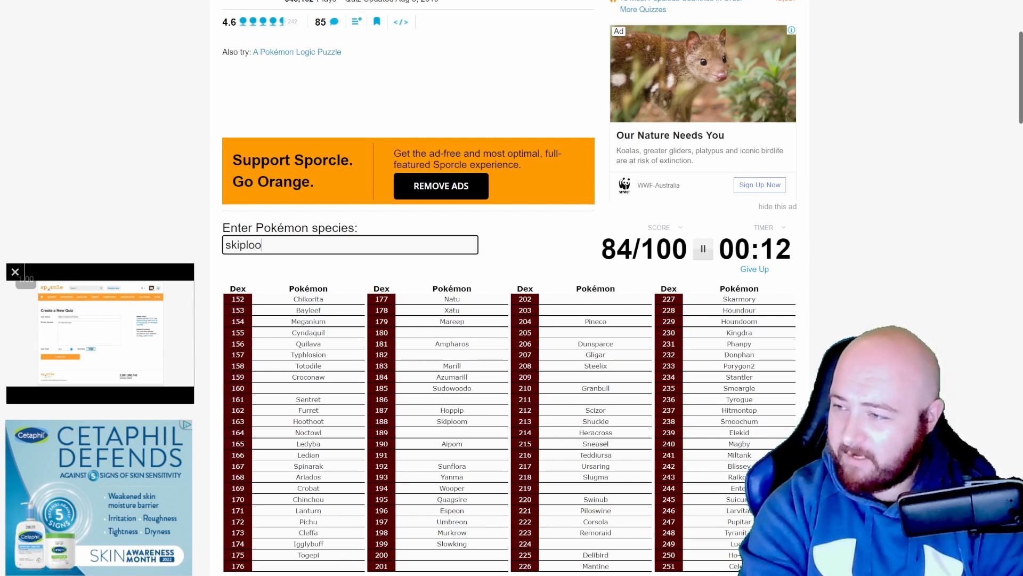
key("Enter")
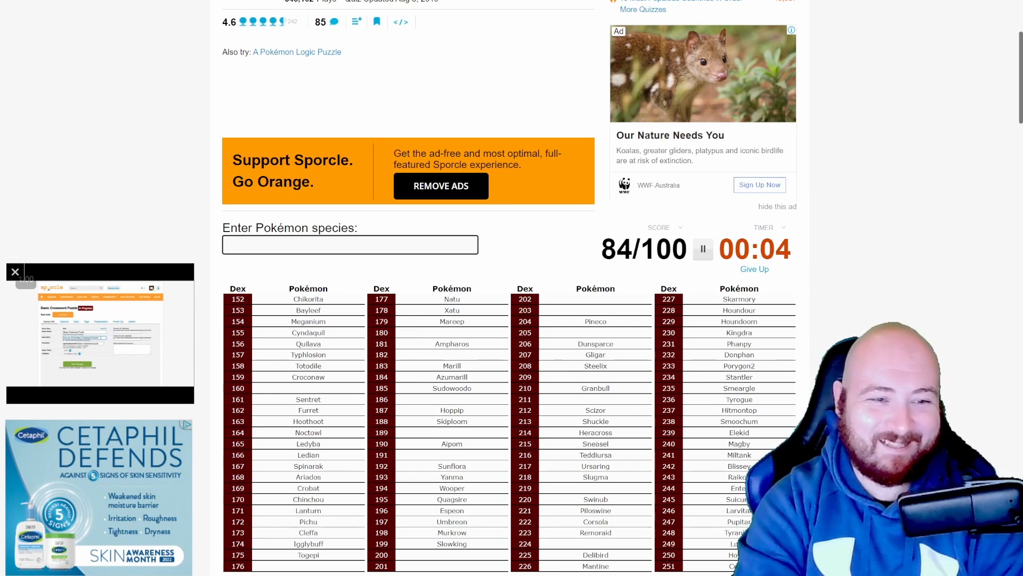
type("misd")
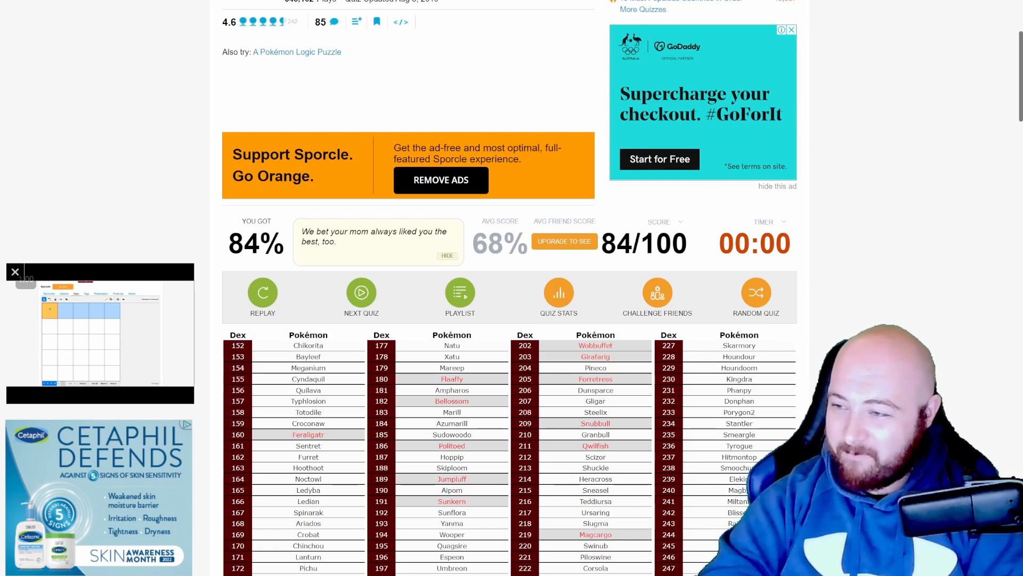
Scroll down to view the results grid with missed names shown in red.
scroll("down", 3)
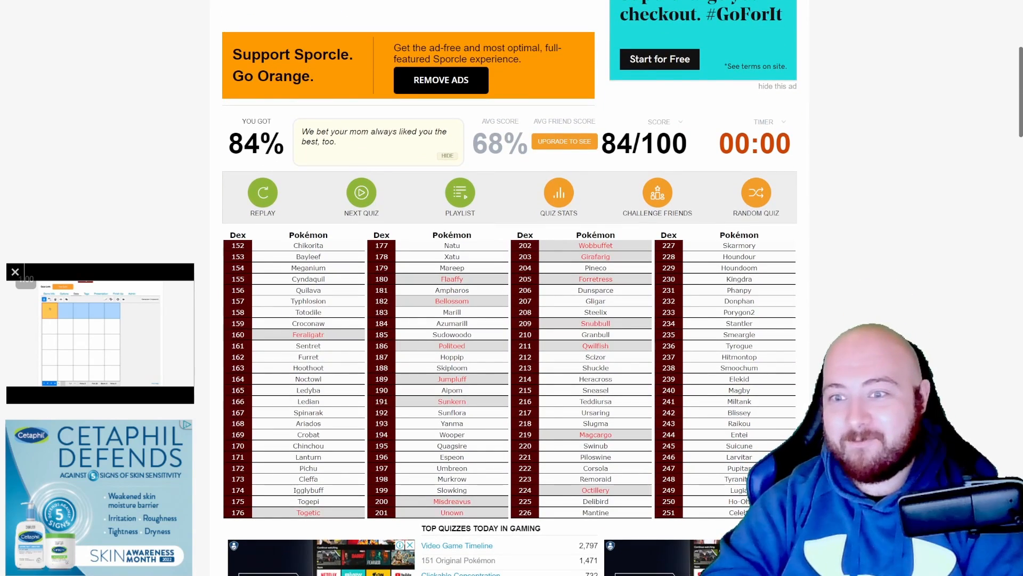